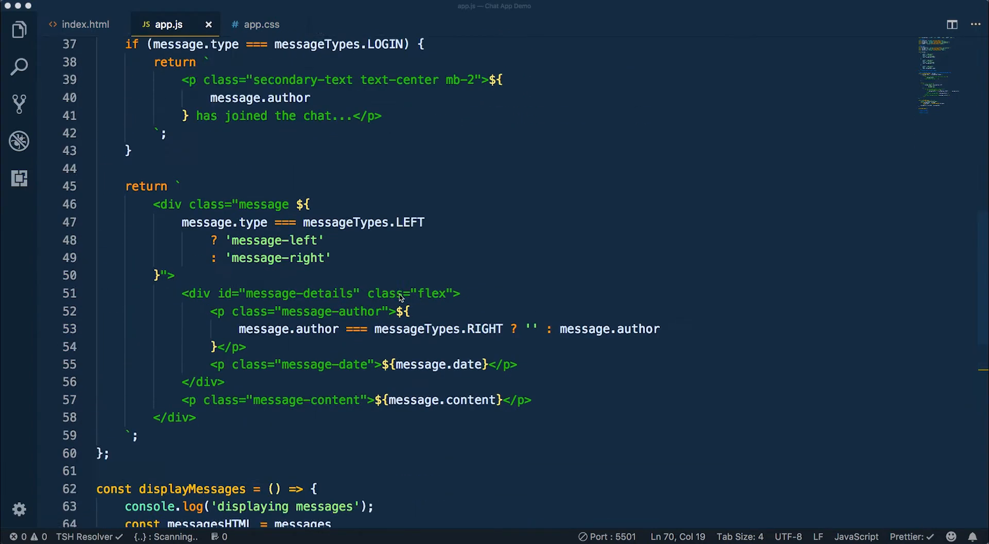
Step: Review the map and join calls in the displayMessages pipeline in app.js
scroll(up, 3)
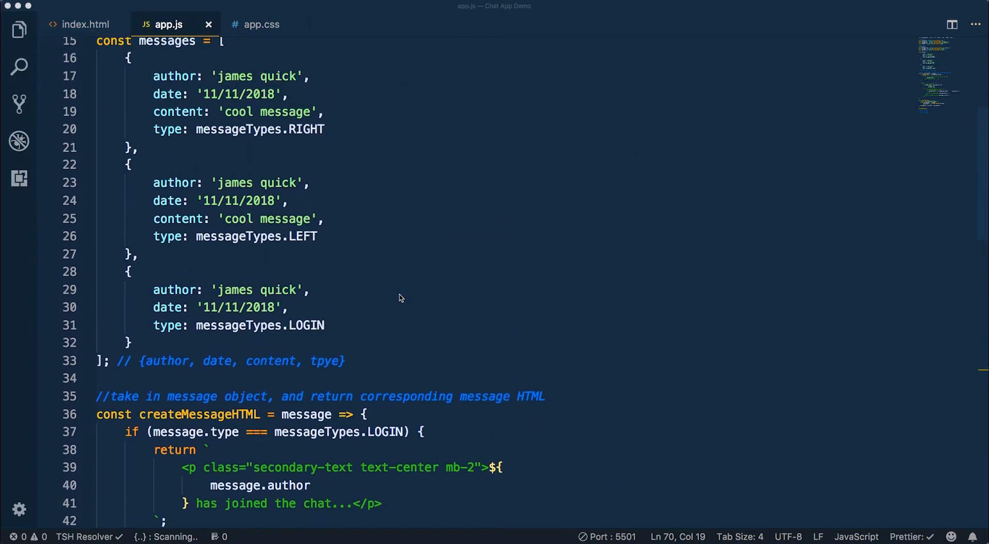
scroll(up, 3)
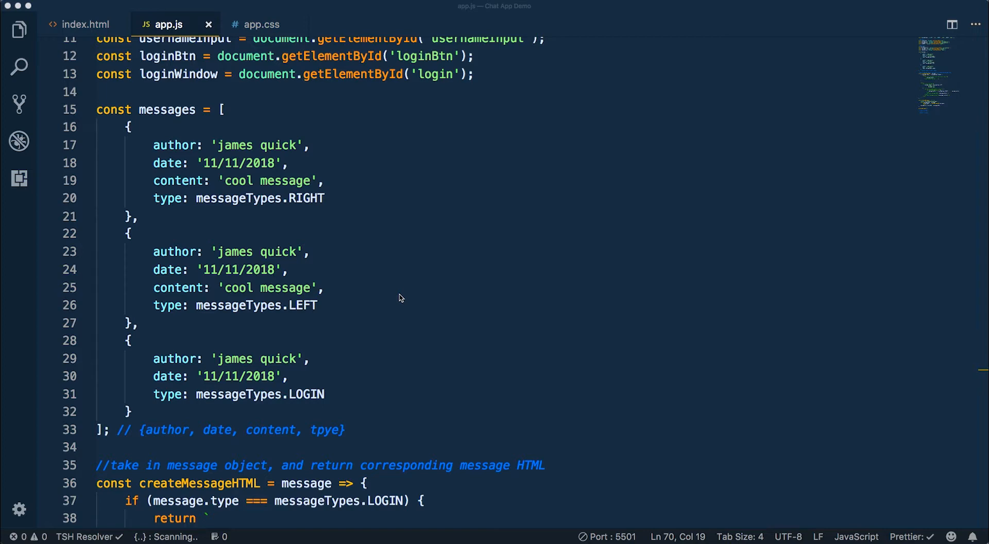
scroll(down, 3)
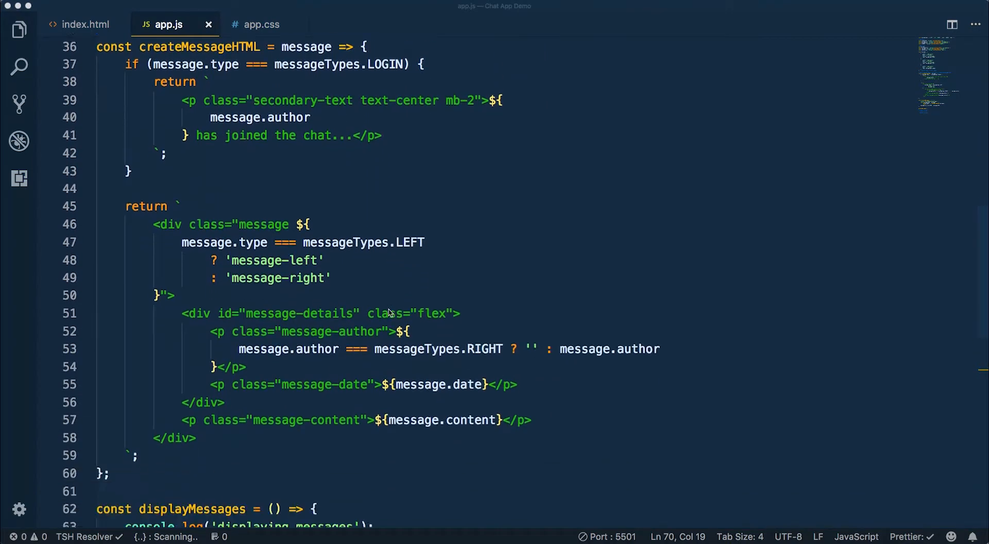
scroll(down, 3)
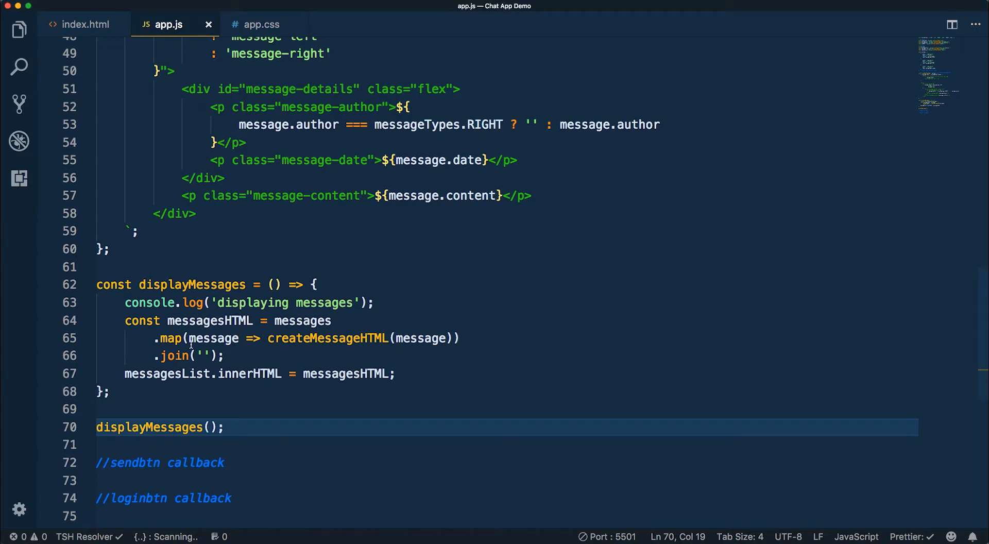
double_click(172, 338)
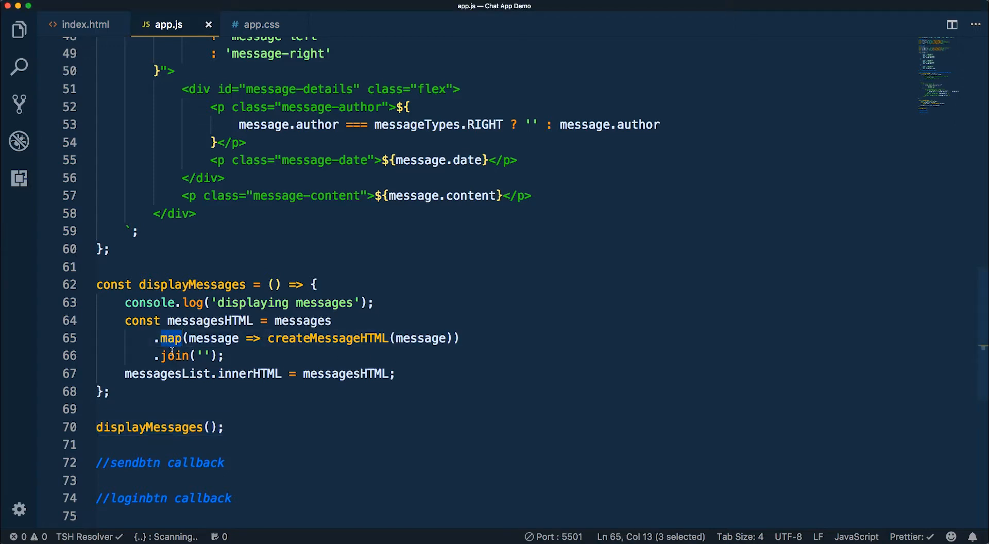
double_click(174, 356)
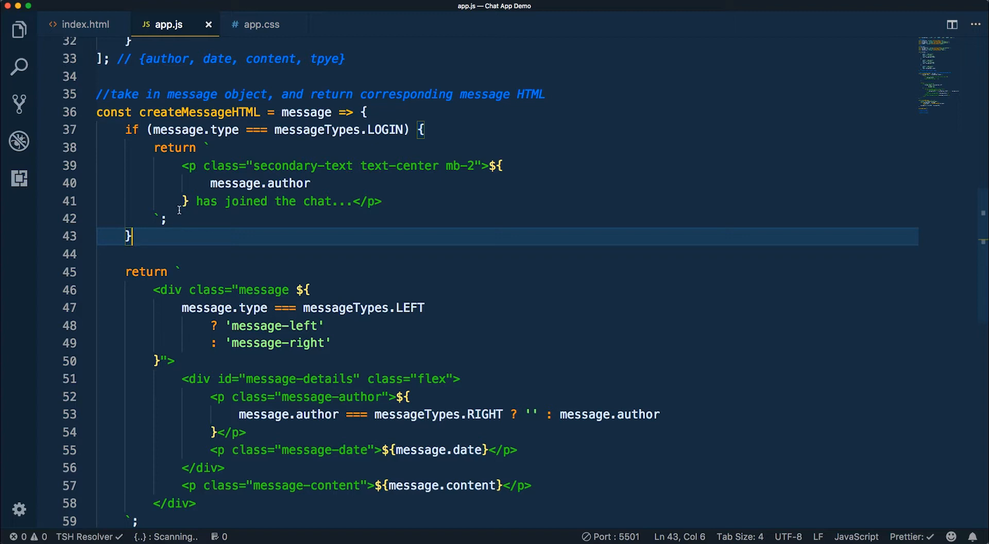
Step: Inspect the login message template and its message.author field, then scroll further down
drag(155, 147, 166, 218)
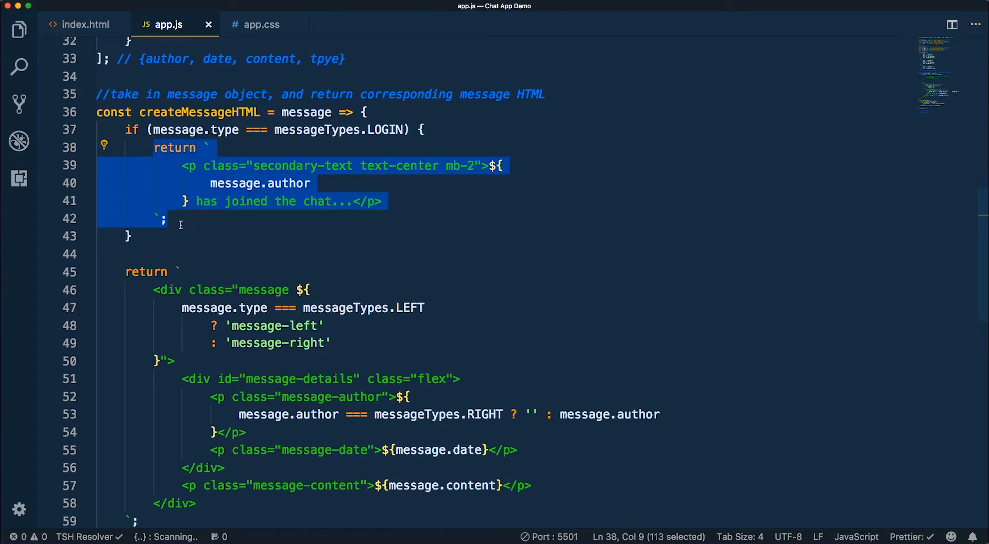
click(167, 218)
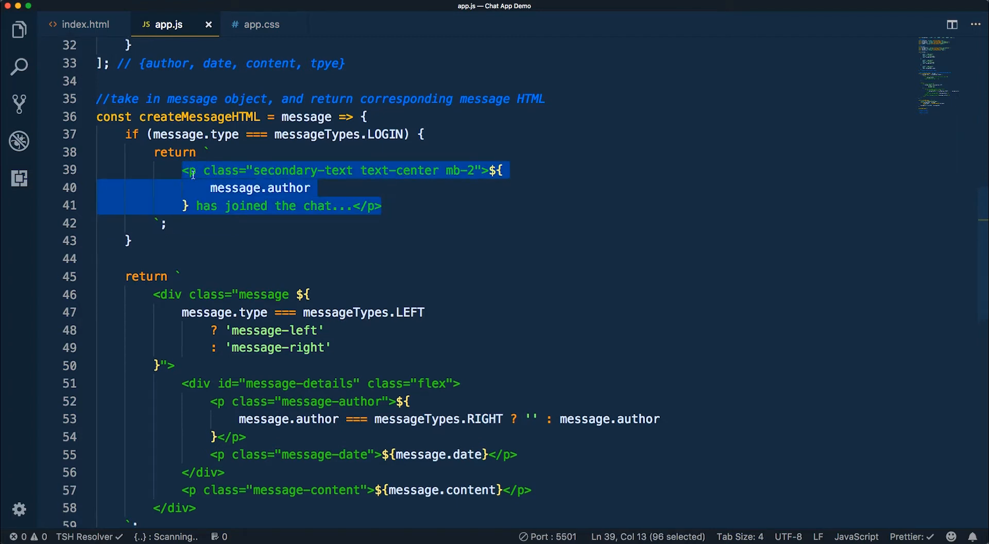
click(324, 188)
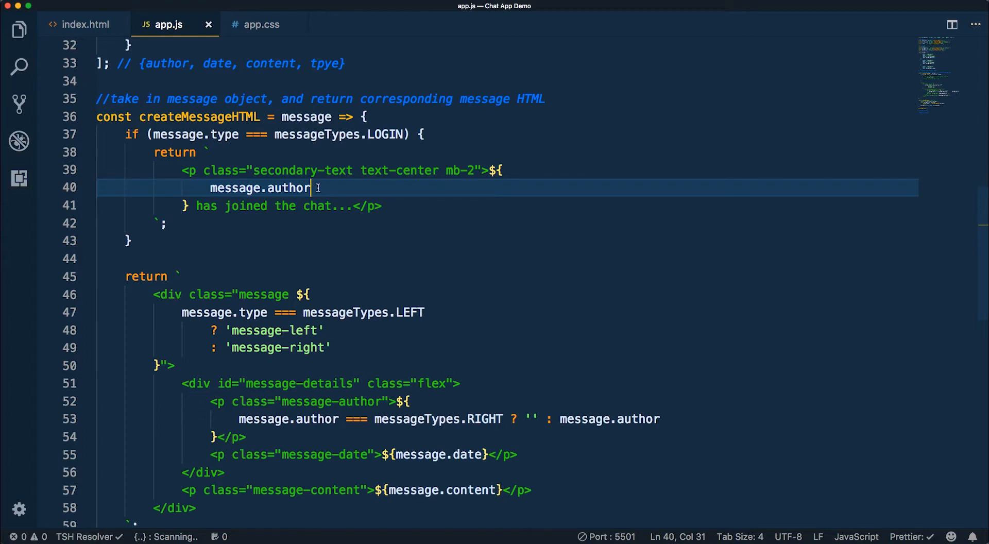
double_click(260, 188)
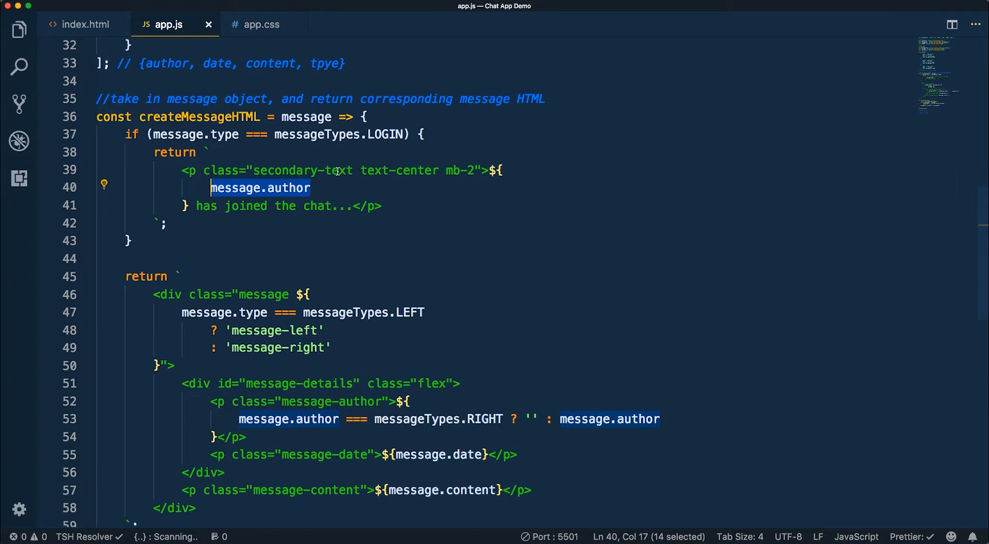
mouse_move(368, 196)
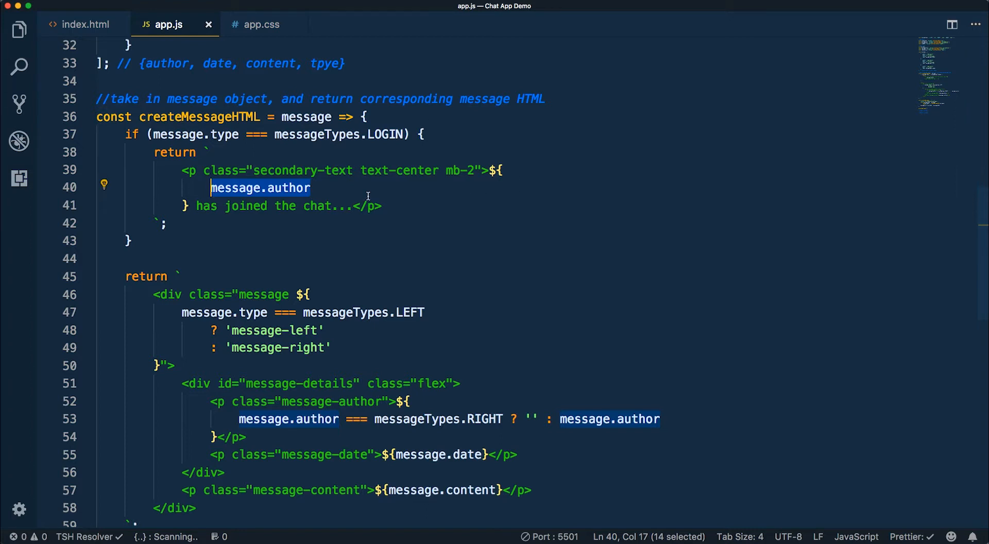
click(351, 206)
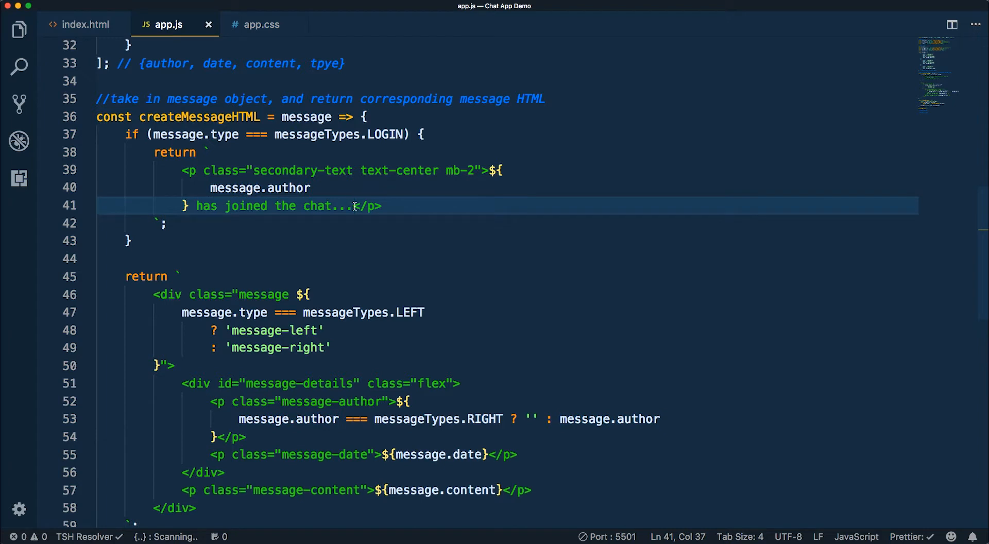
scroll(down, 3)
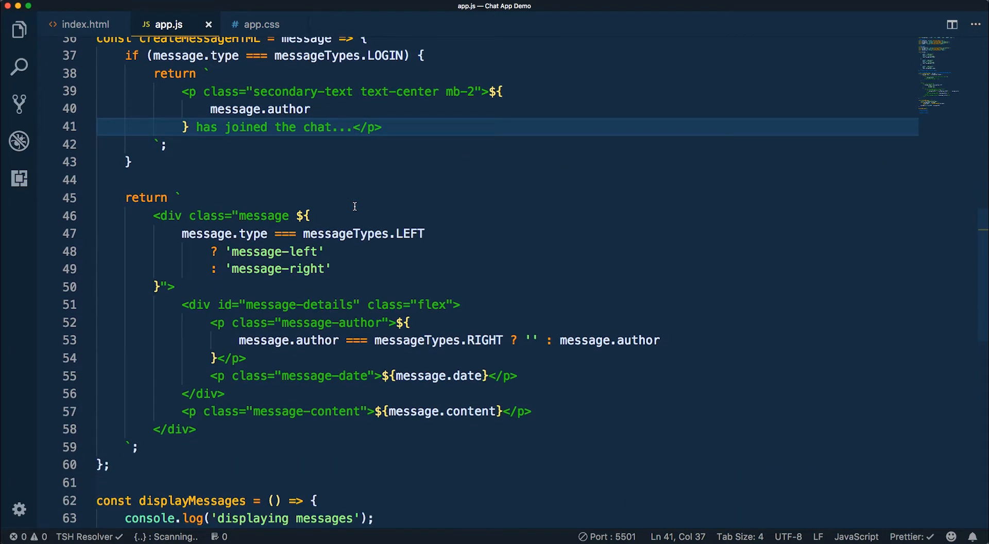
scroll(down, 3)
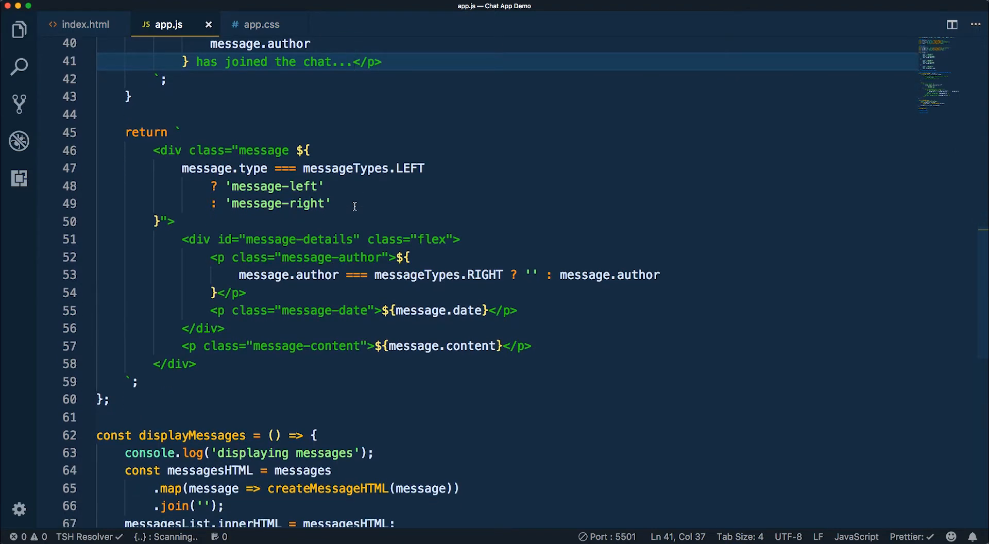
scroll(down, 3)
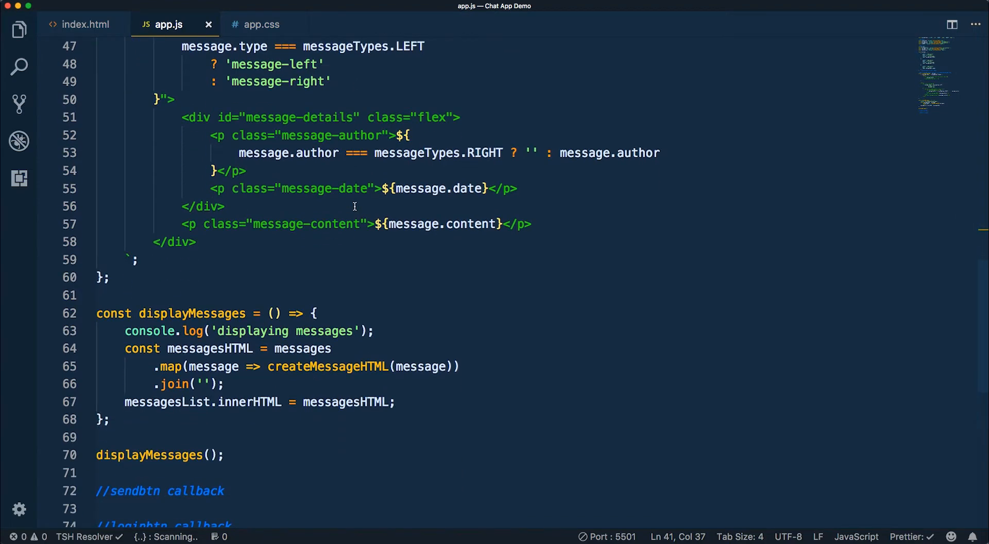
scroll(down, 3)
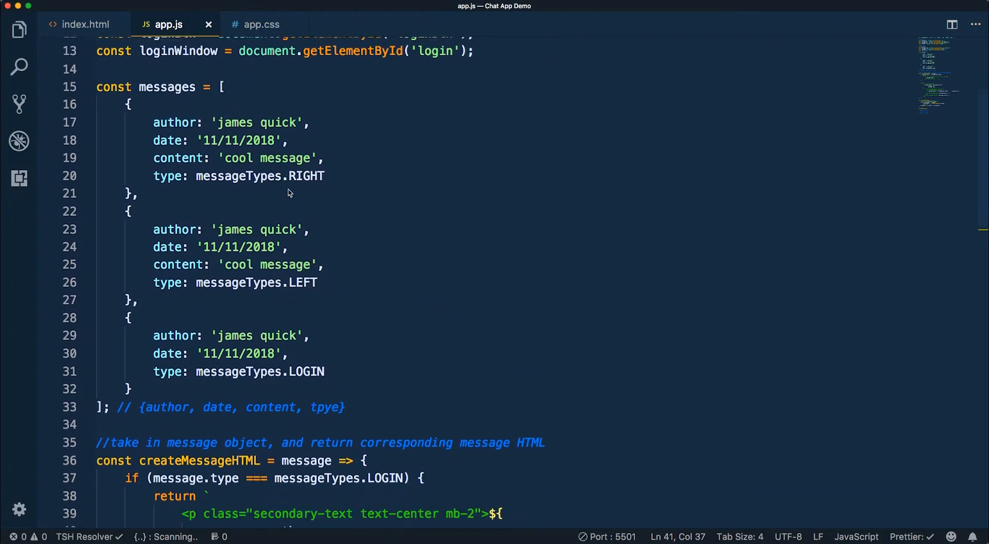
scroll(down, 3)
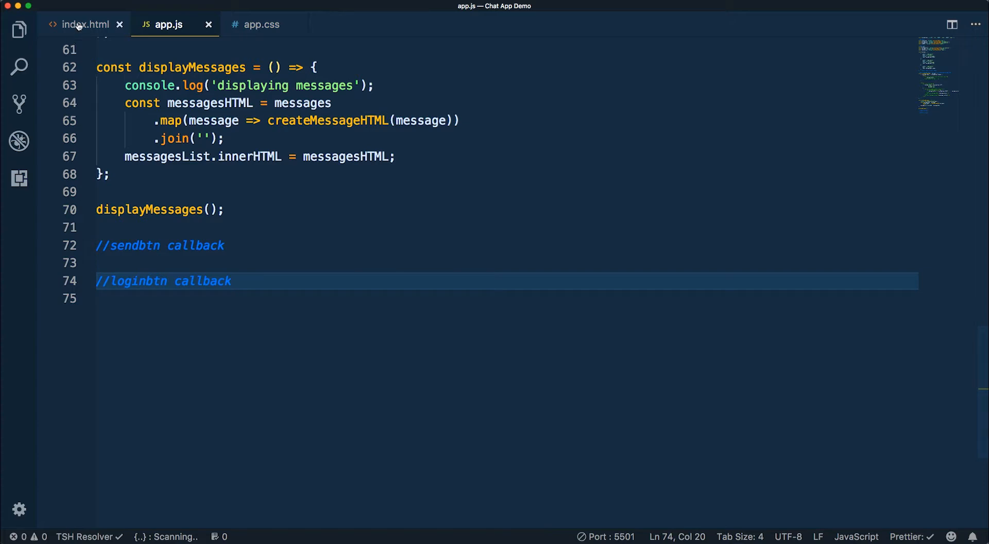
Step: In index.html, remove 'hidden' from the login section and add it to the chat section
click(81, 24)
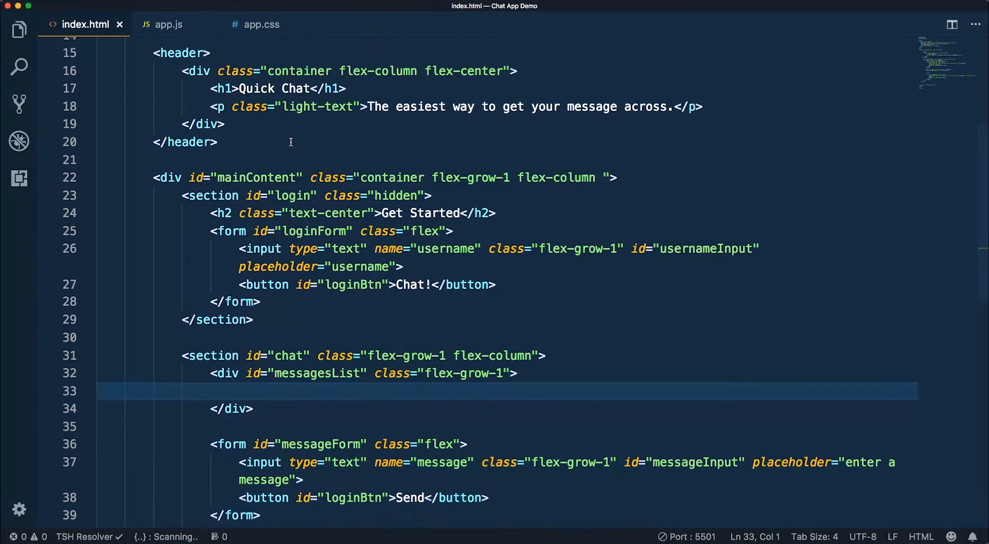
scroll(down, 3)
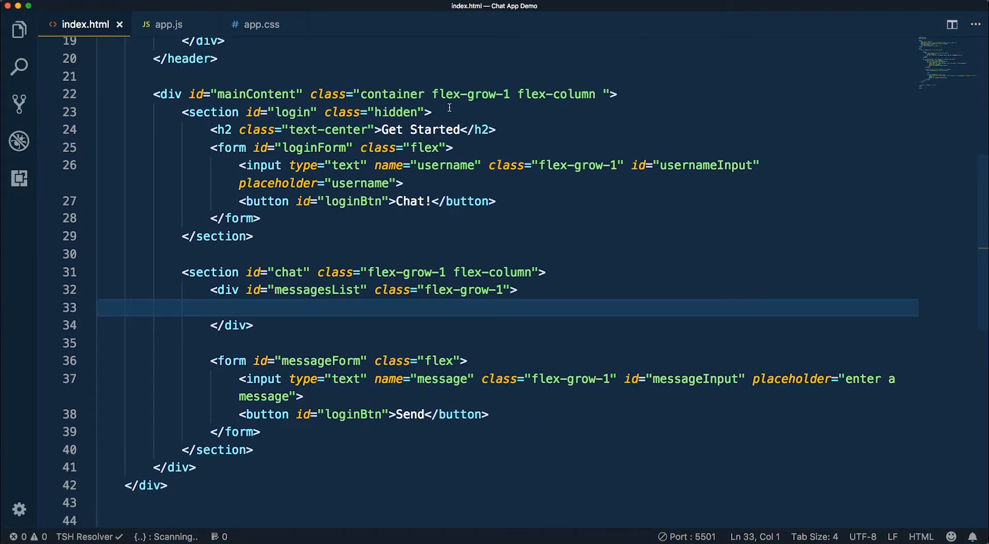
double_click(396, 113)
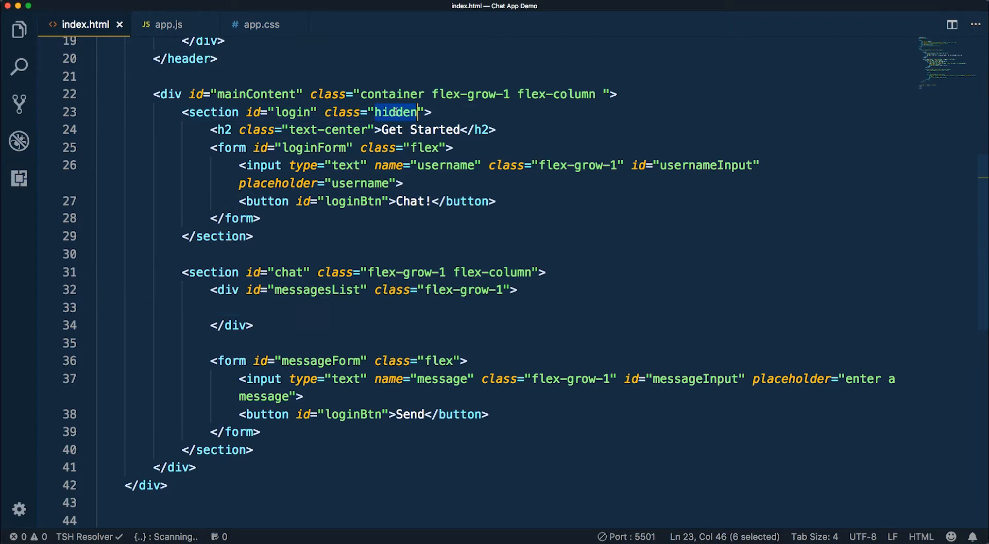
key(Delete)
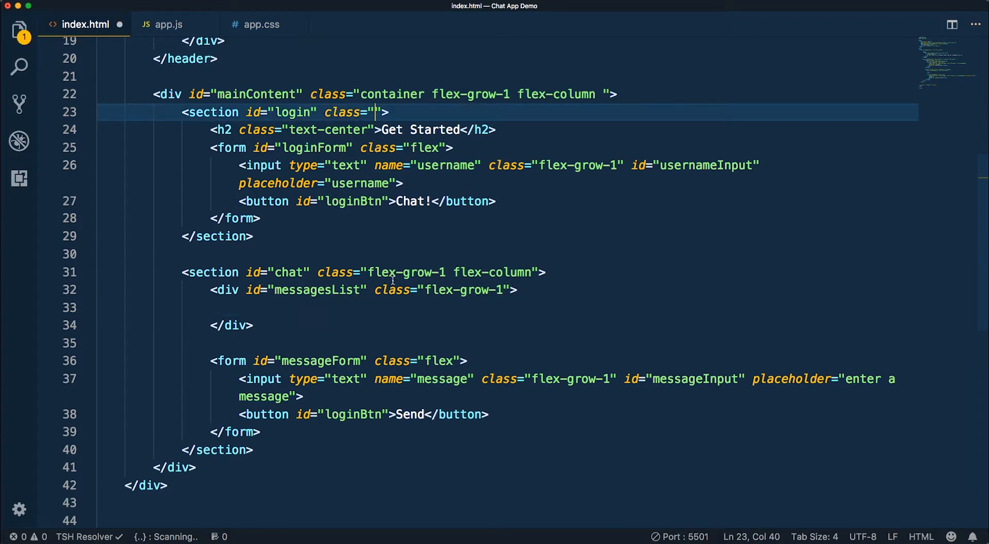
text(hidden)
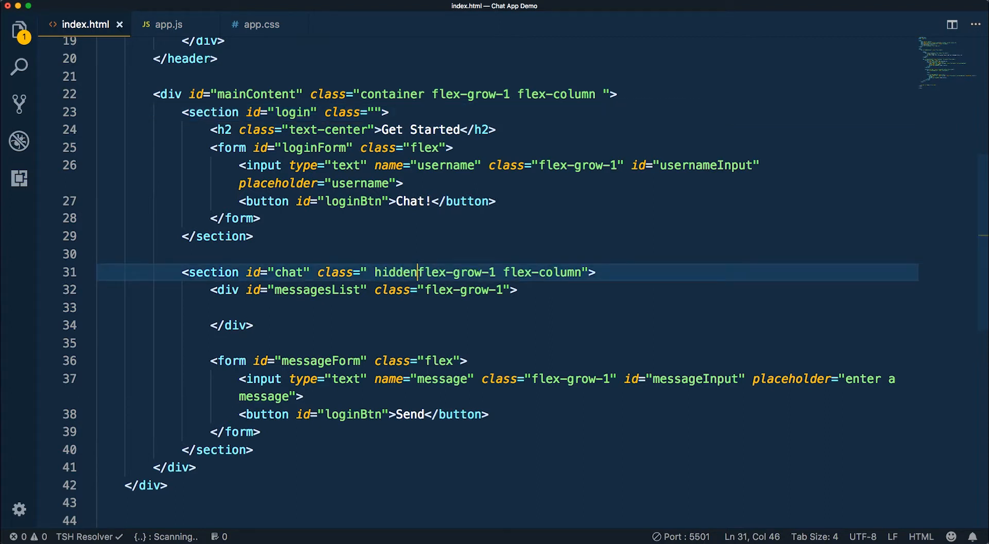
text(" ")
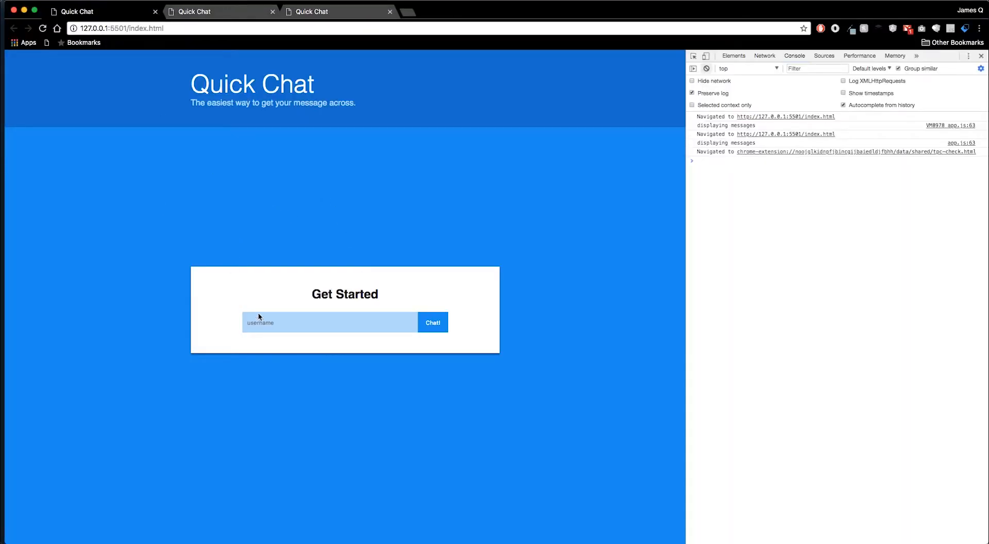
click(329, 322)
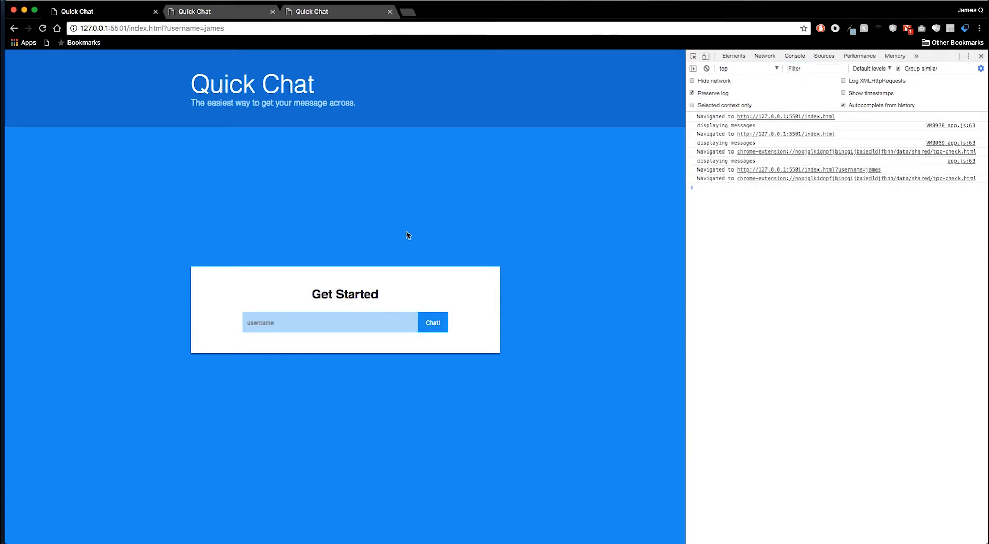
mouse_move(312, 313)
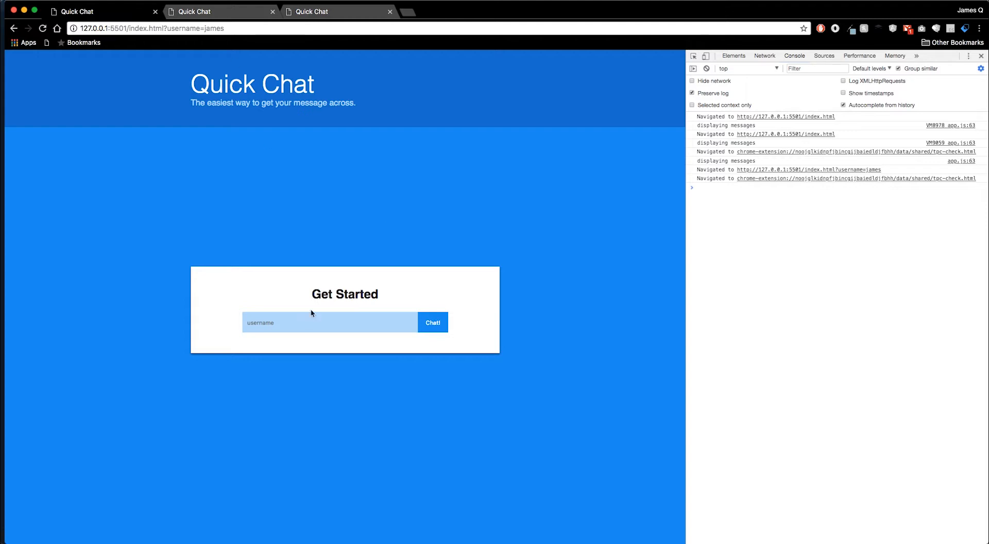
text(james)
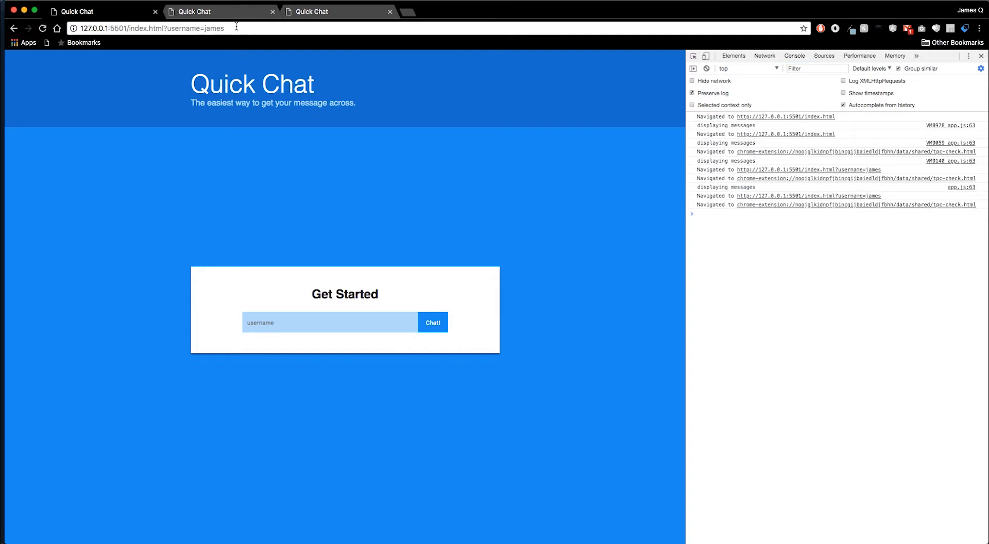
click(154, 28)
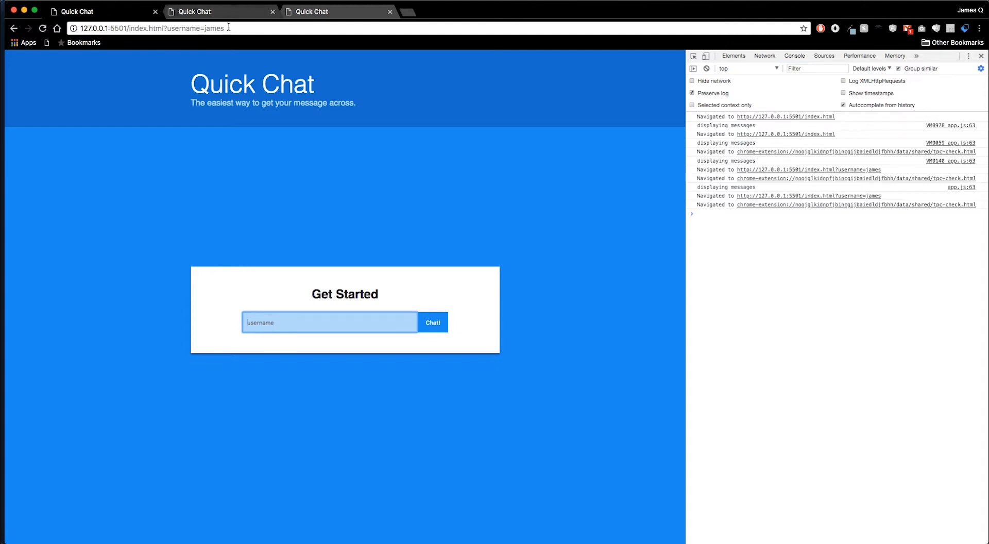
click(154, 28)
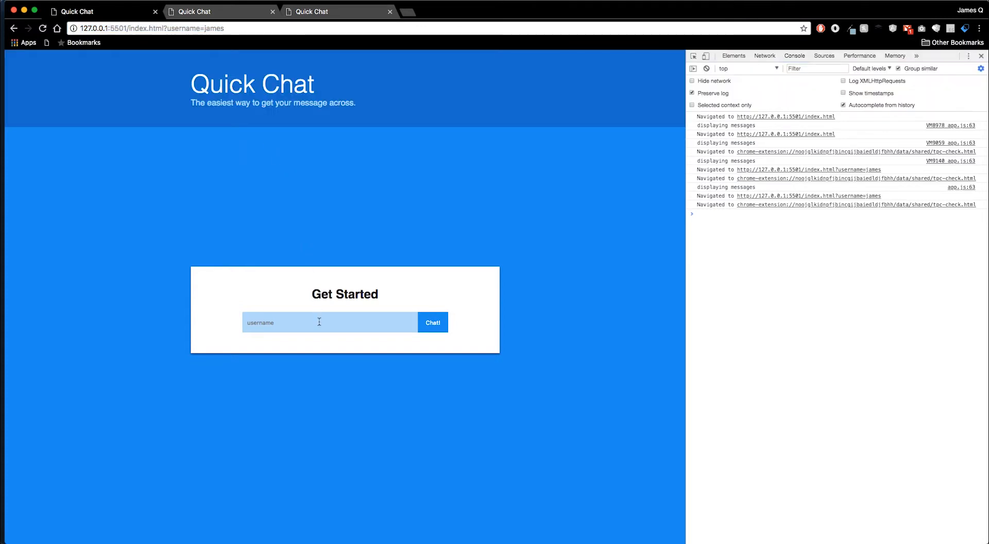
click(319, 322)
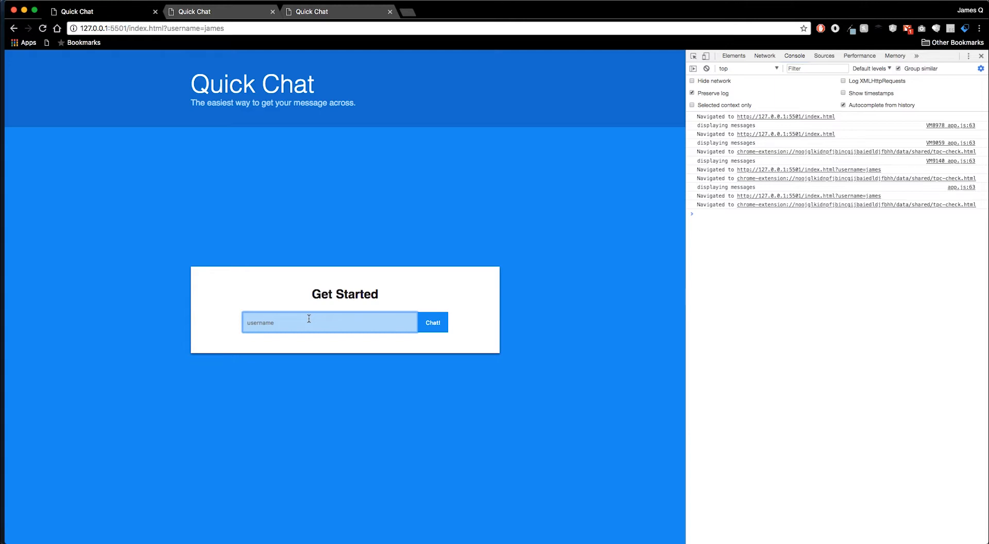
mouse_move(381, 304)
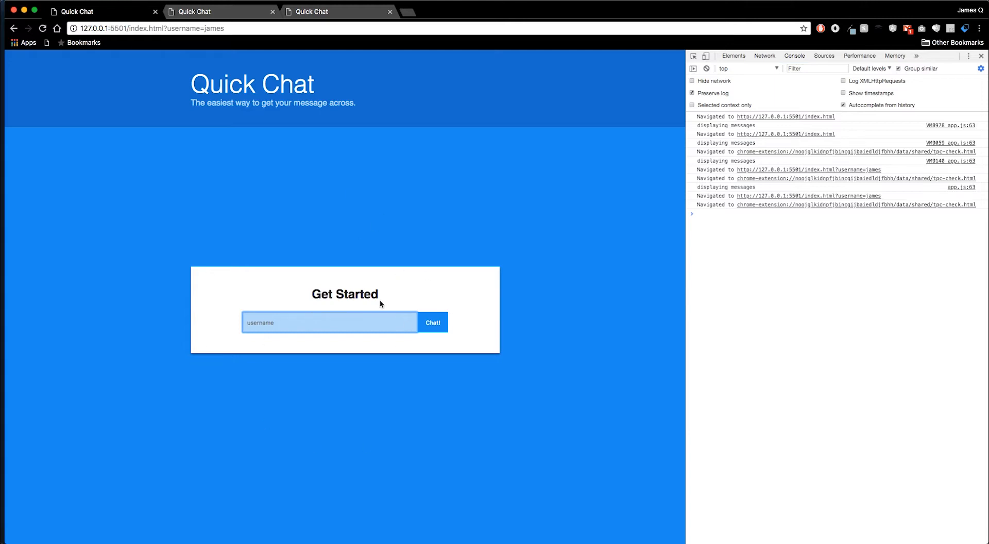
mouse_move(379, 262)
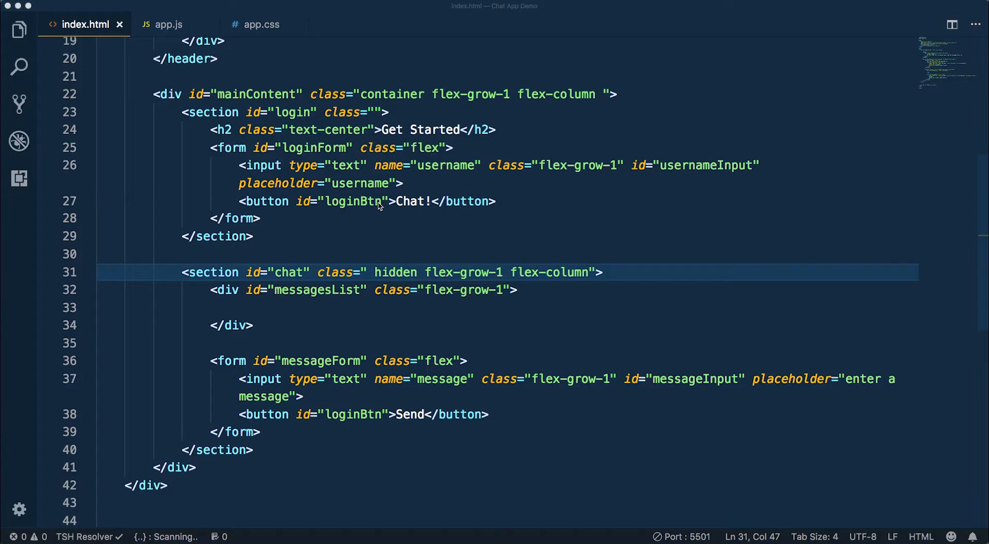
Step: In app.js, add a loginBtn.addEventListener('click', e => { }) stub
click(169, 24)
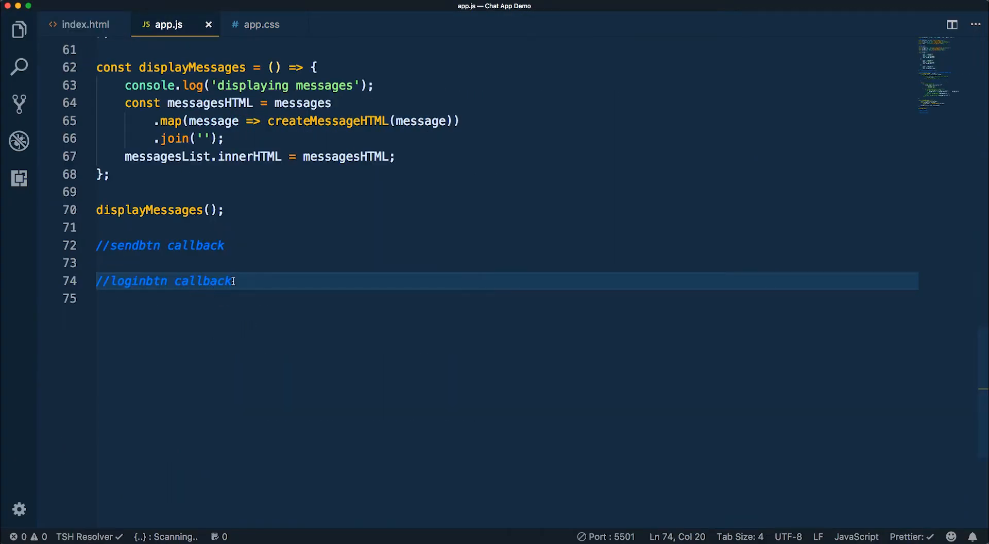
key(Enter)
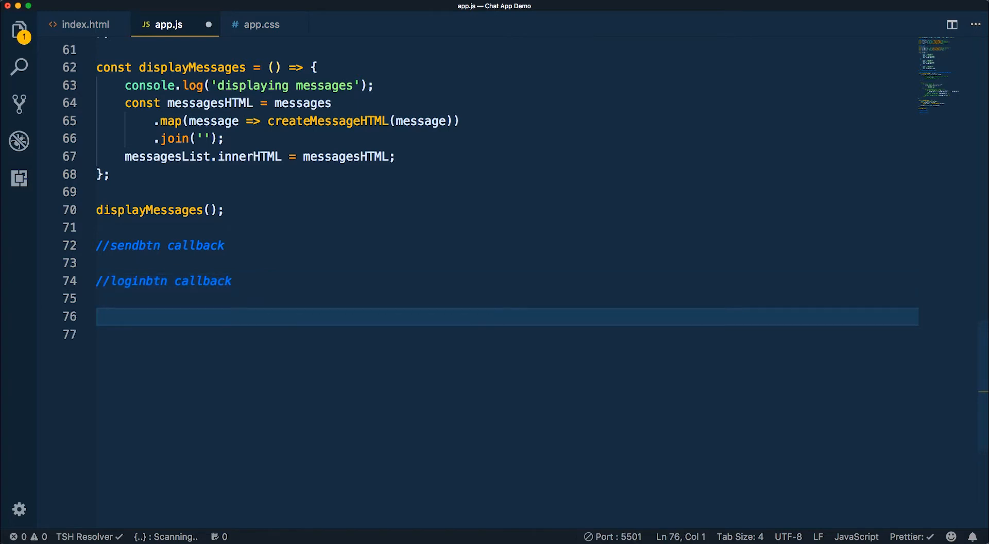
key(Backspace)
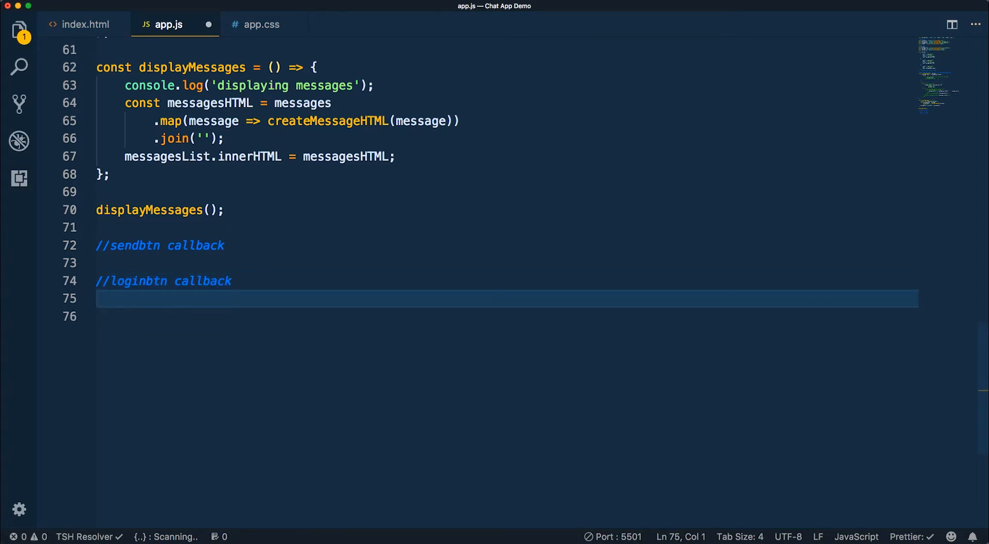
text(loginBtn)
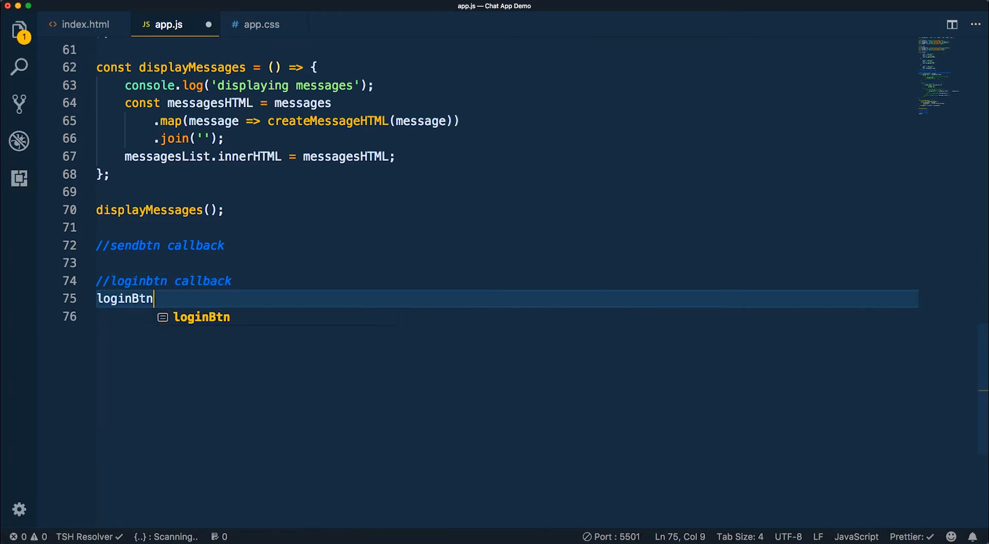
text(.addEven)
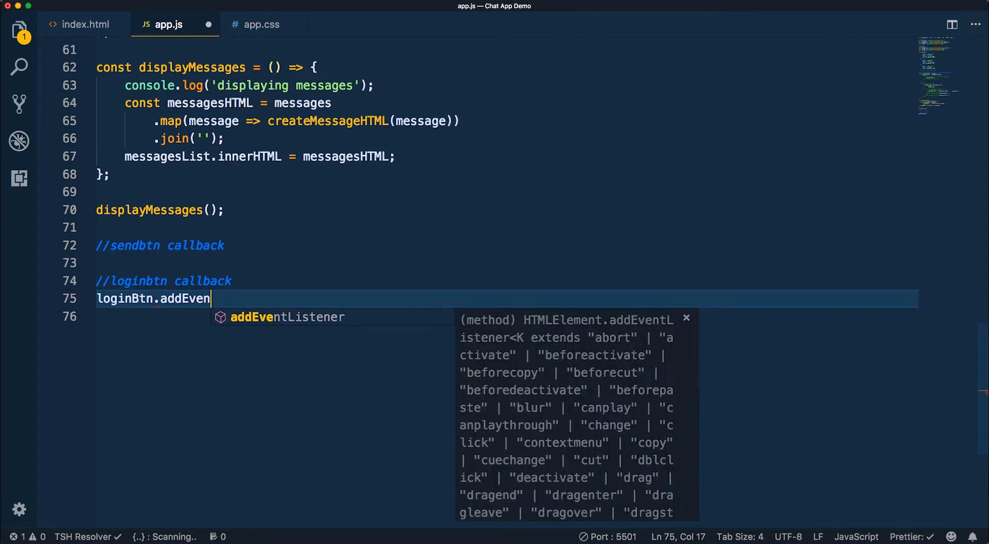
text(tListener('cl)
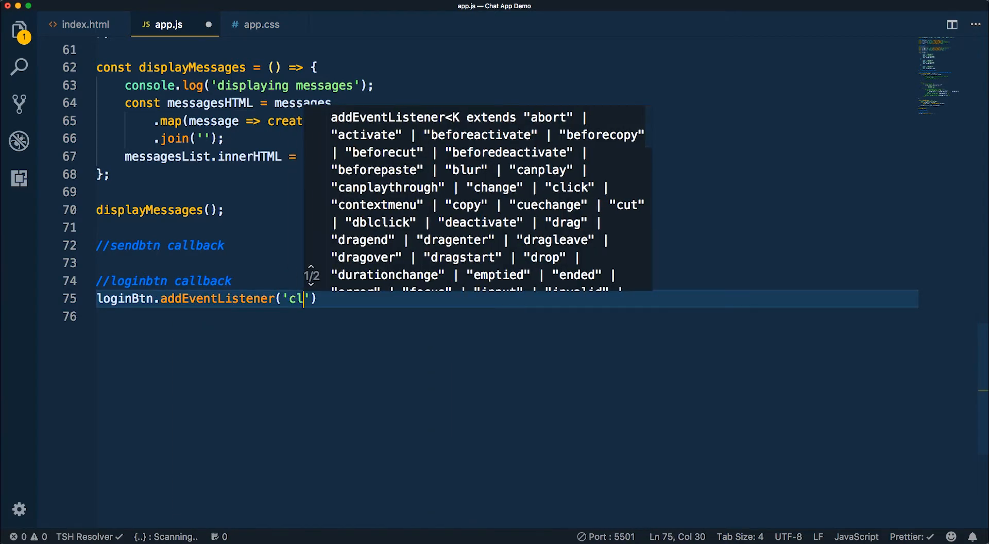
text(ick',)
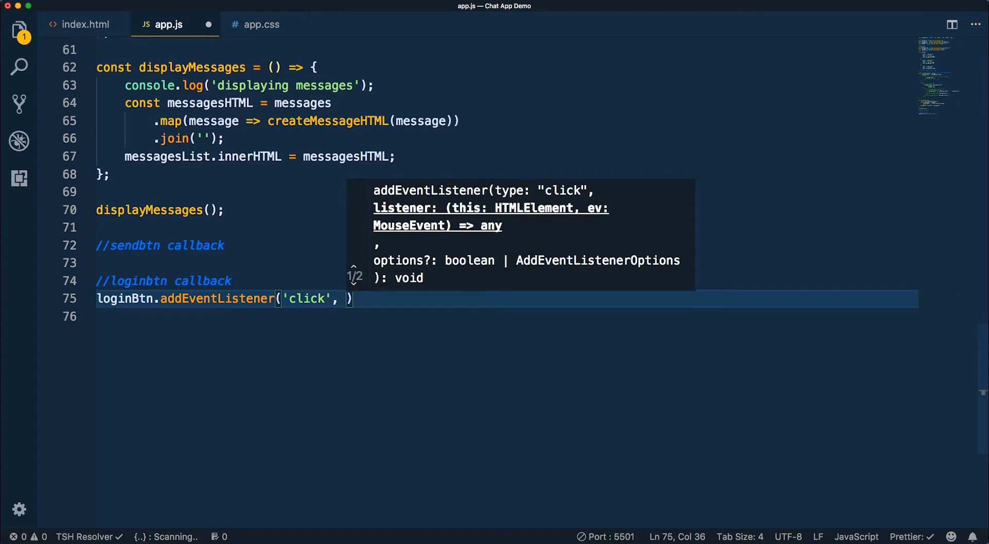
text(e =>)
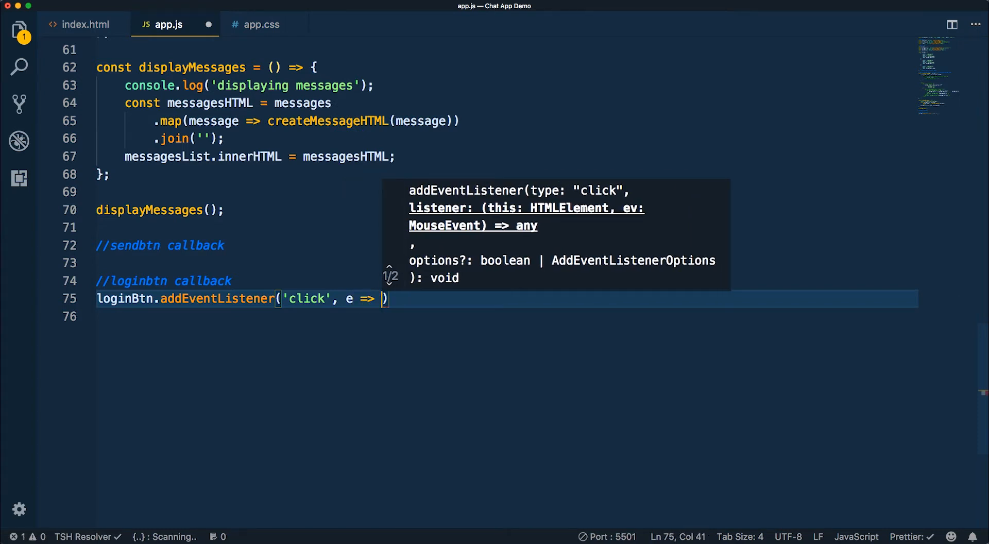
text({)
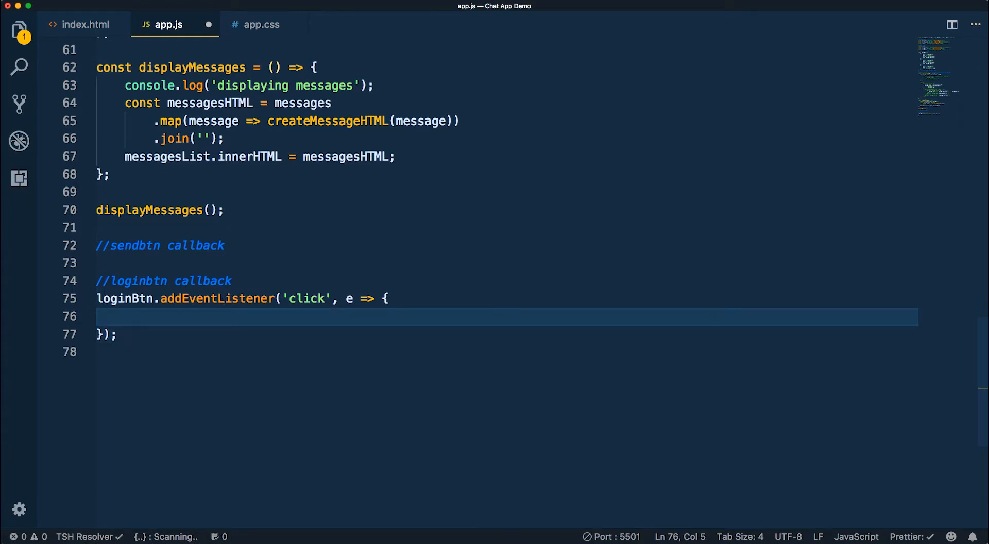
Step: Outline the callback with comments: preventdefault of a form, set username, hide login, display messages
text(//preventdef)
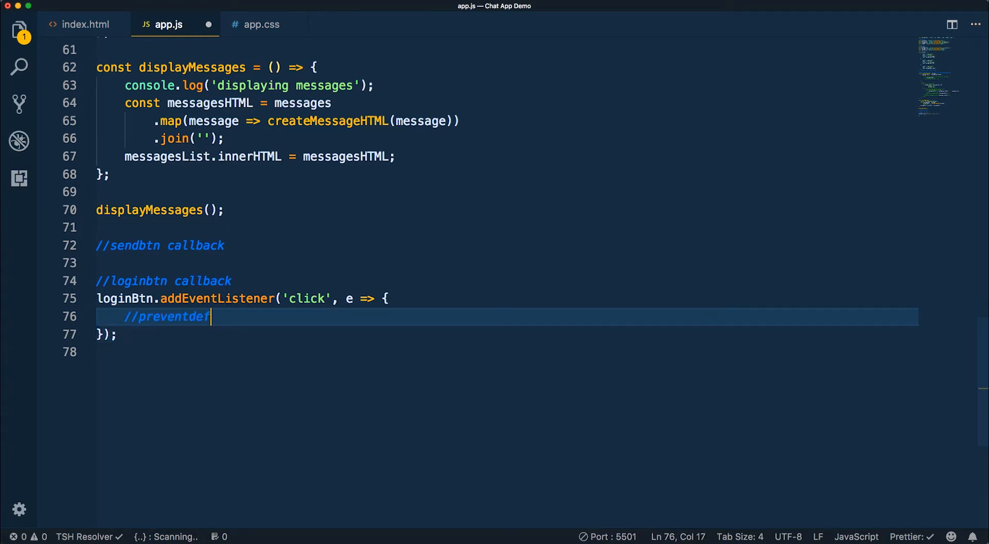
text(ault of a form)
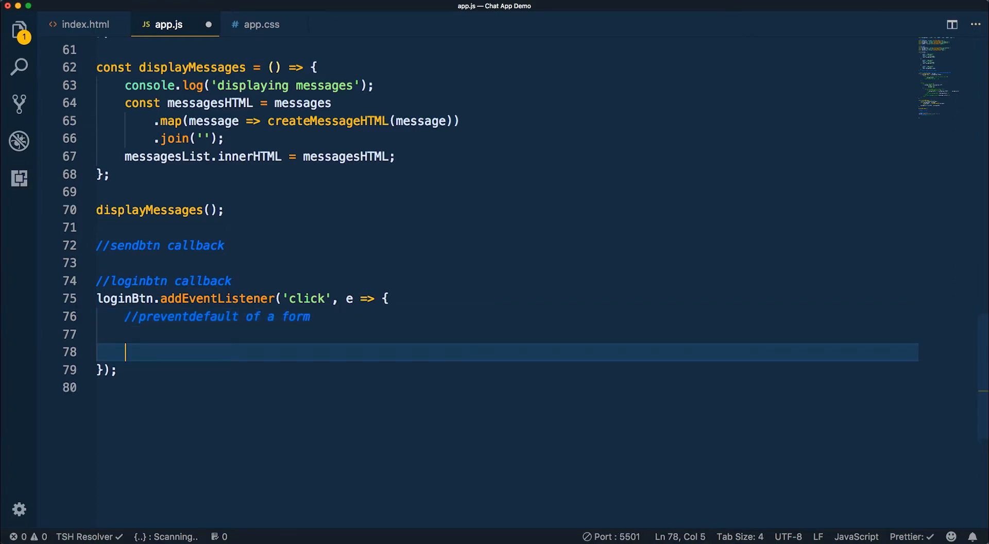
text(set the use)
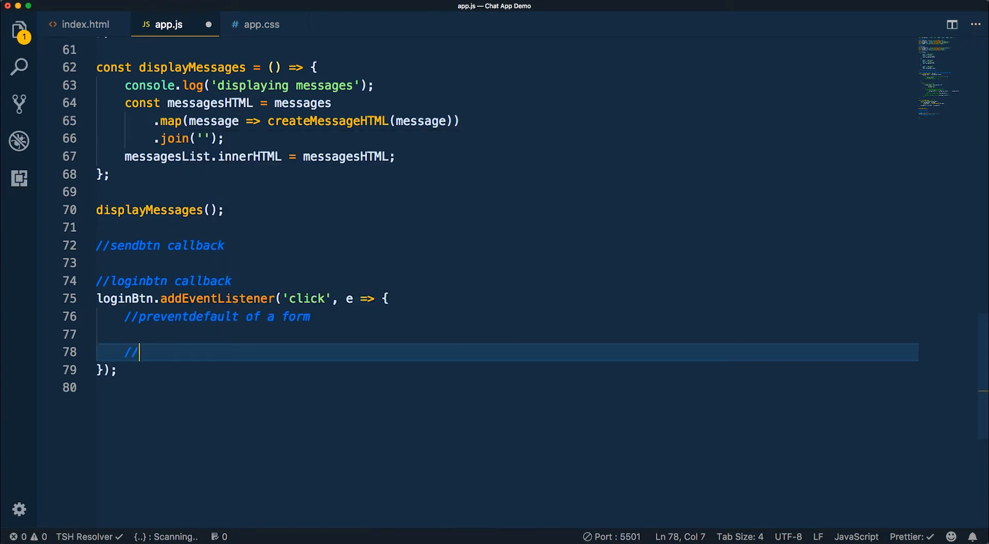
text(set the username and)
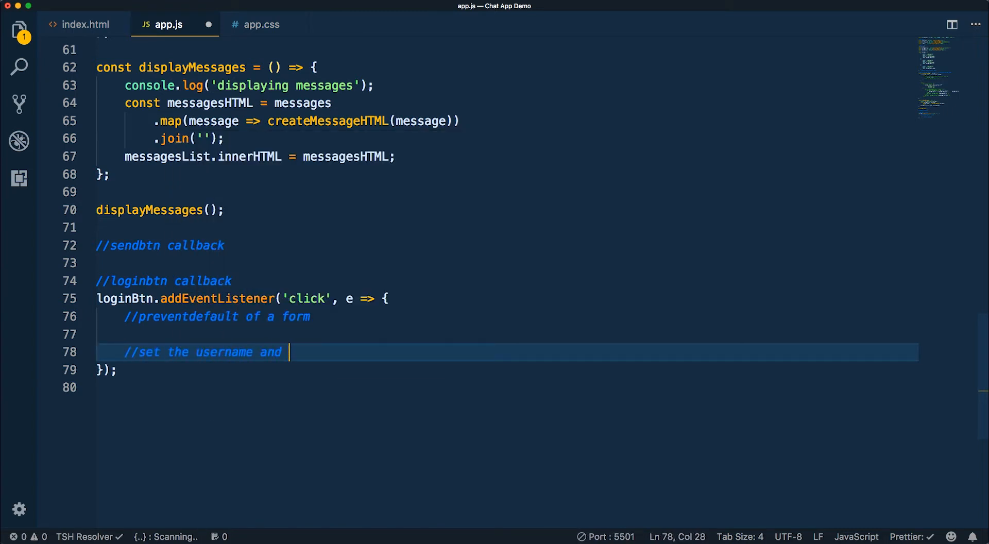
text(create logged in me)
text(//display those me)
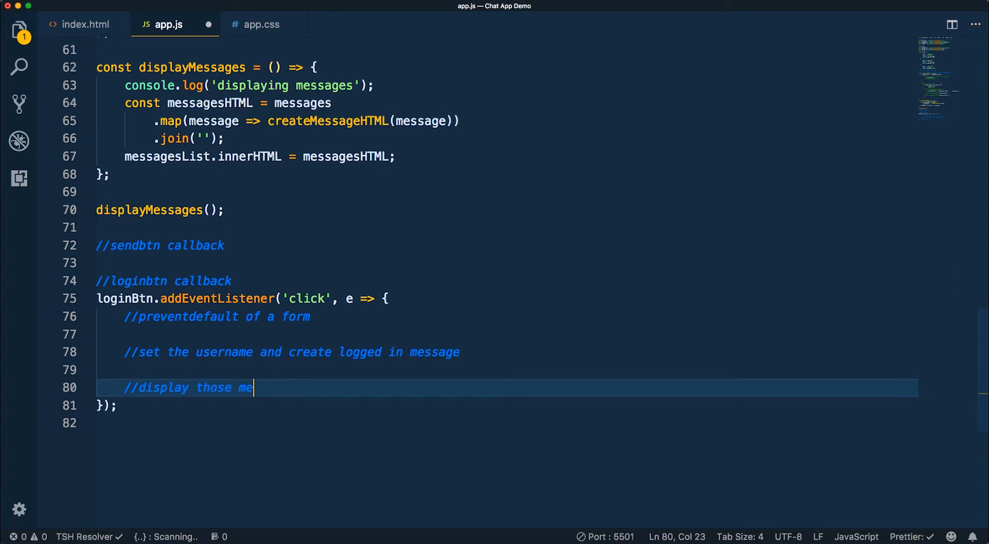
text(ssages)
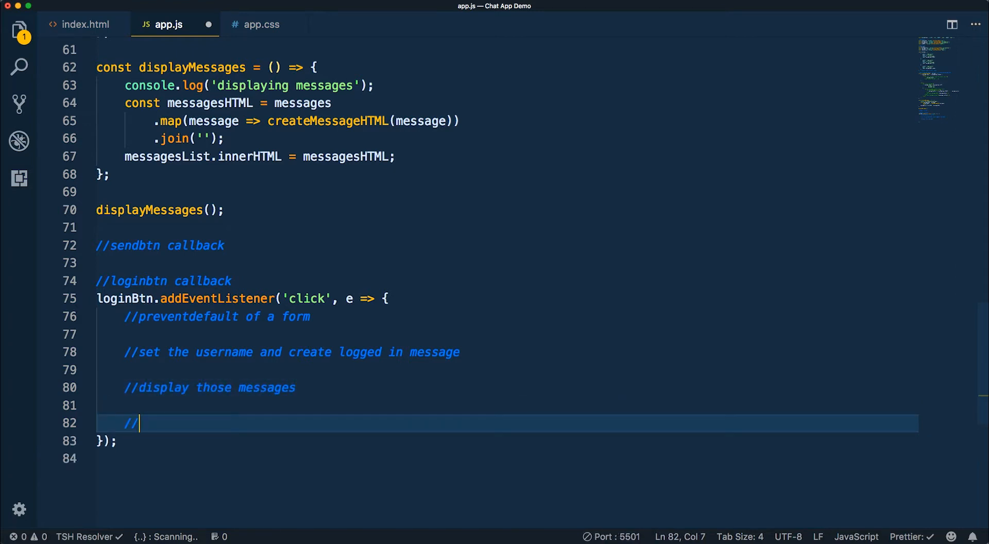
text(hide)
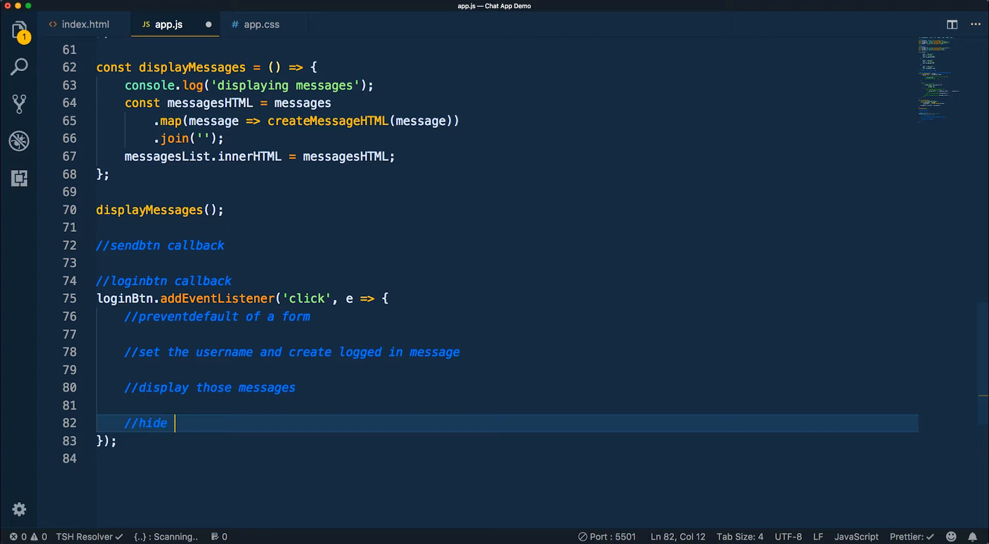
text(login and show)
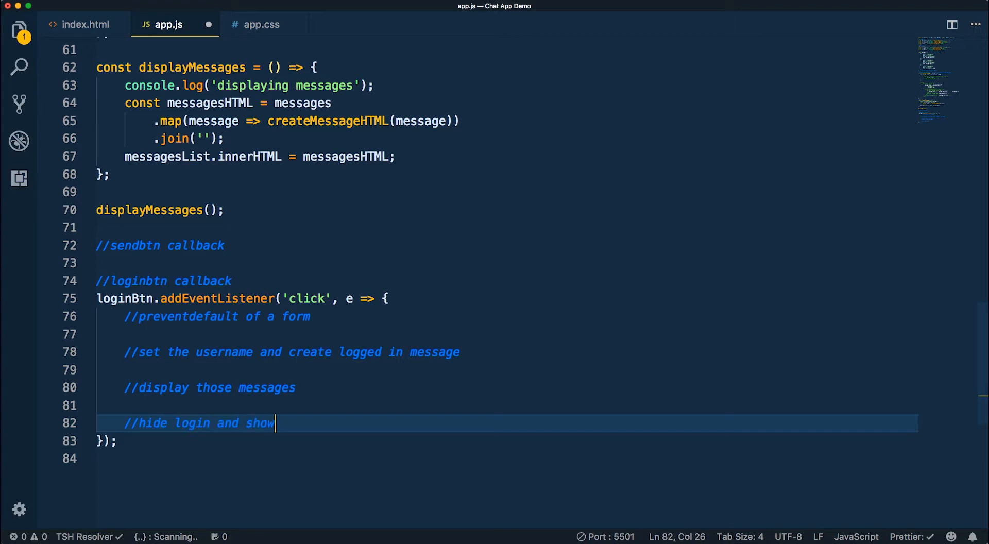
text(chat window)
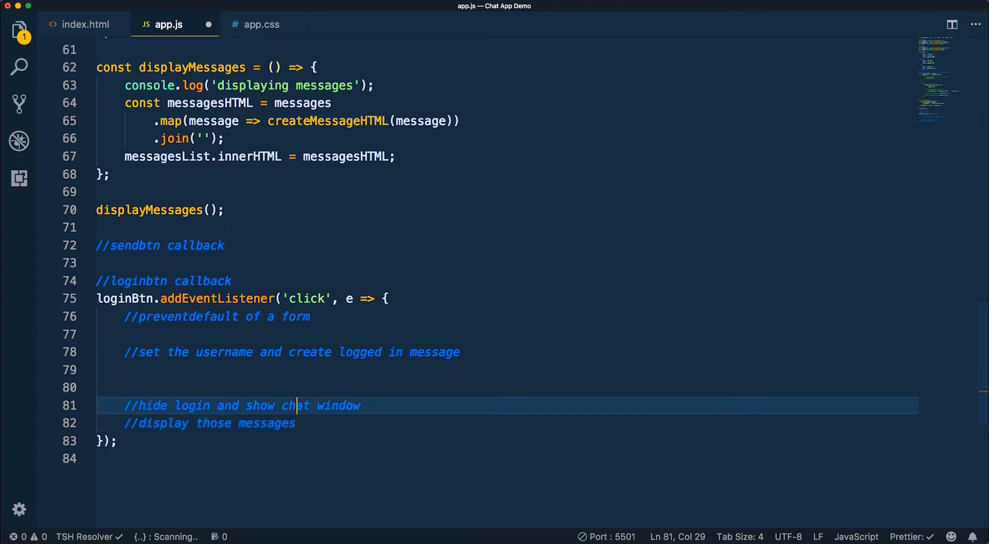
key(Enter)
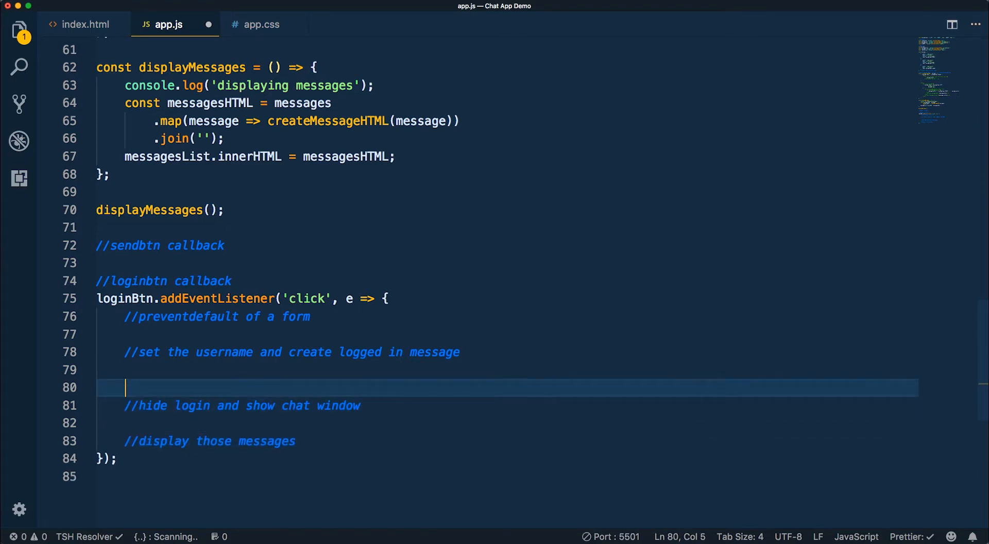
key(Backspace)
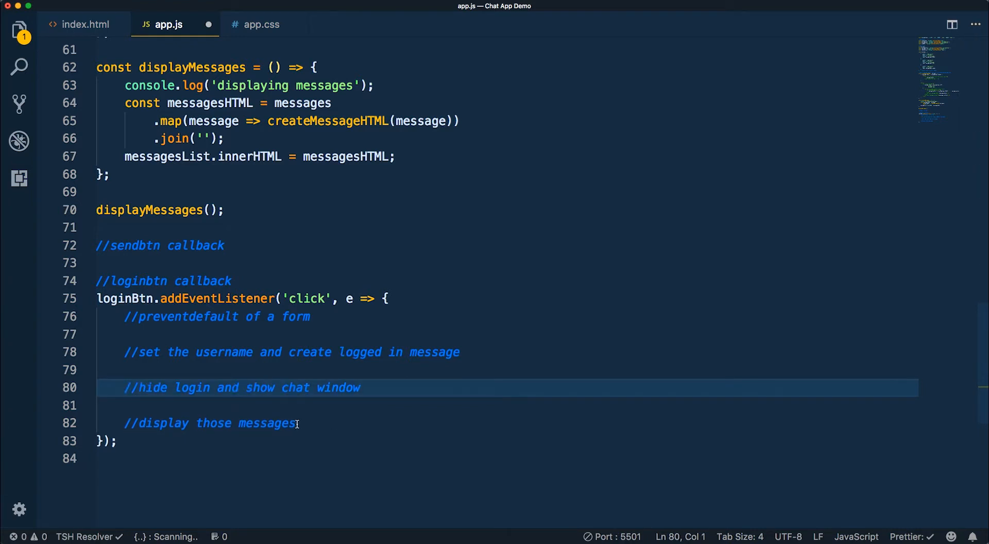
mouse_move(376, 352)
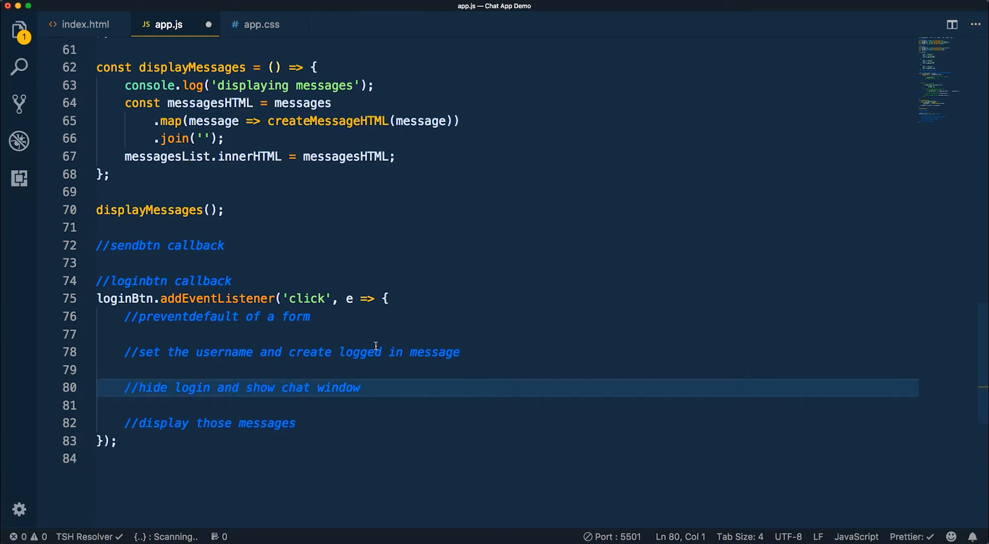
mouse_move(348, 299)
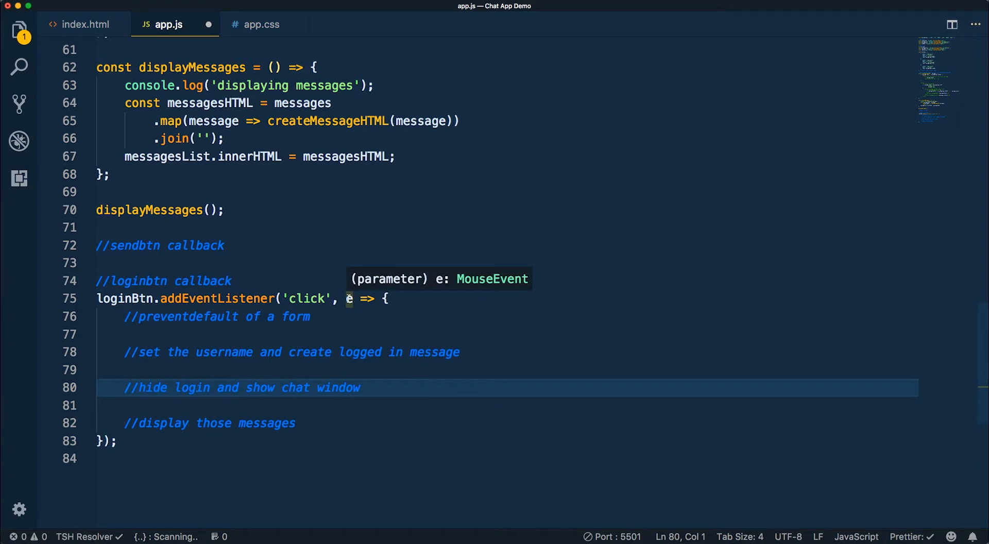
click(350, 299)
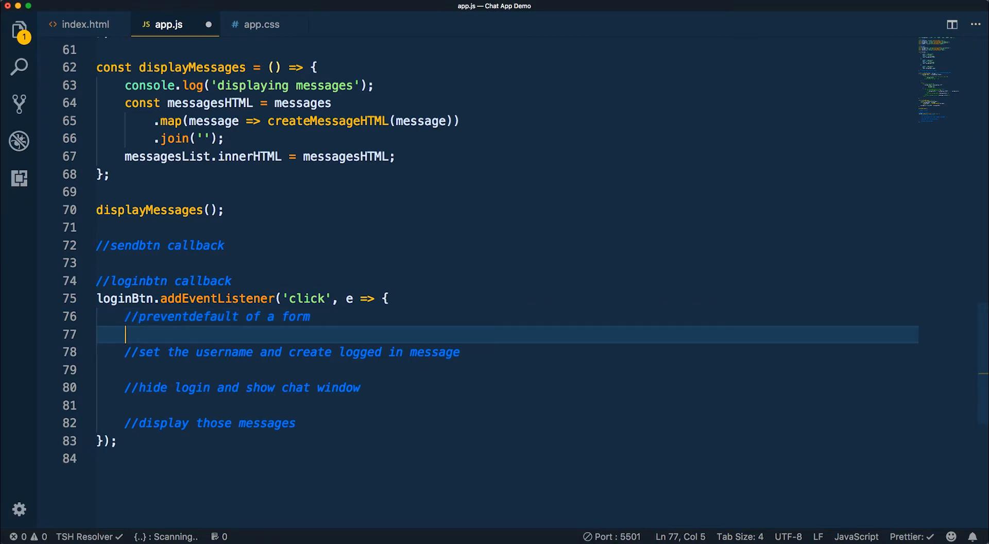
Step: Type e.prevent under the //preventdefault of a form comment, using IntelliSense suggestions
text(e)
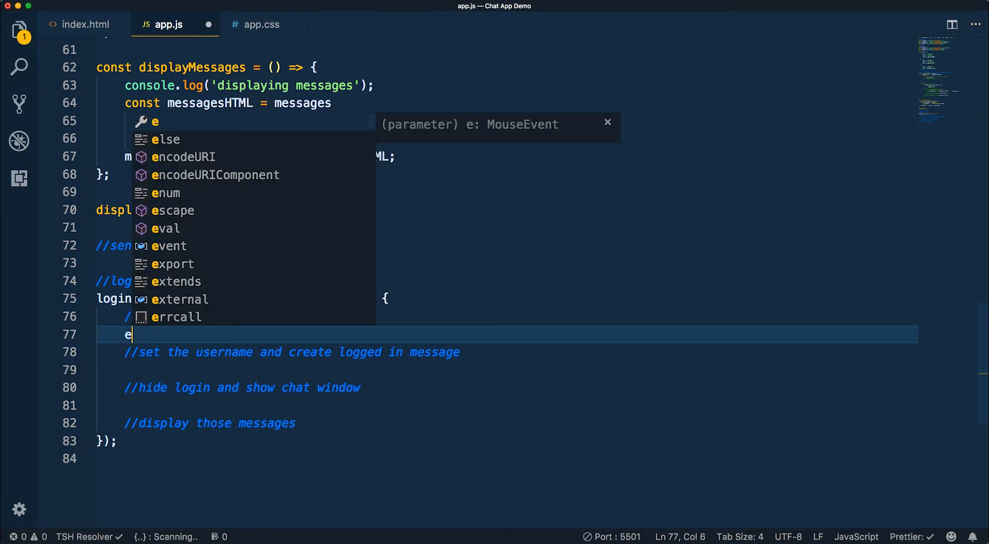
text(.prevent)
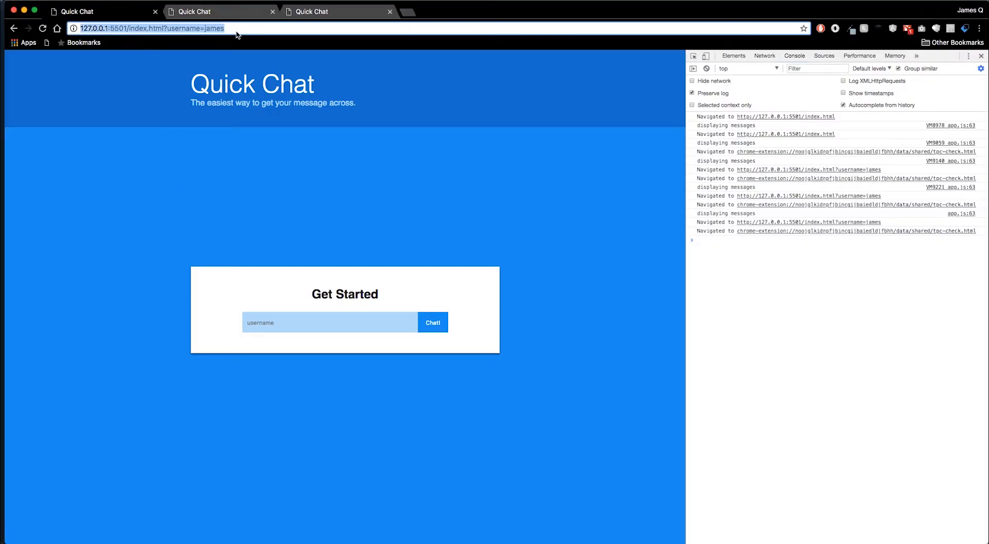
click(171, 28)
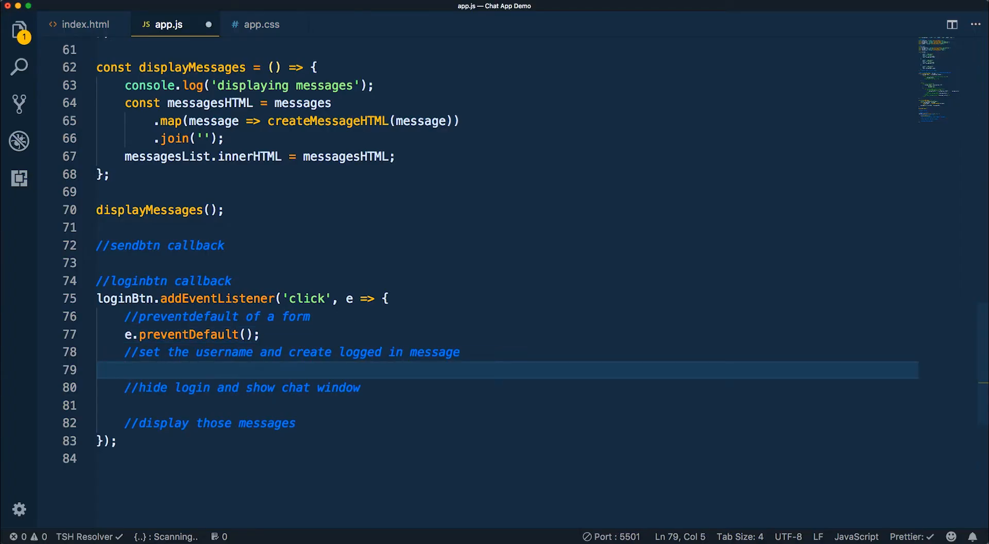
text(username =)
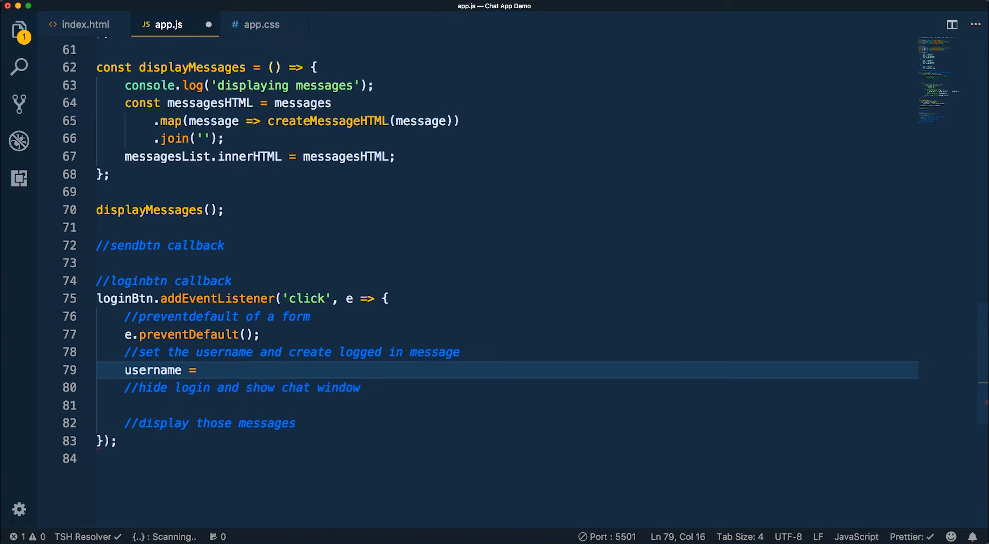
scroll(up, 3)
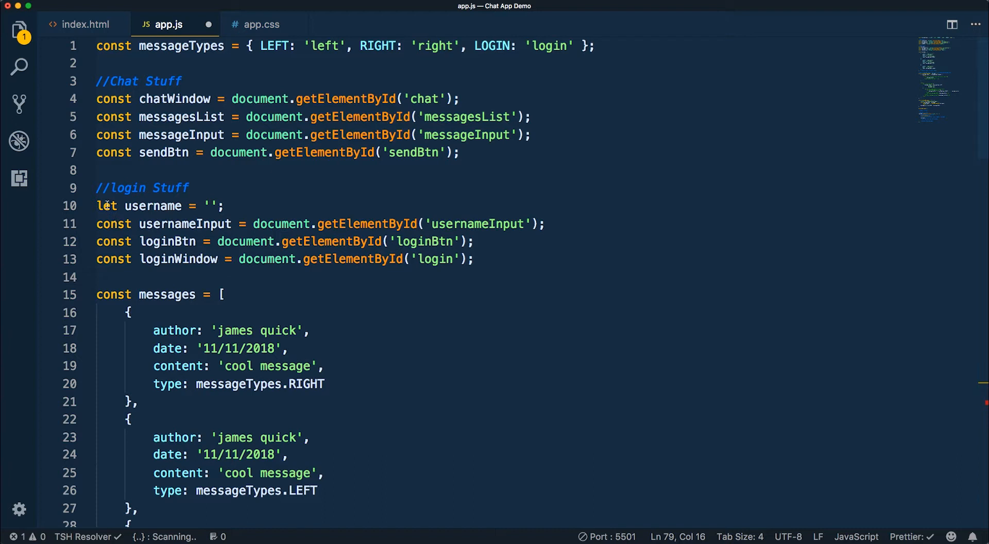
click(118, 206)
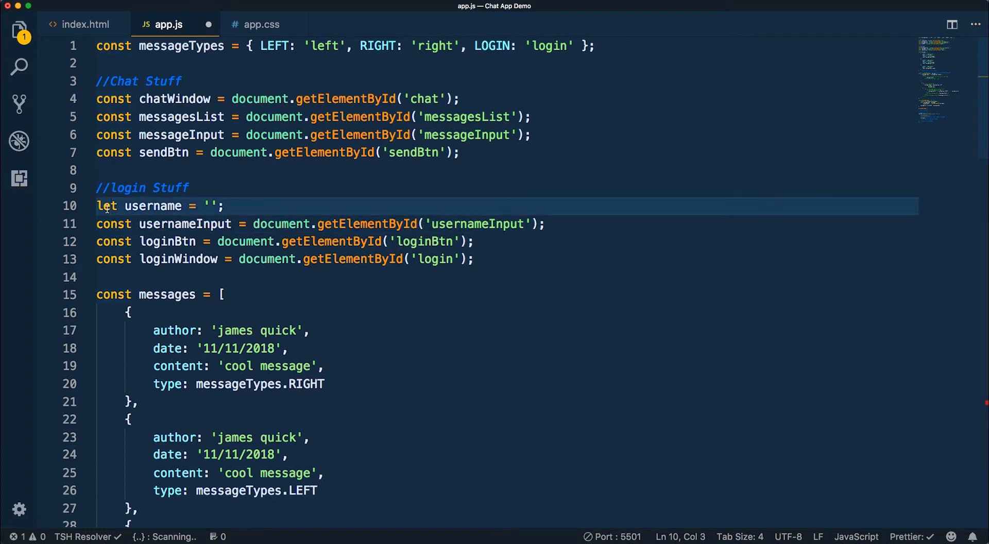
double_click(106, 206)
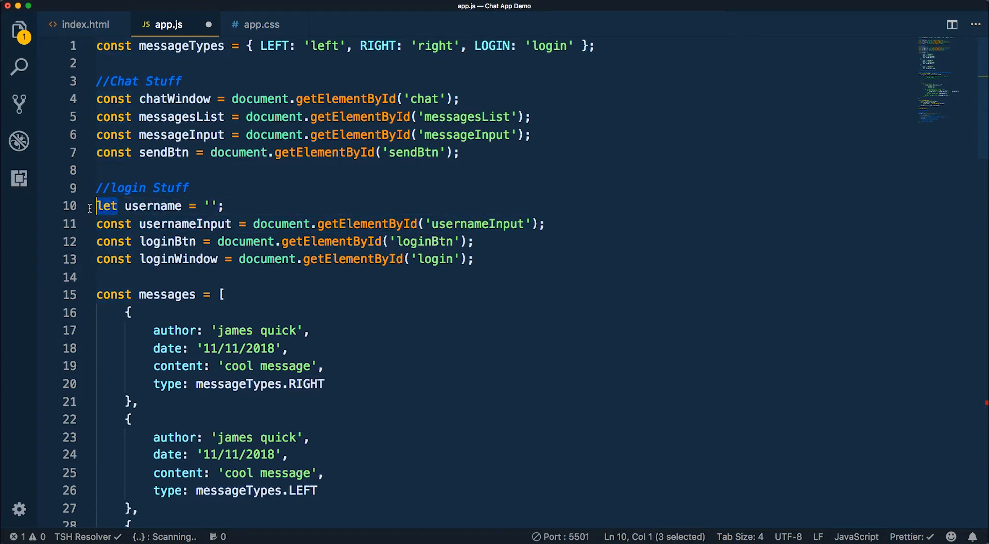
mouse_move(153, 206)
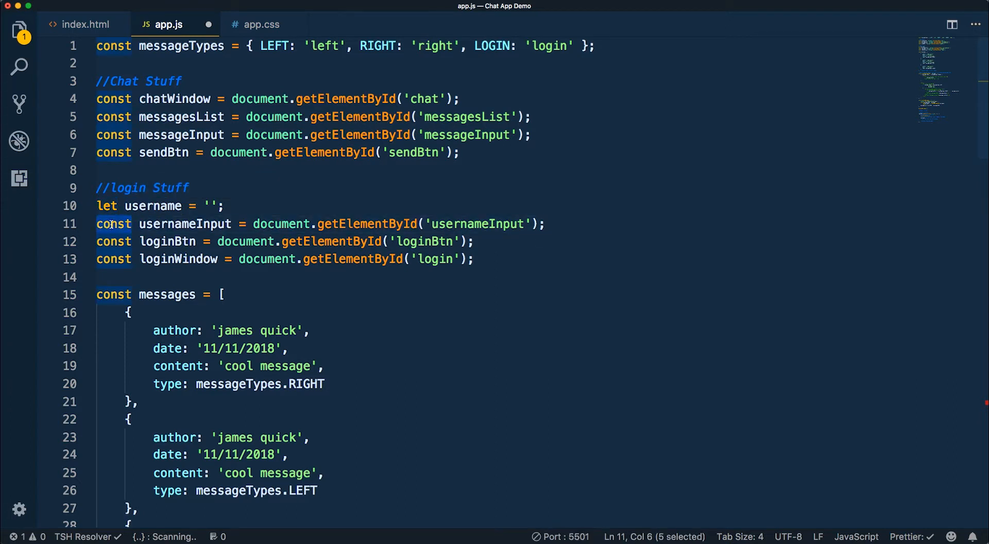
scroll(down, 3)
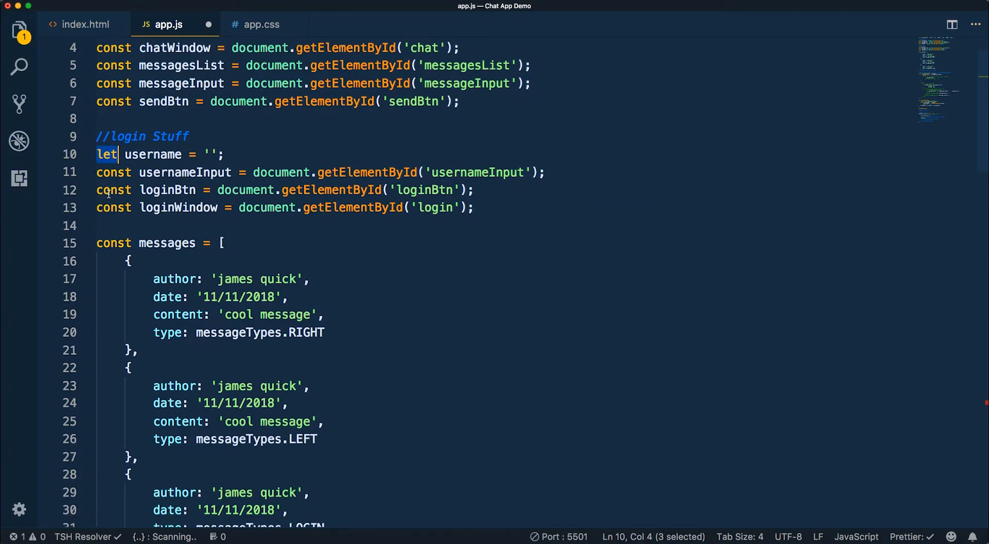
scroll(down, 3)
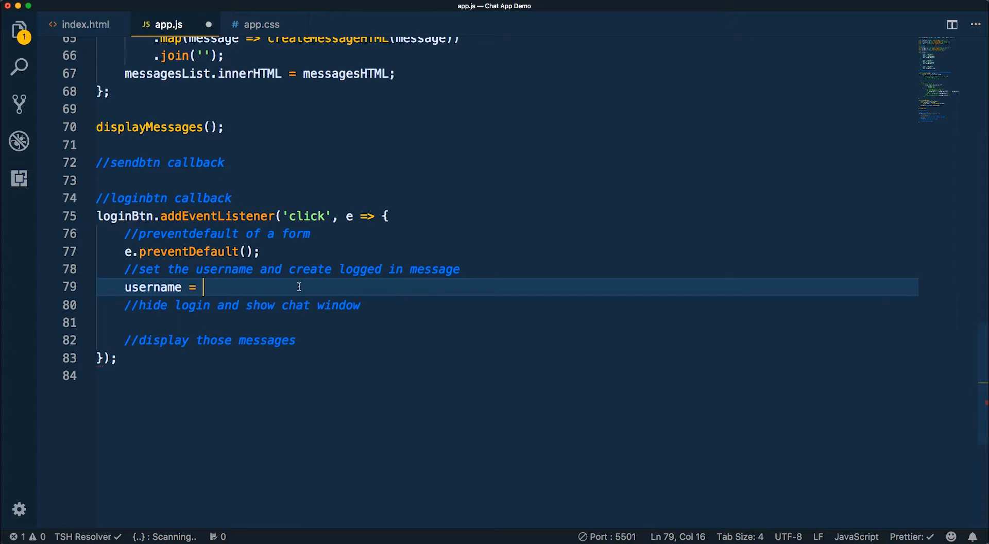
Step: Start the username assignment with usernameInput.v on line 79, then switch to index.html
text(usernam)
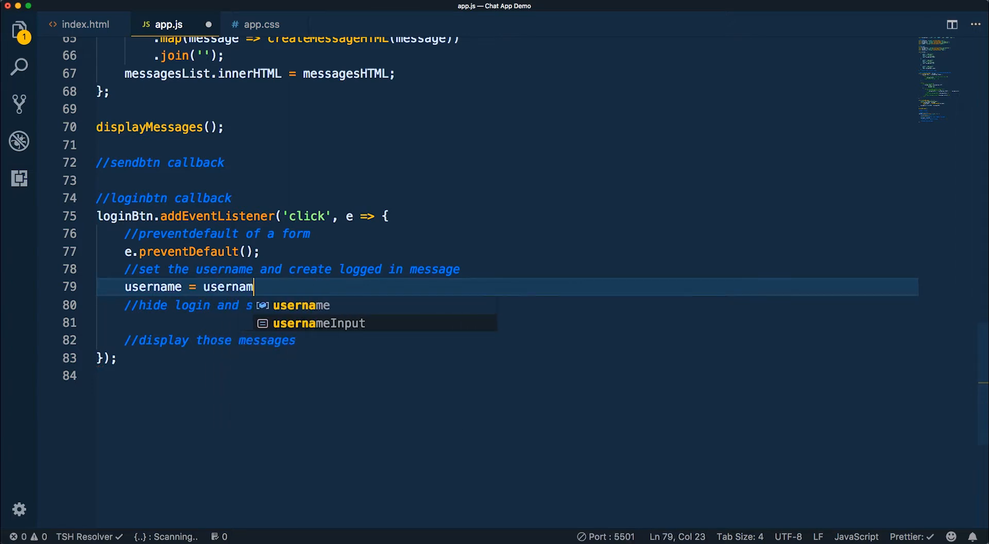
text(eInput.v)
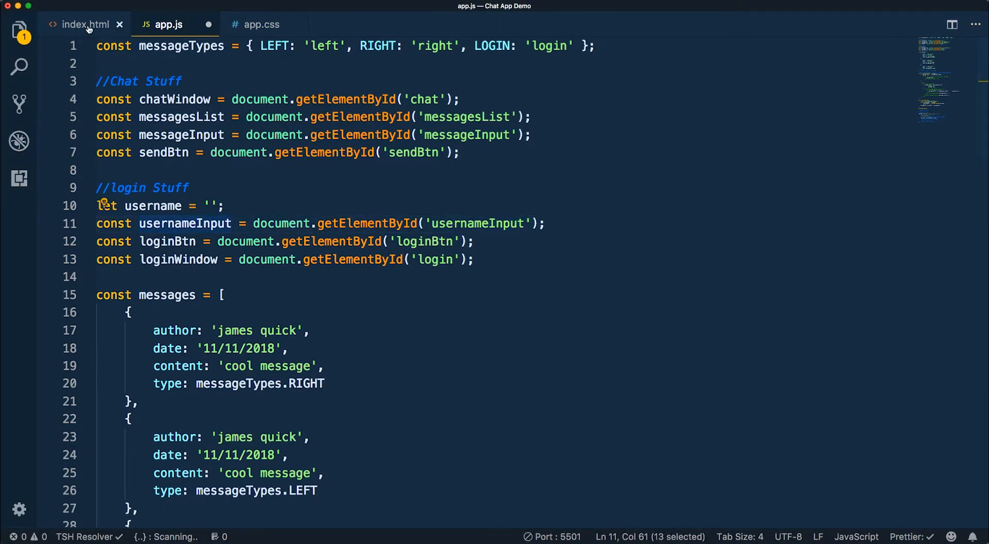
click(88, 24)
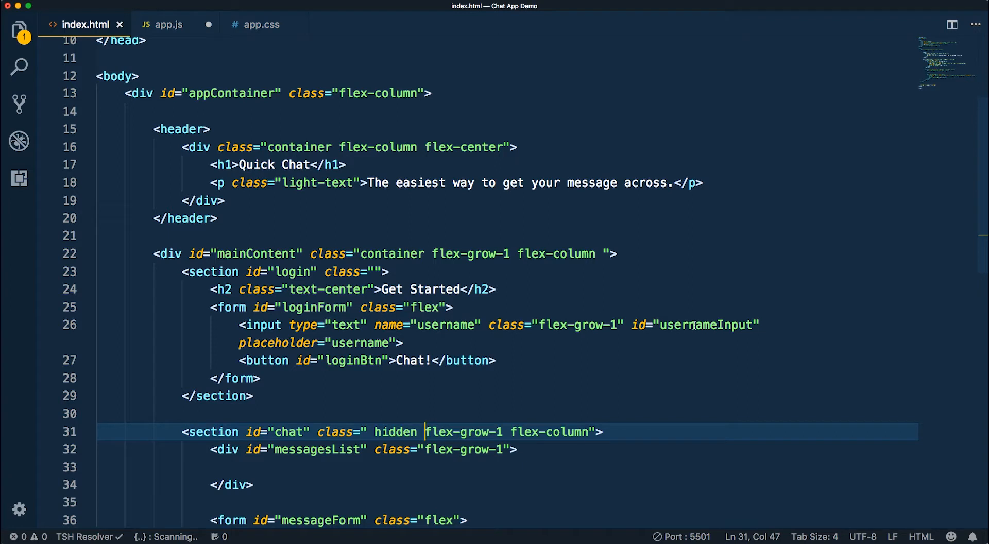
Step: Check the username field's input tag and text type on line 26, then return to app.js
double_click(706, 324)
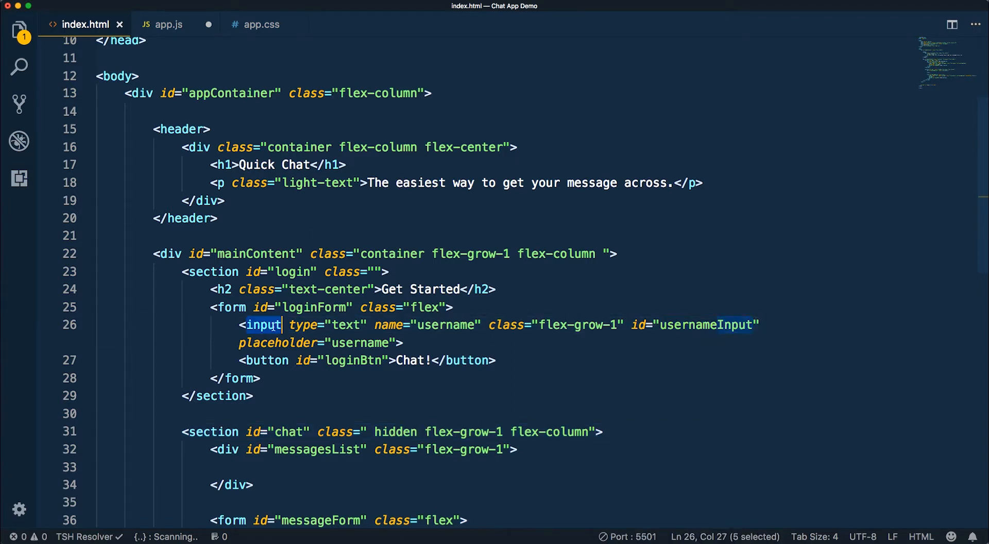
double_click(348, 325)
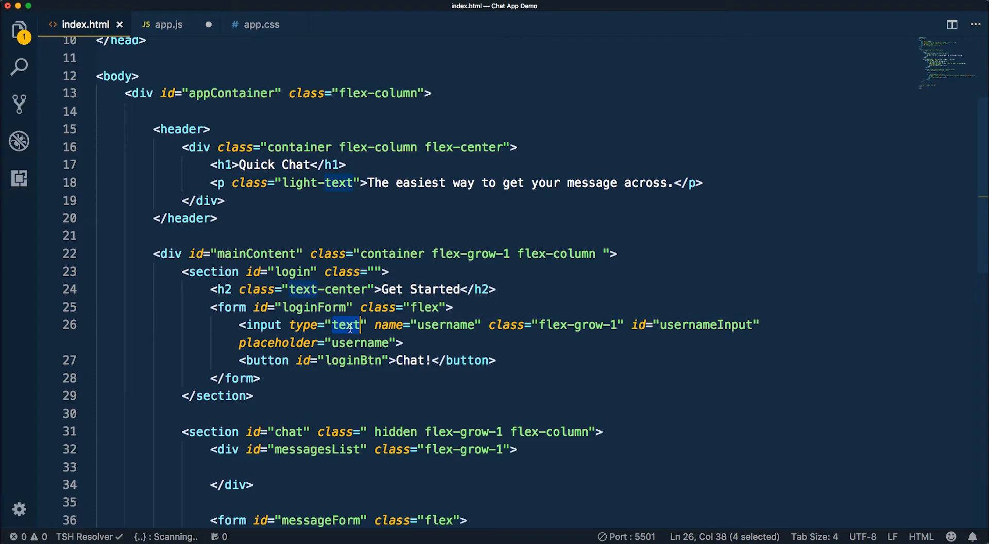
click(169, 25)
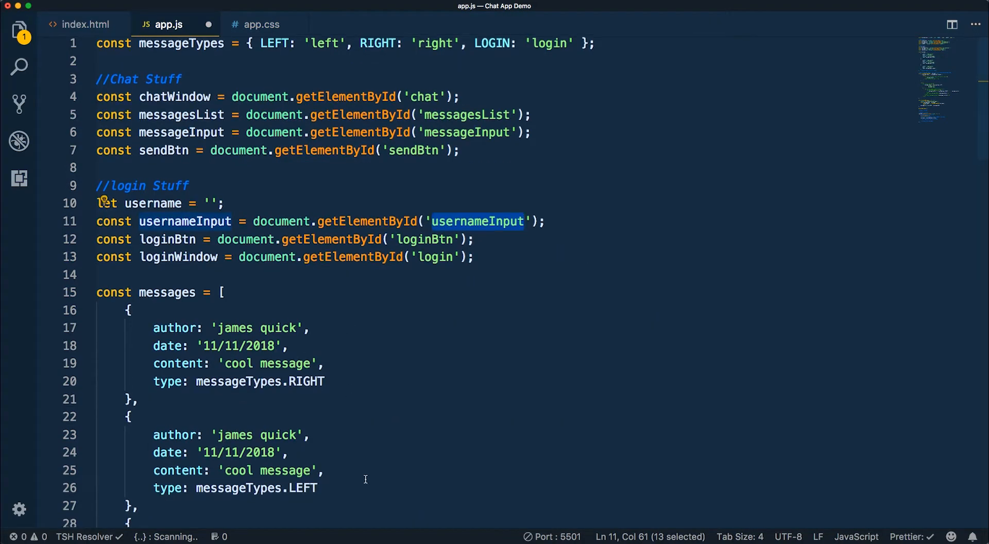
Step: Add console.log(username) below the usernameInput.value assignment on line 79
scroll(down, 3)
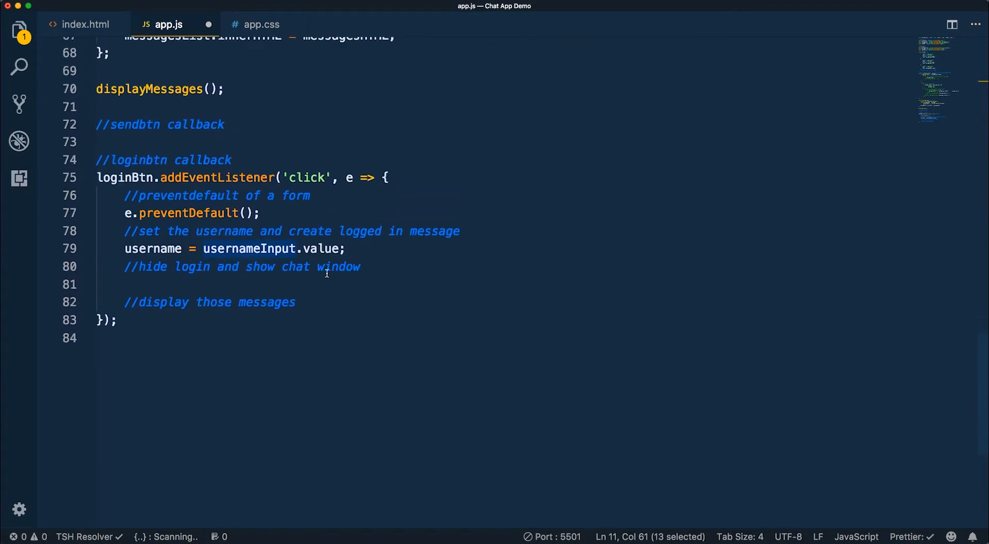
click(161, 248)
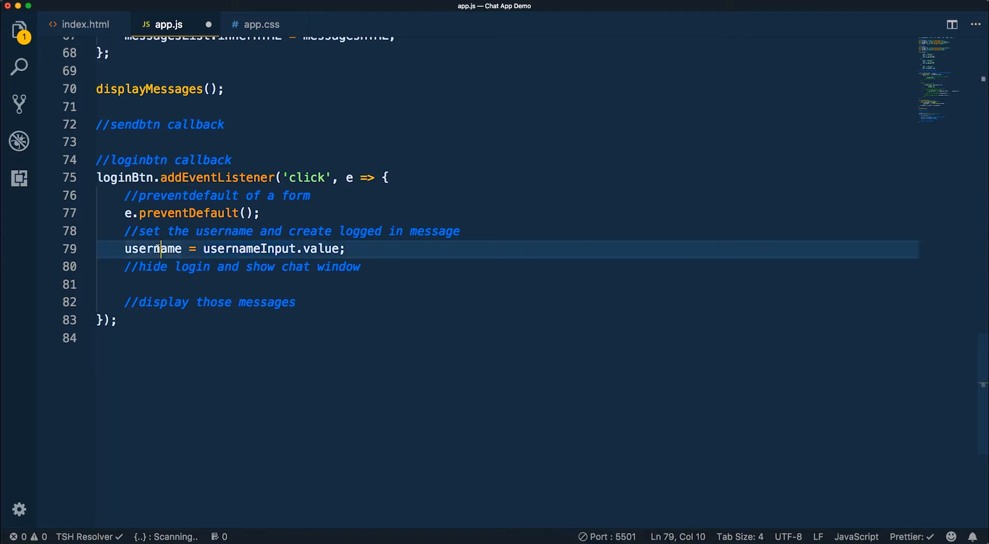
text(console.)
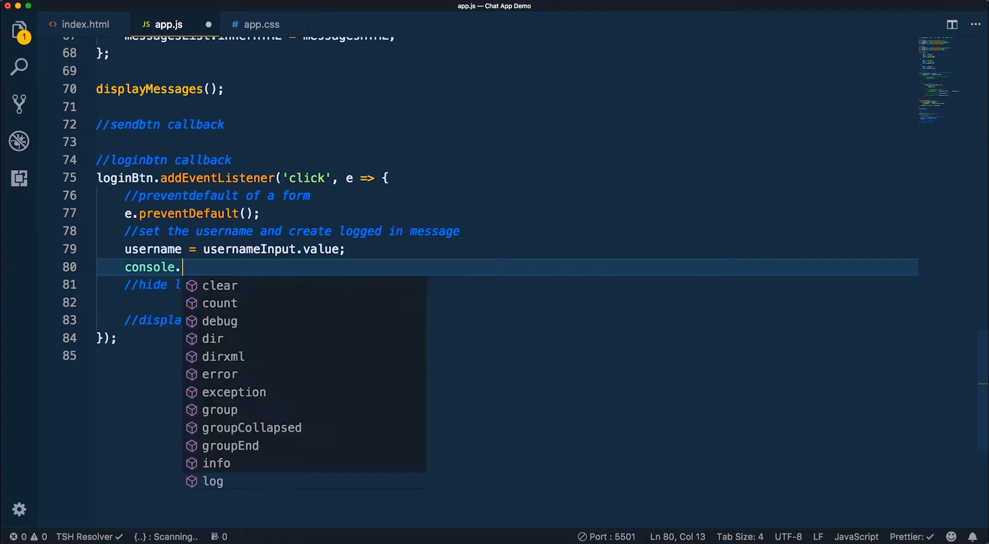
text(log(u)
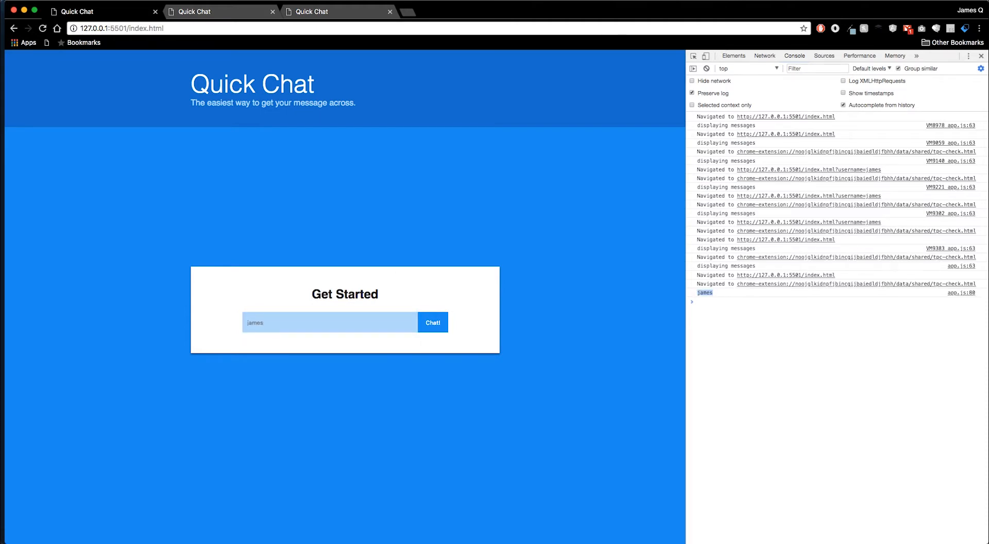
mouse_move(897, 64)
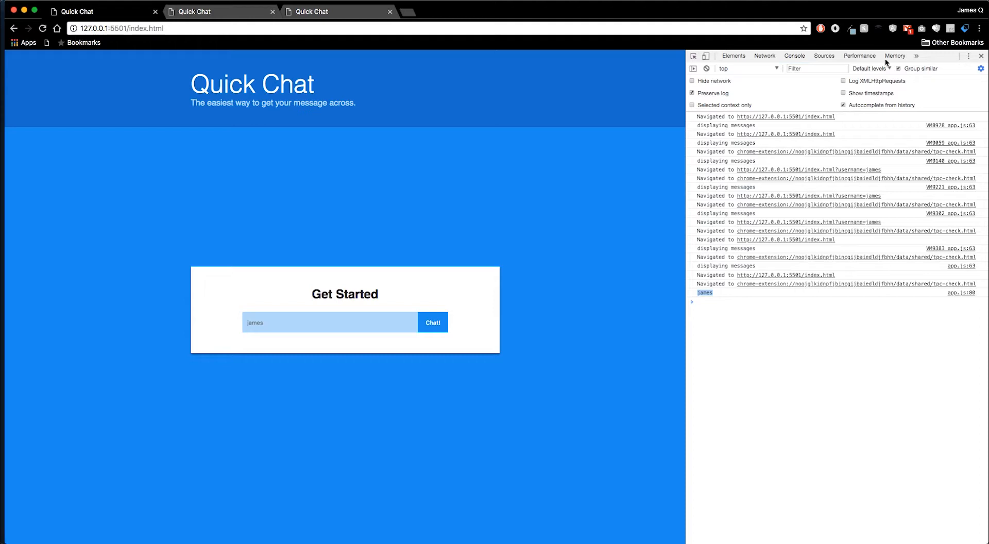
mouse_move(669, 156)
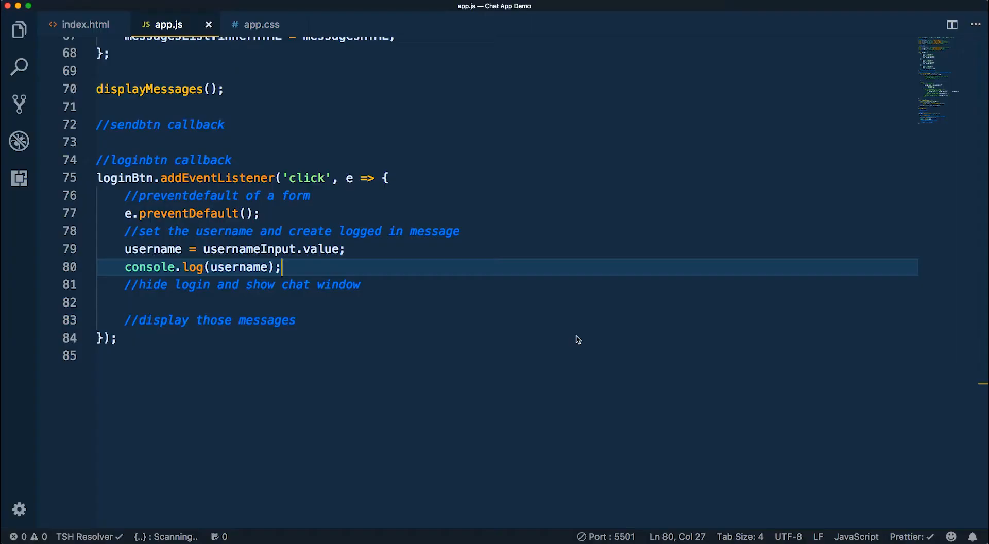
mouse_move(980, 179)
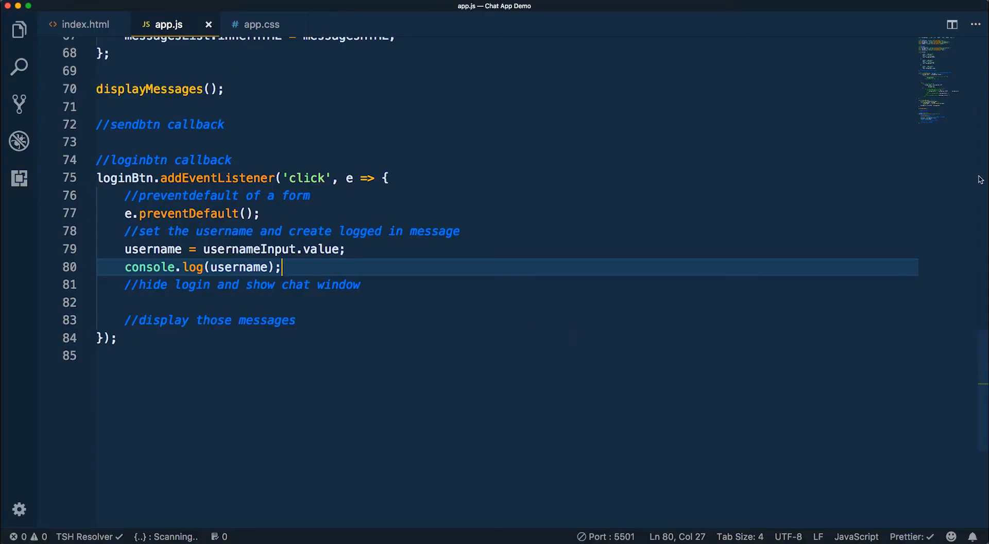
mouse_move(464, 231)
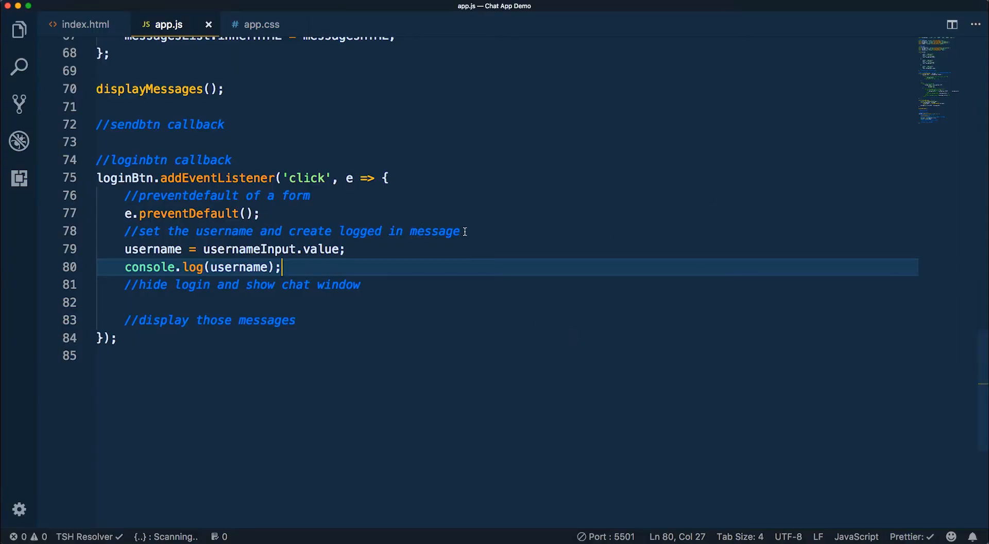
Step: Add an if(!usernameInput.value) guard that returns console.log('must supply a username')
text(if()
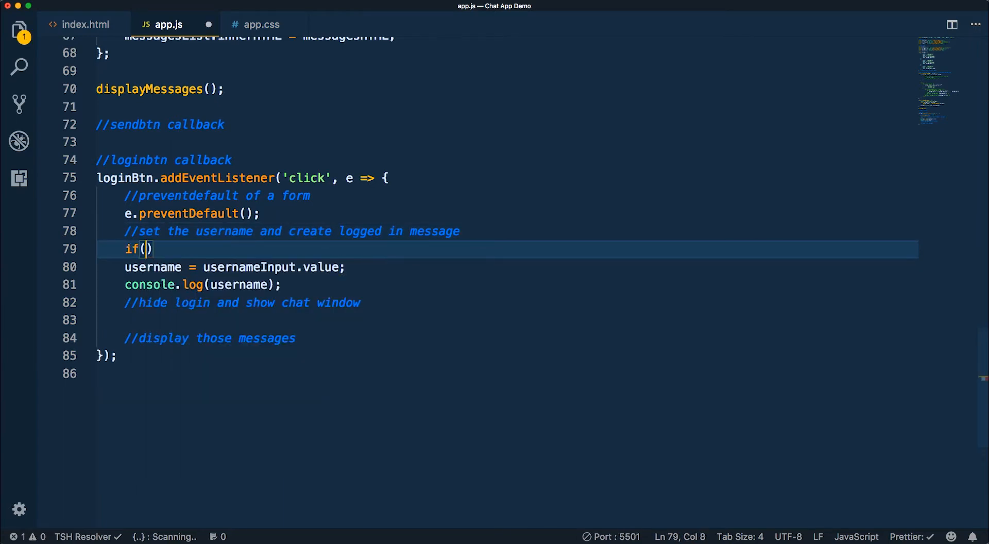
text(!us)
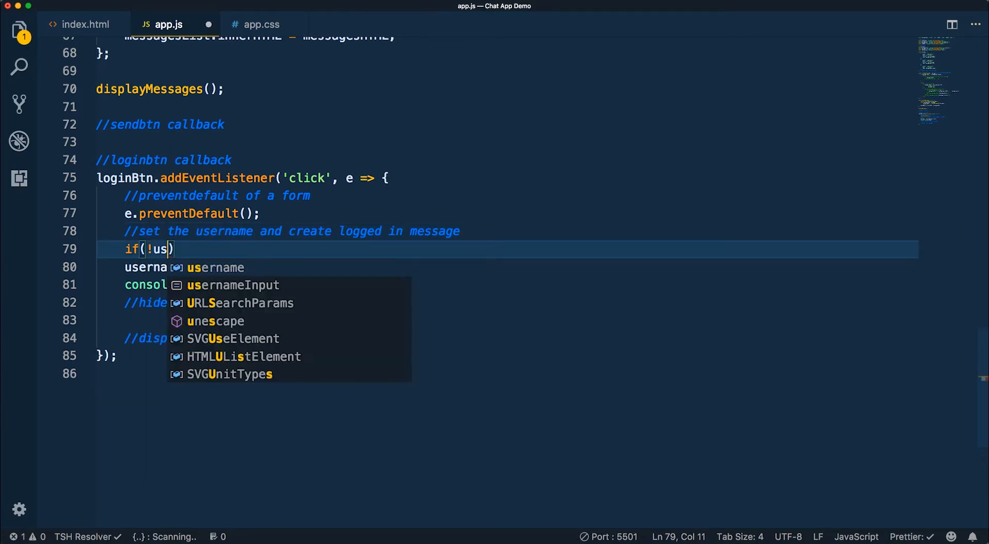
text(ernameInput.value)
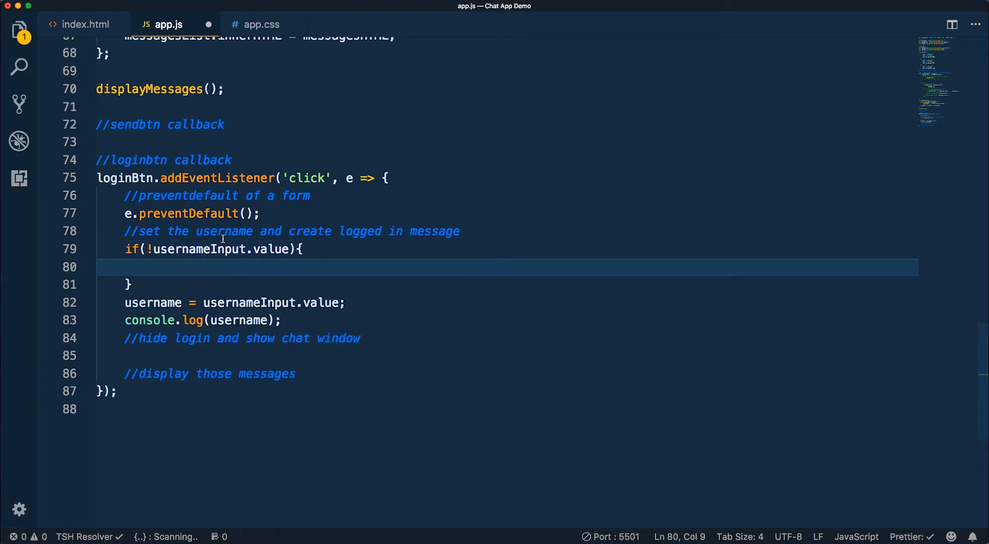
click(154, 248)
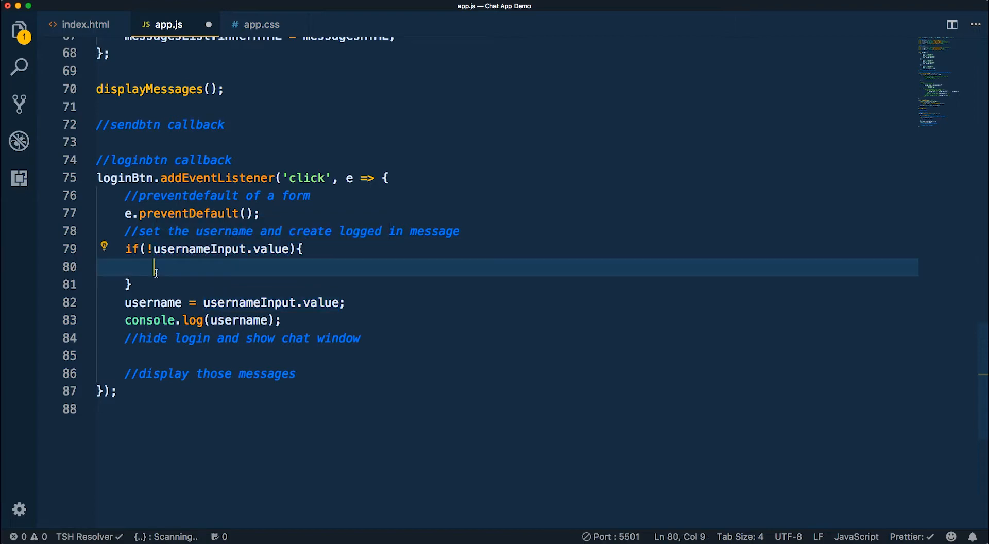
text(return console.log)
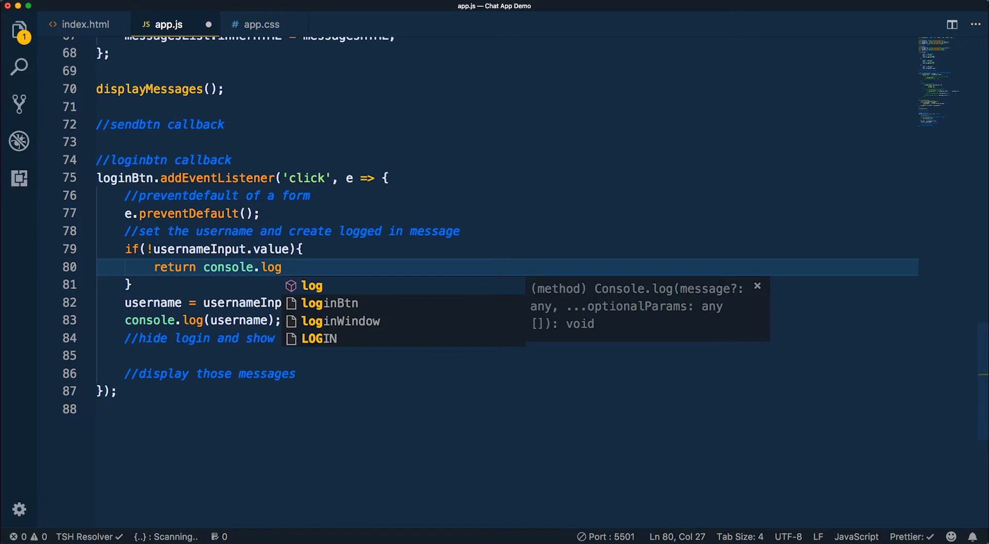
text(('mus'))
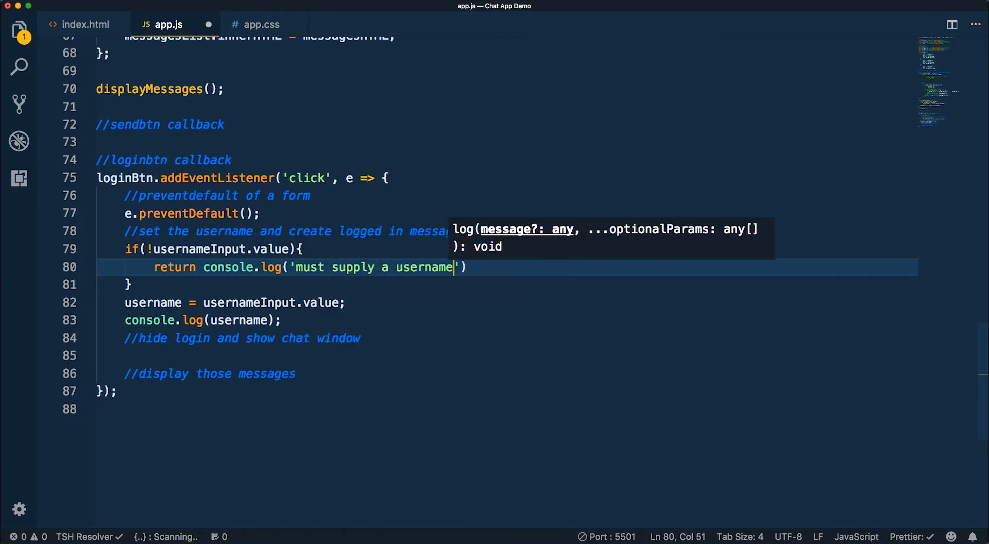
text(;)
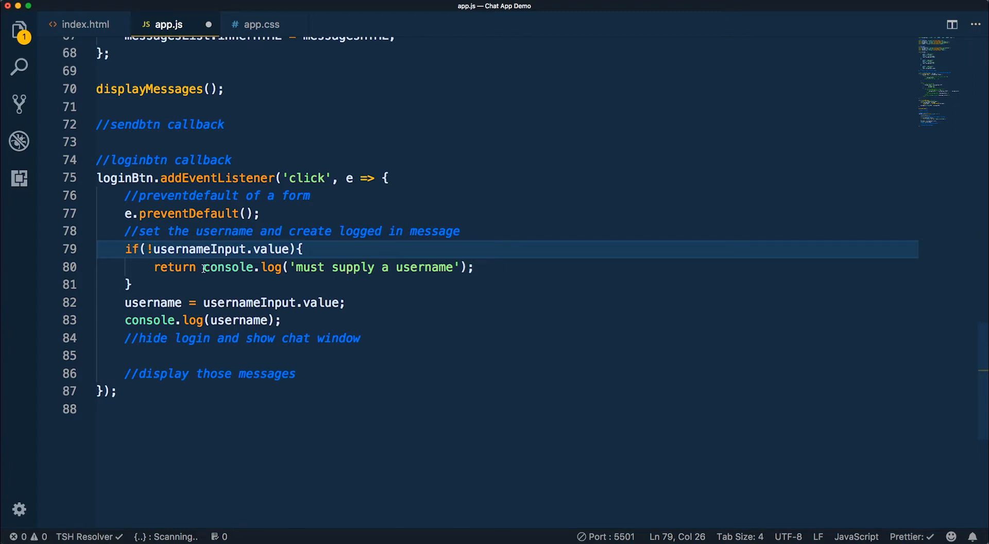
double_click(175, 267)
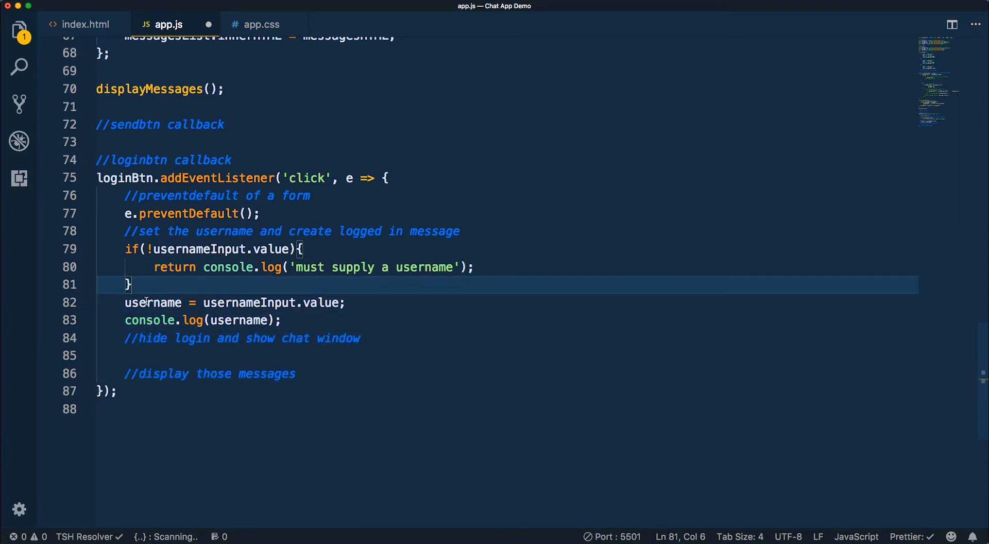
double_click(153, 302)
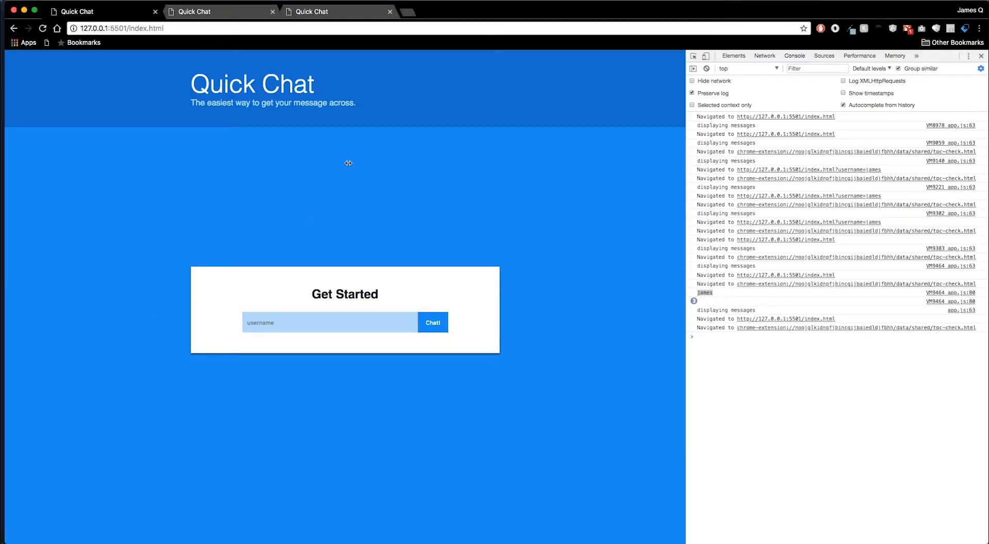
Step: Clear the console and submit the login form empty, as james, then empty again
click(705, 68)
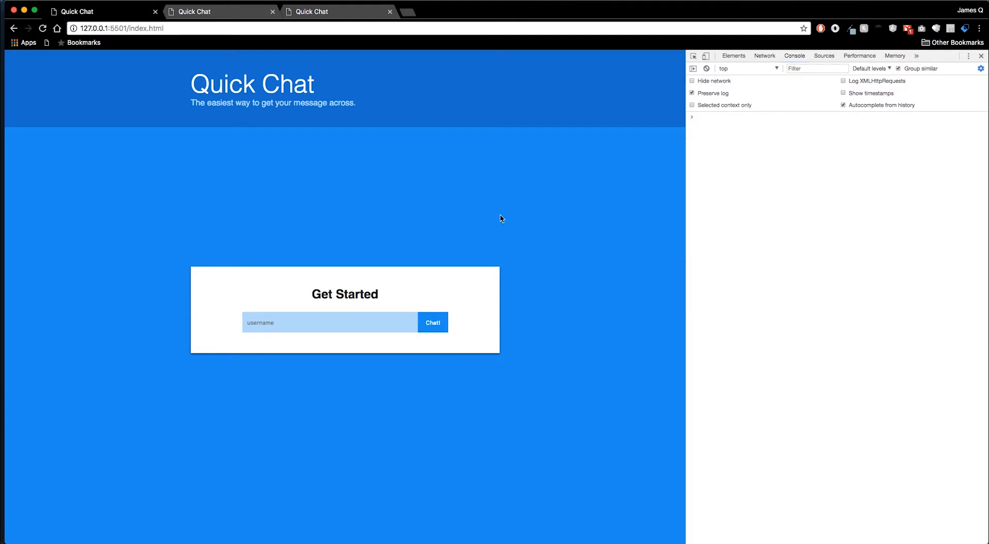
click(433, 322)
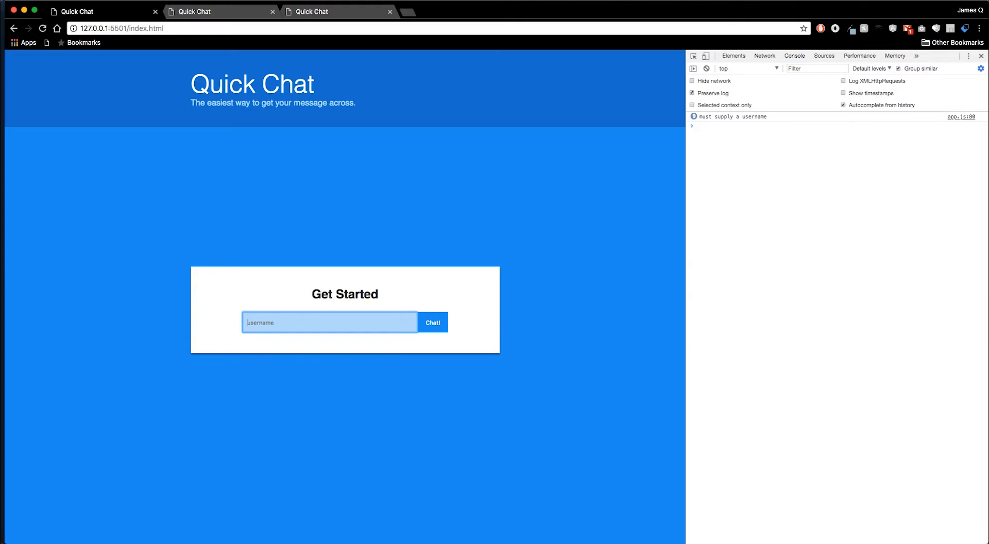
text(james)
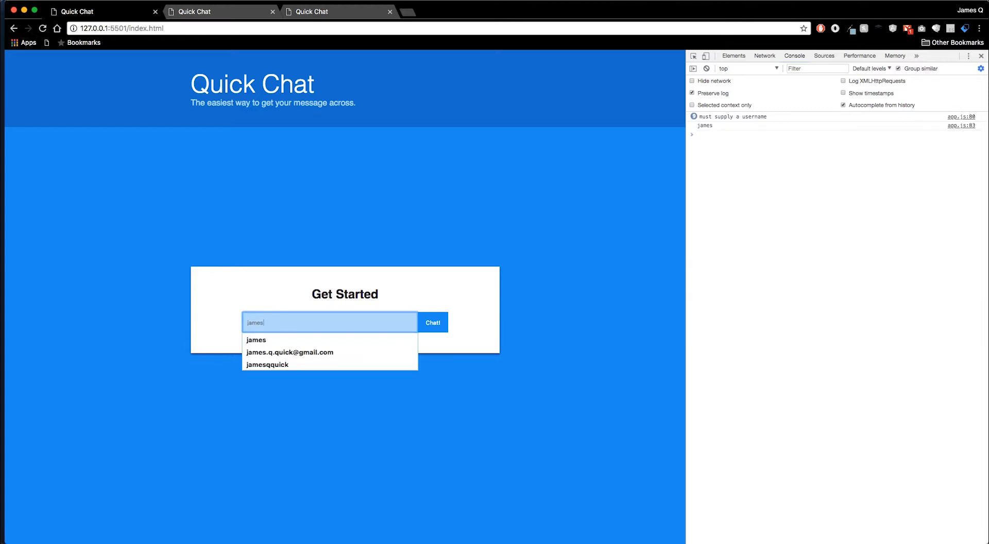
mouse_move(315, 326)
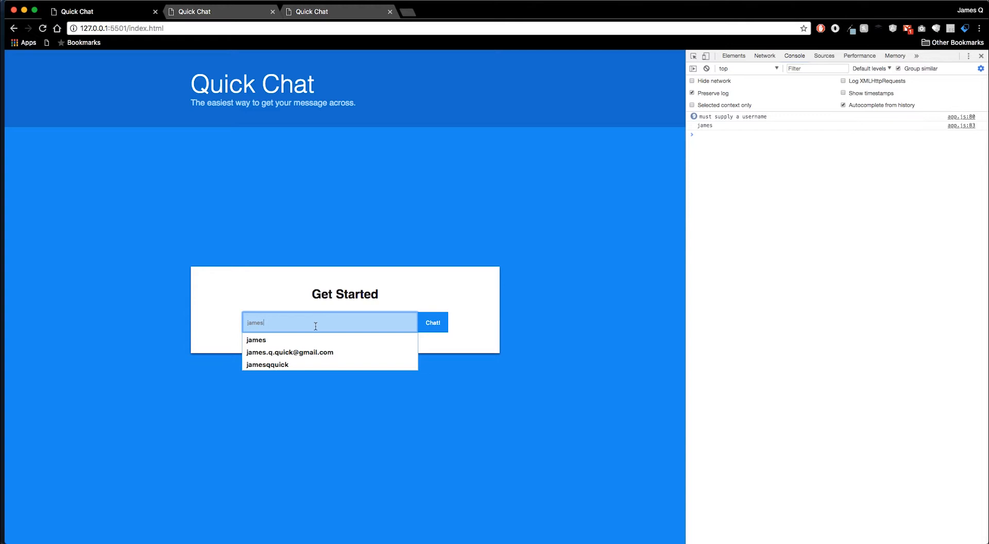
click(433, 321)
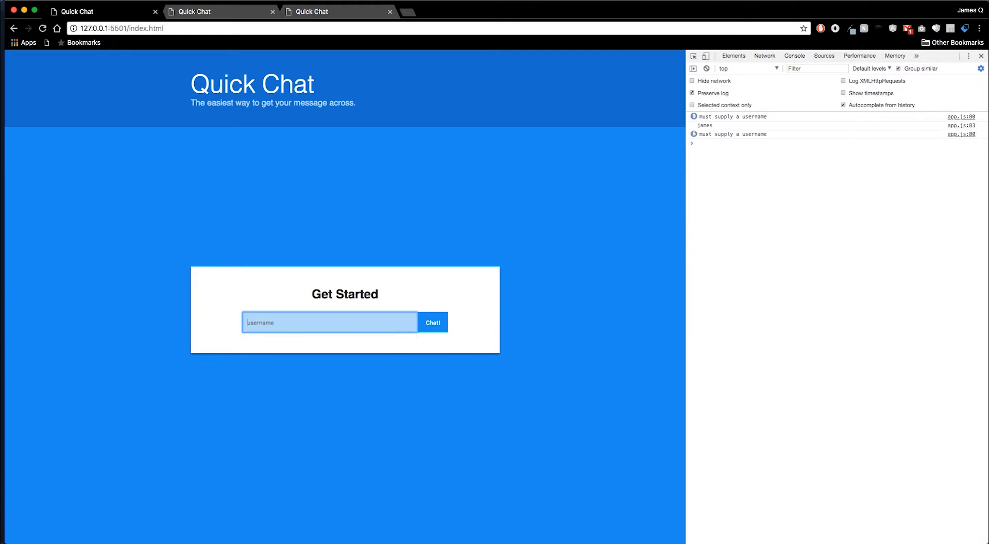
mouse_move(412, 215)
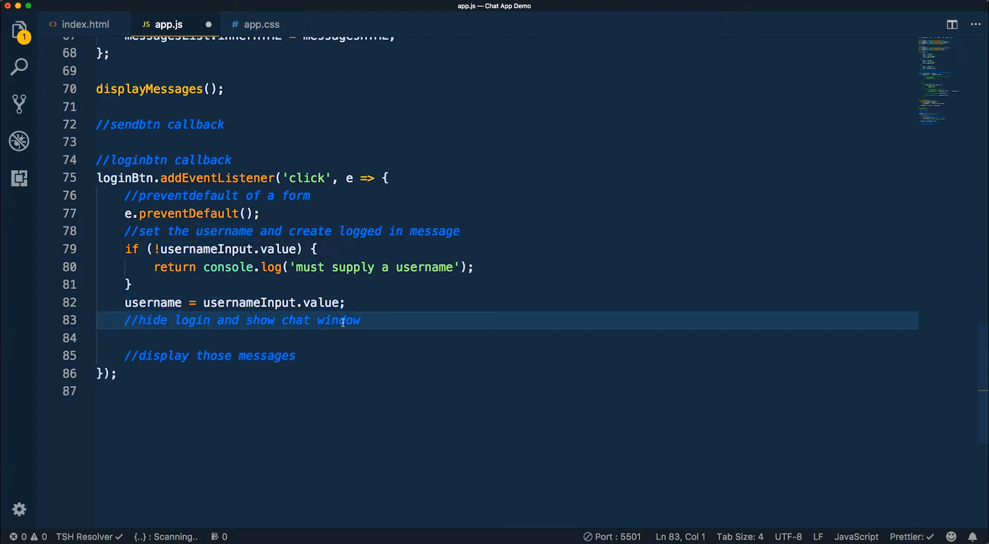
Step: Insert messages.push({author: username, type: messageTypes.LOGIN}) in the loginBtn callback
key(Enter)
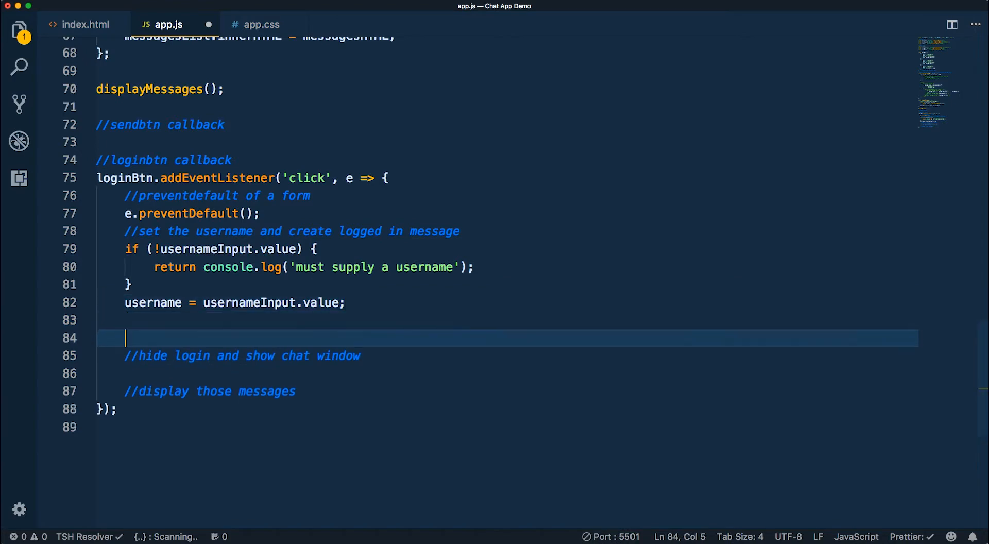
text(message)
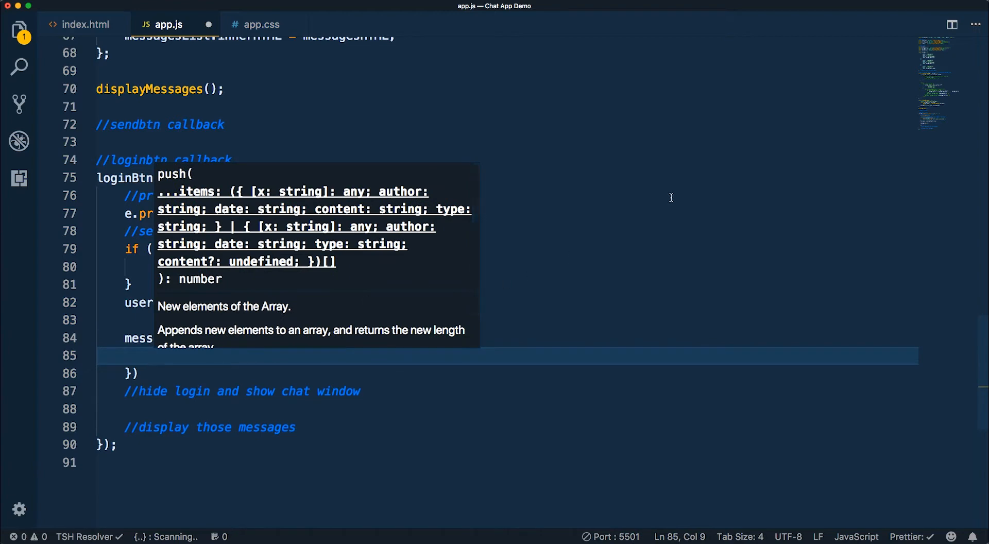
text(author:)
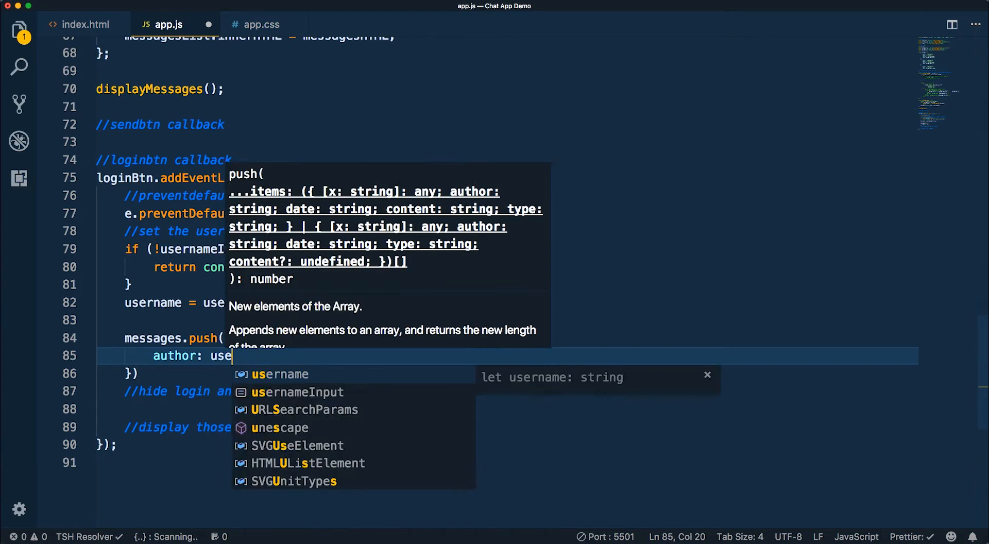
text(username,)
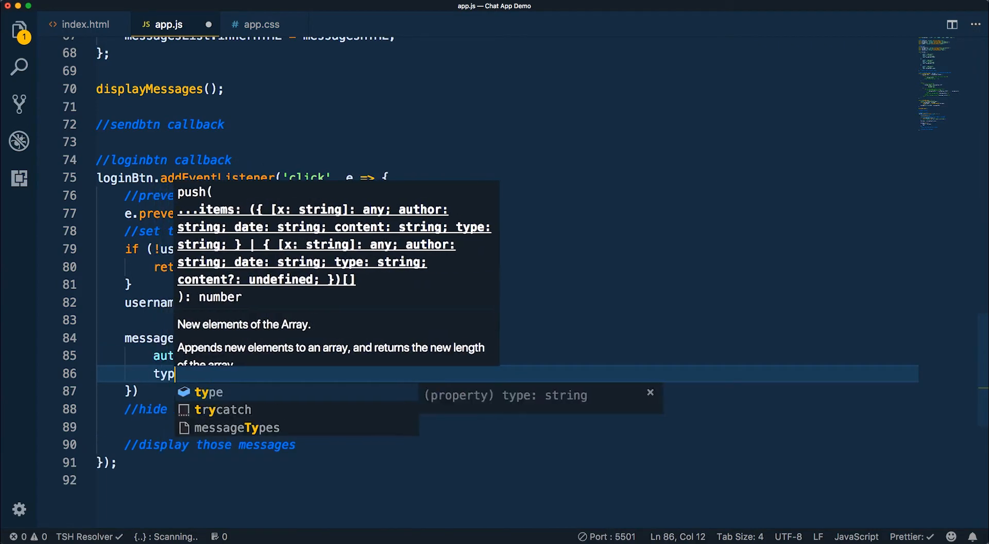
text(messagTypes.loginBtn)
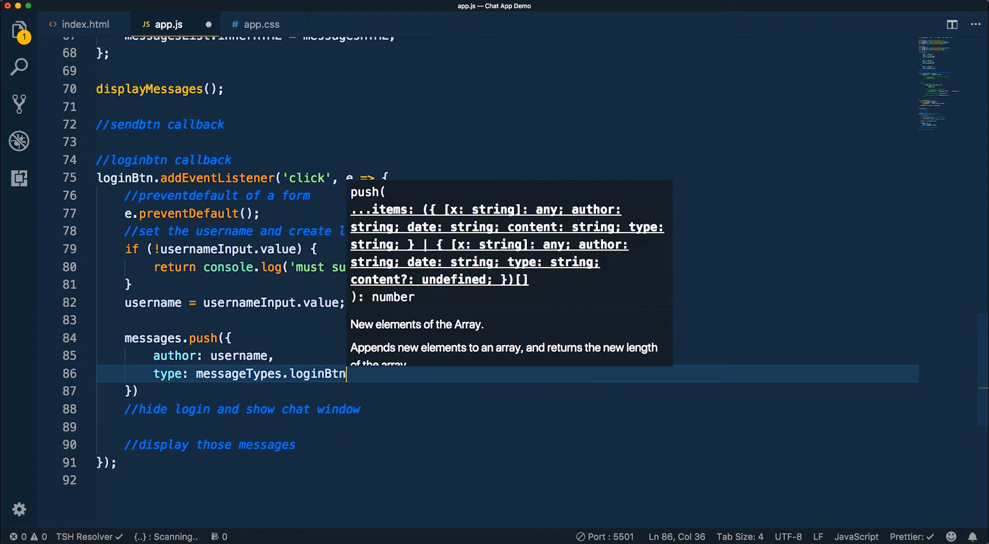
key(Backspace)
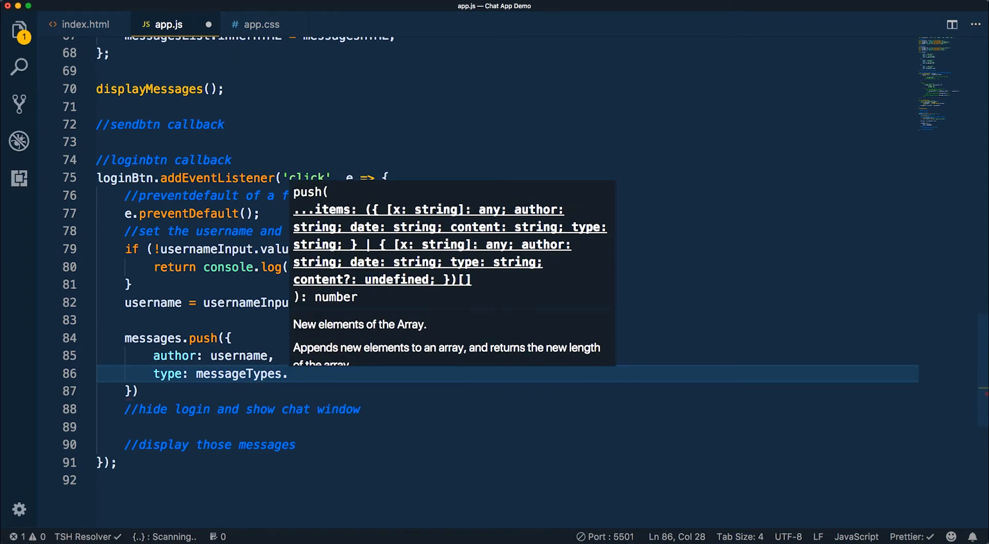
text(LOGIN)
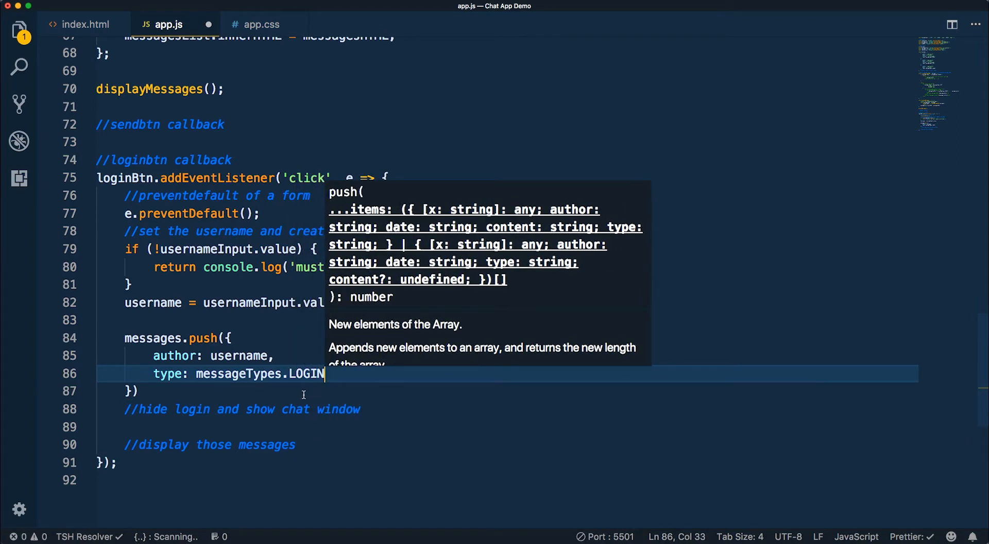
drag(210, 355, 132, 390)
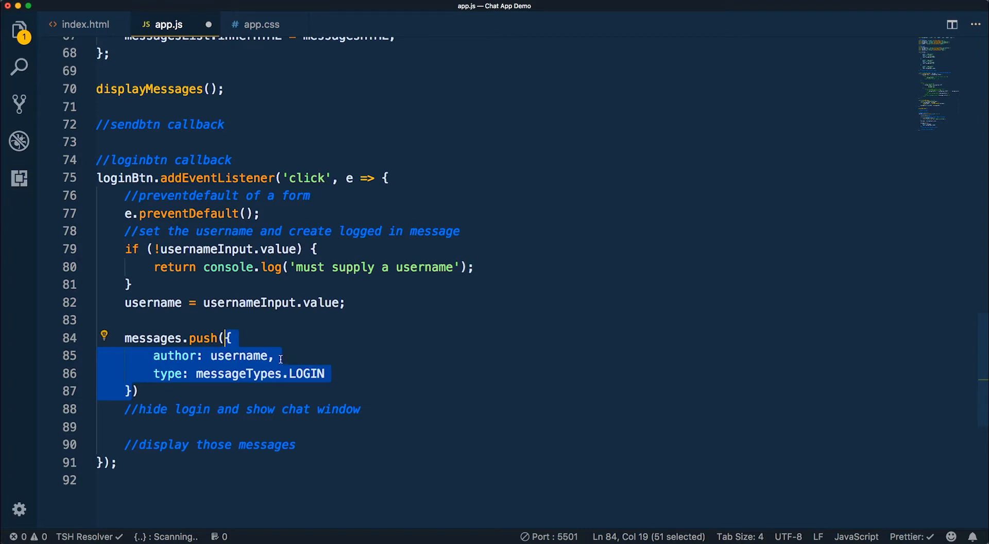
mouse_move(306, 374)
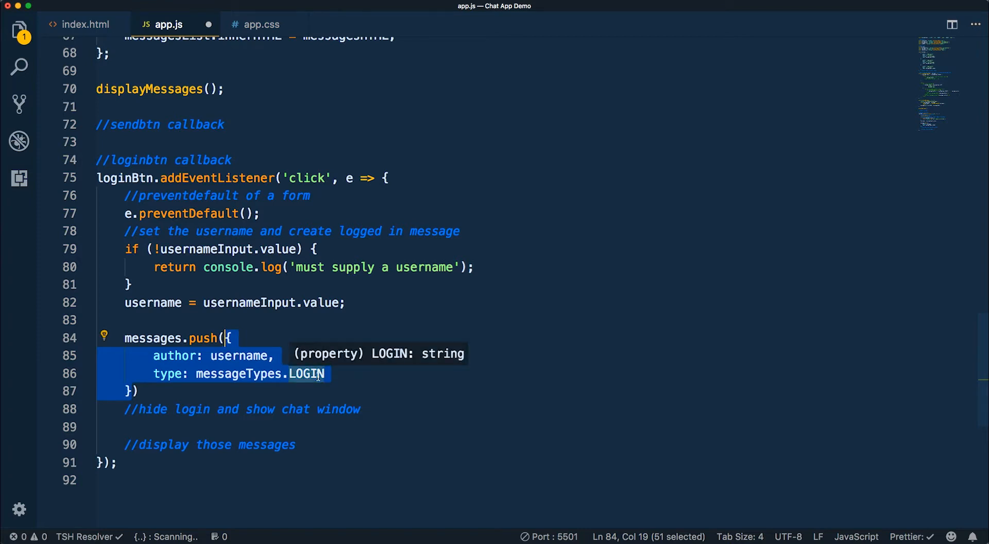
mouse_move(361, 372)
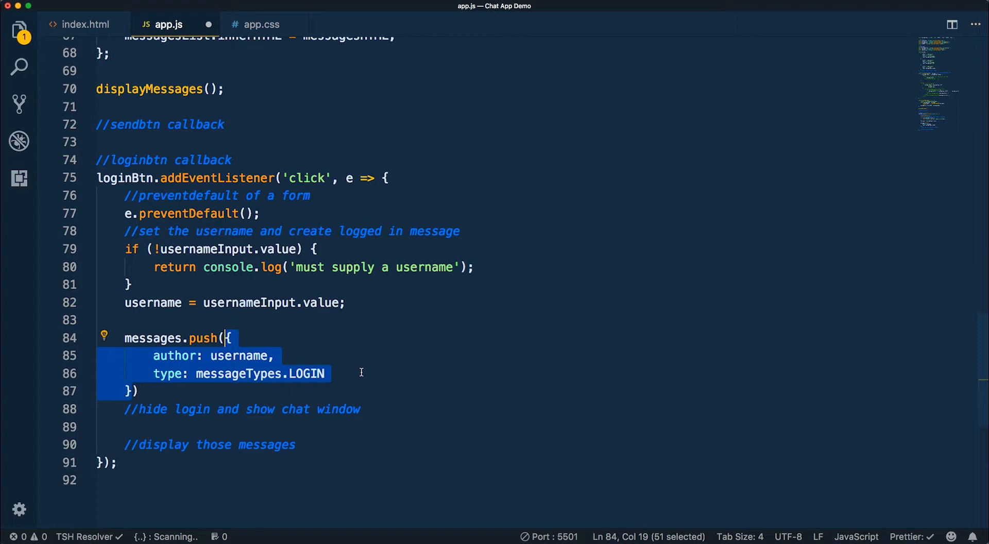
Step: Add a displayMessage() call after the pushed login message
scroll(down, 3)
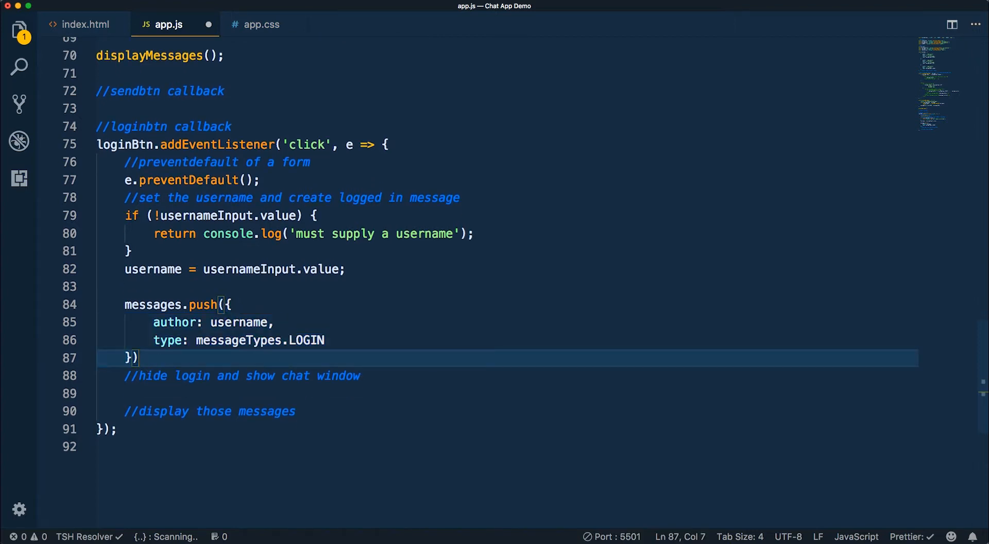
text(displayMessage()
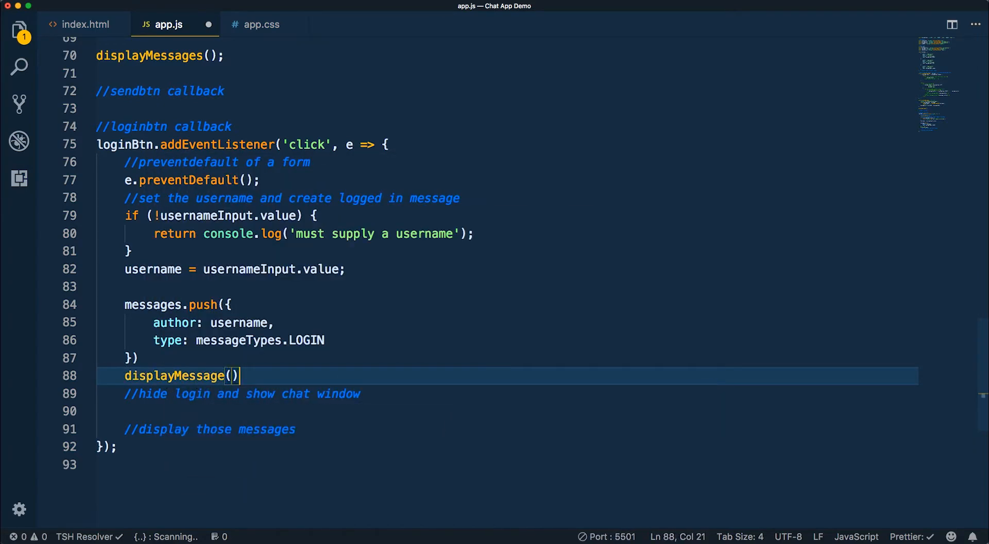
double_click(152, 304)
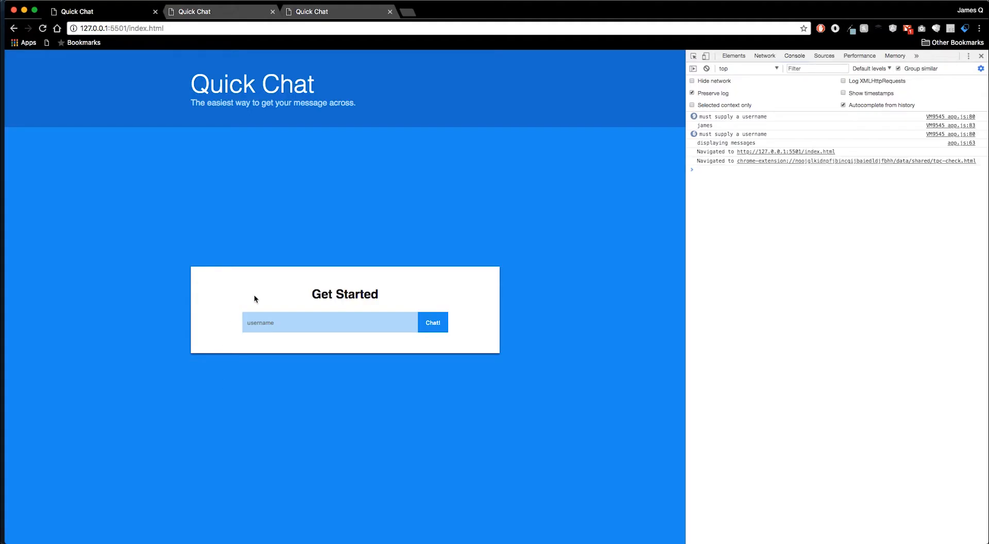
Step: Log in as james, hit the 'displayMessage is not defined' error, and retry
text(james)
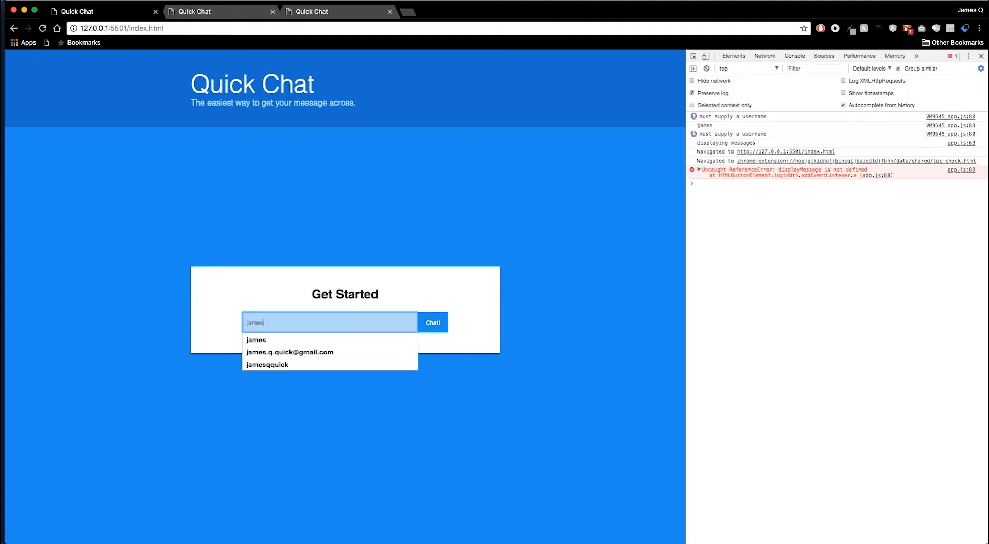
mouse_move(808, 167)
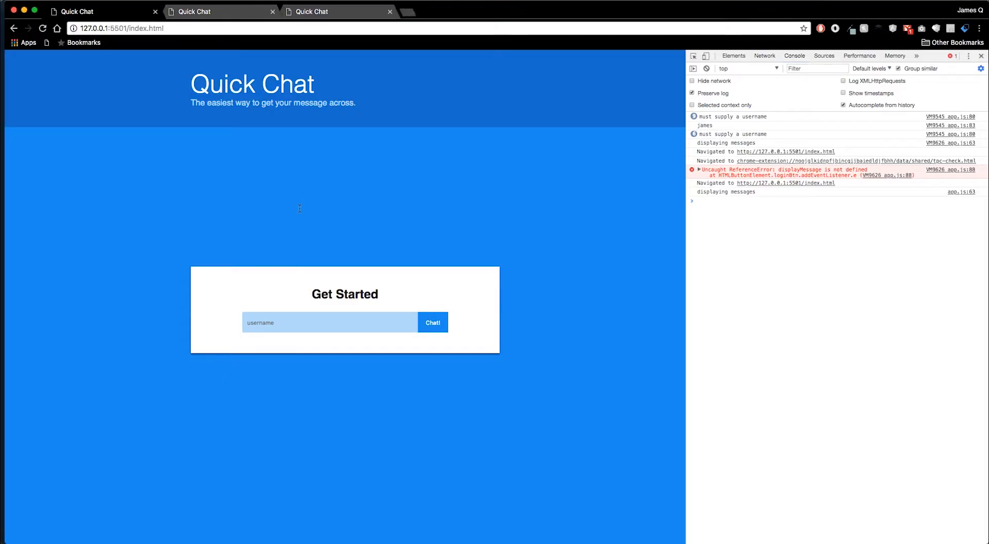
click(329, 322)
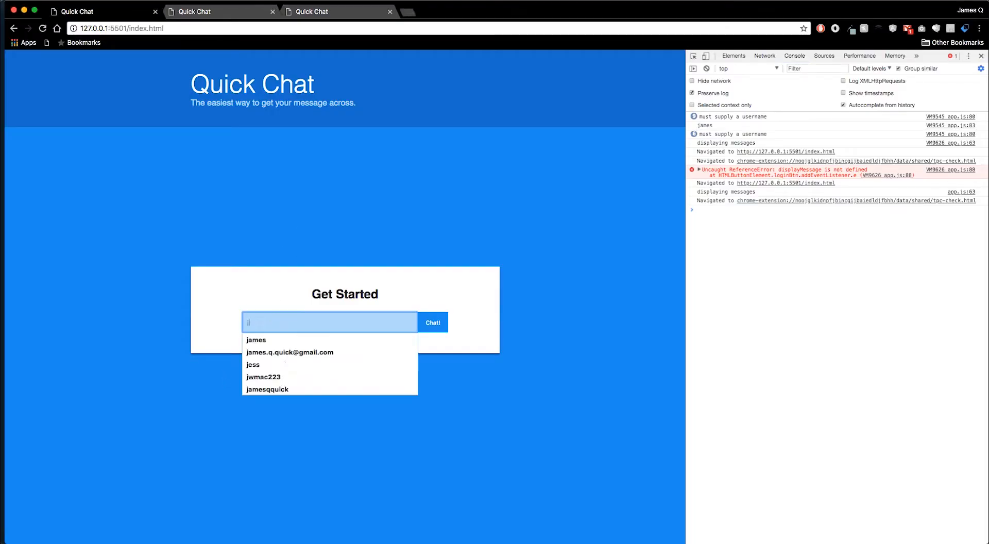
text(james)
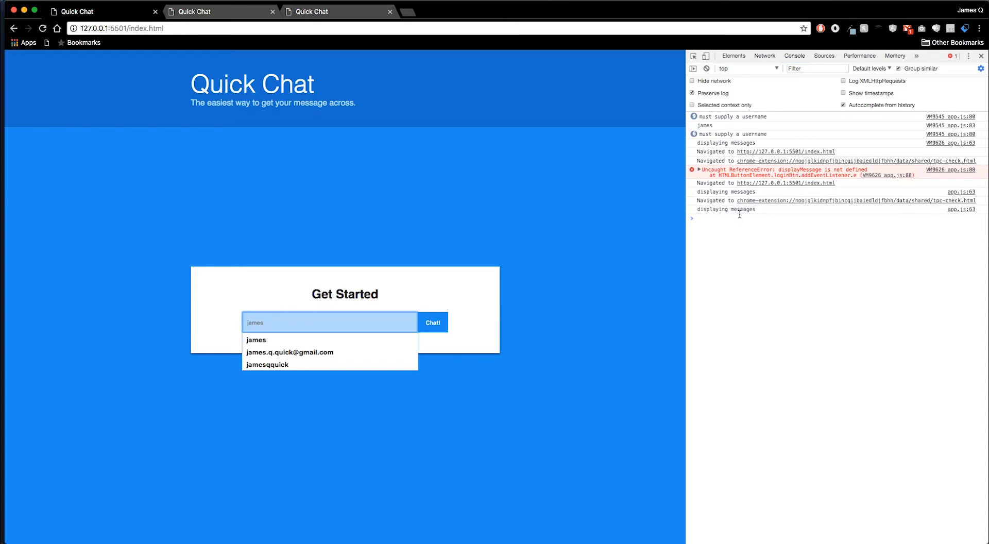
mouse_move(762, 211)
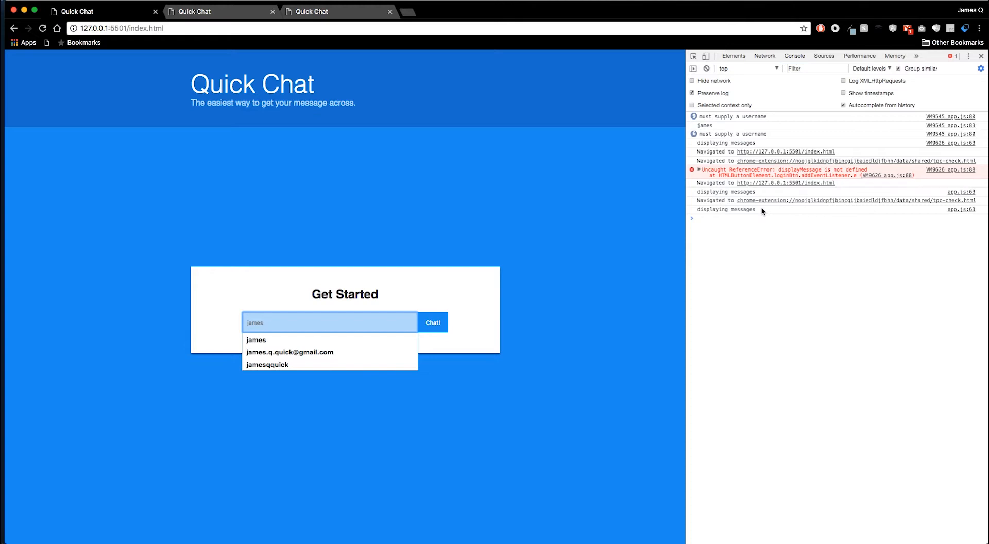
click(494, 175)
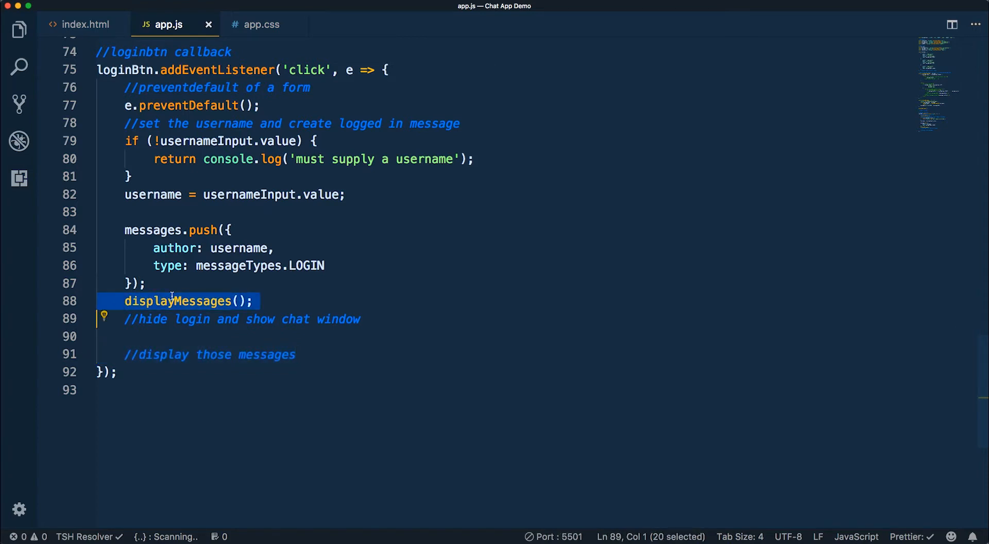
Step: Move the displayMessages call down and add loginWindow.classList.add('hidden') to the login handler
key(Delete)
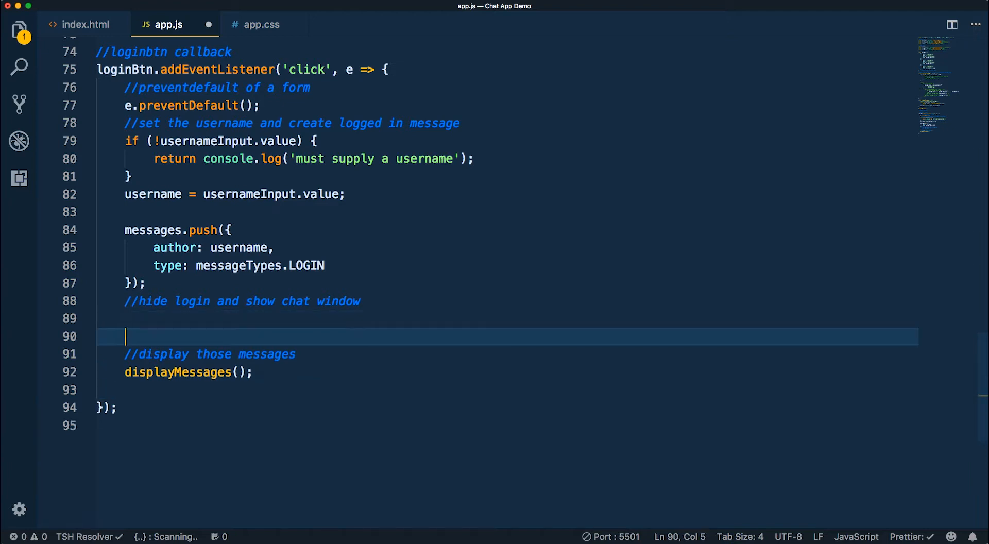
key(Up)
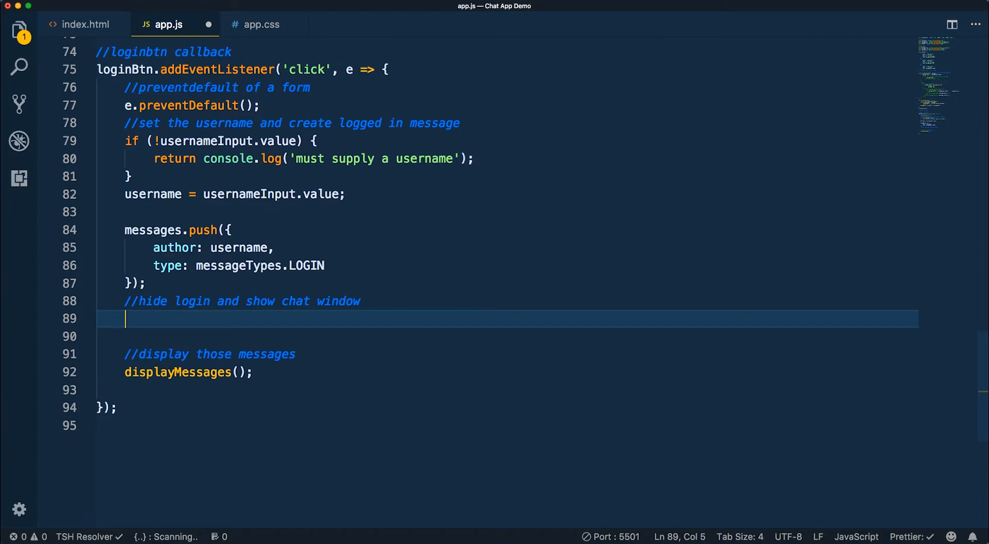
mouse_move(849, 174)
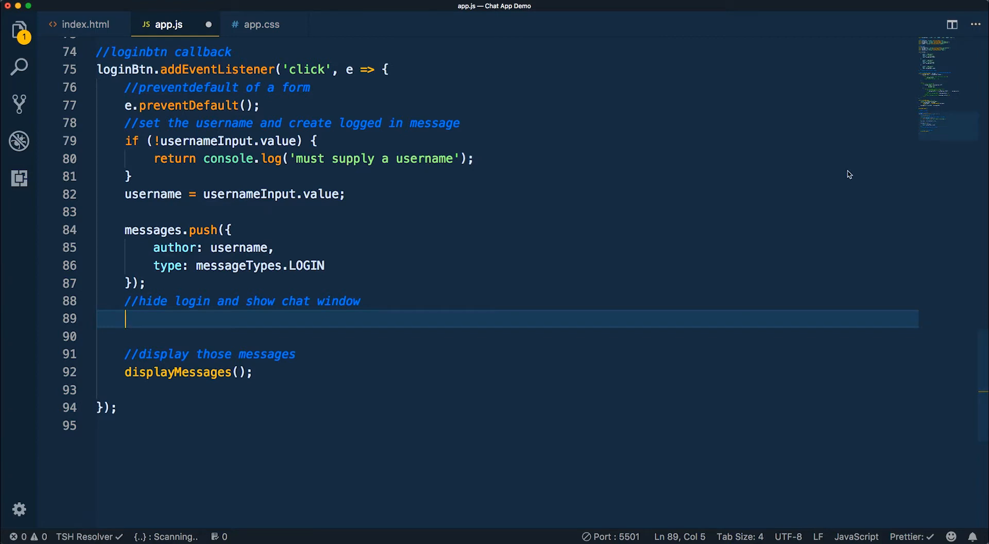
mouse_move(162, 327)
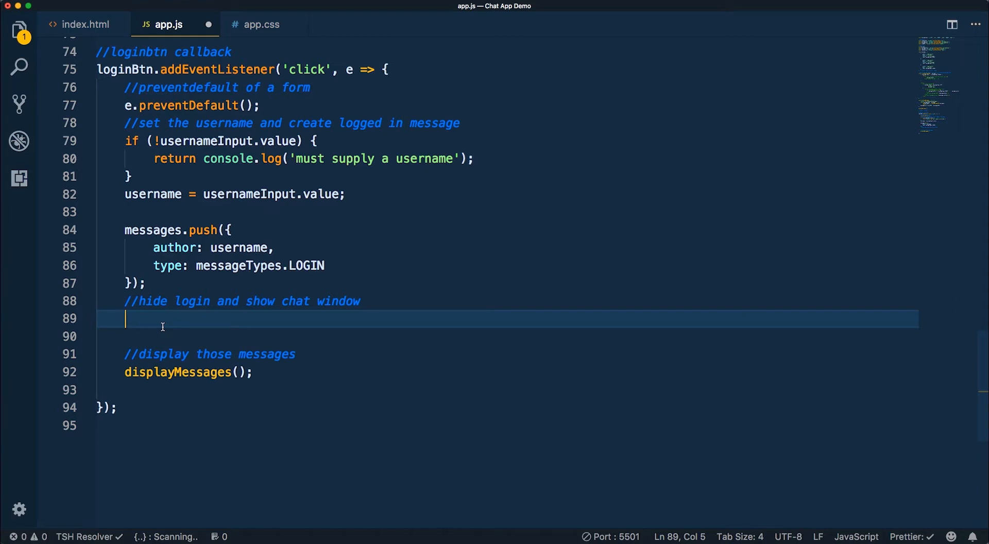
text(log)
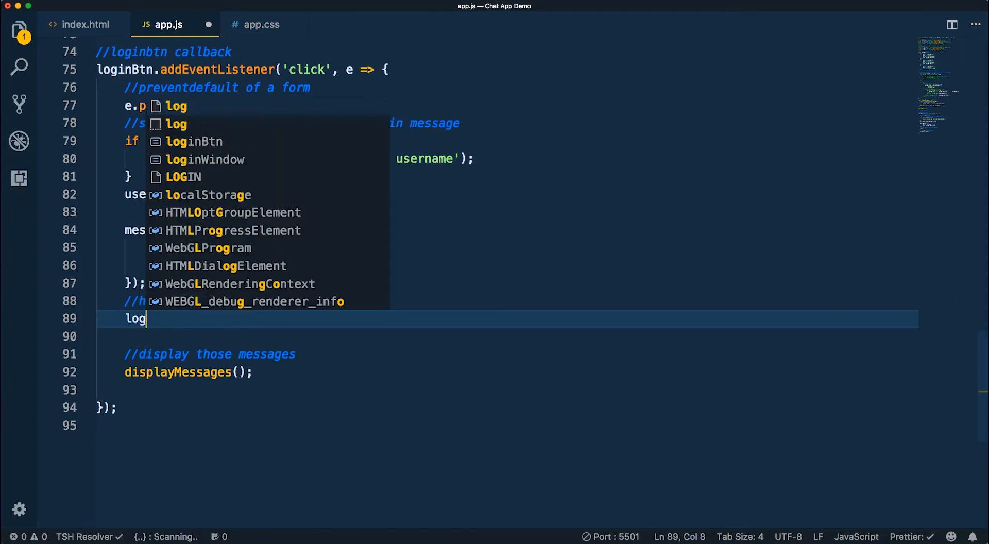
text(loginWindow.)
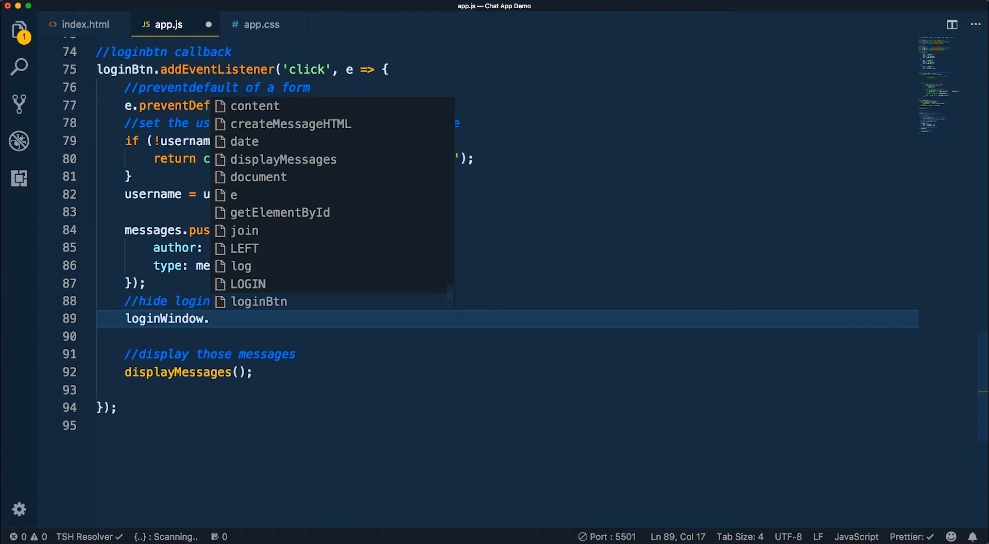
text(classList)
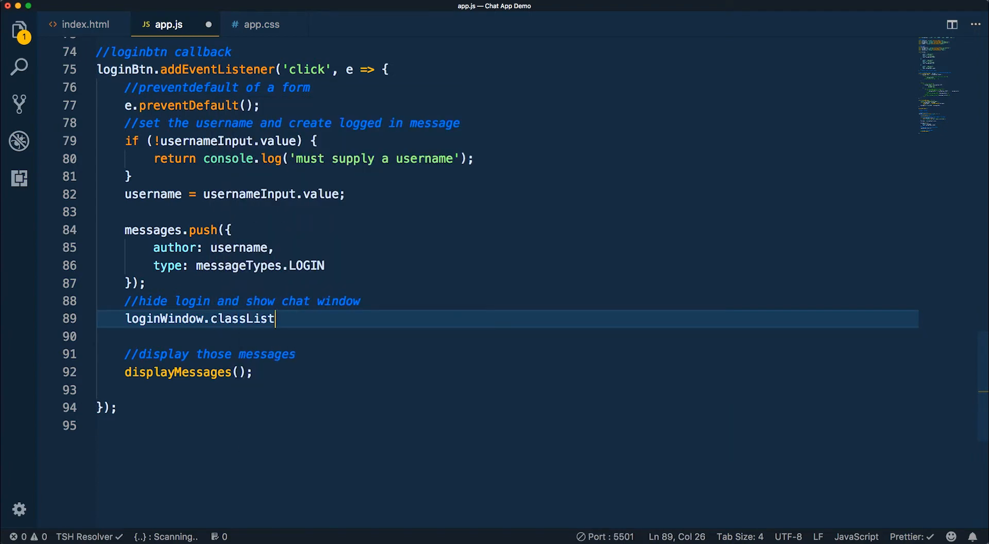
text(.add('h)
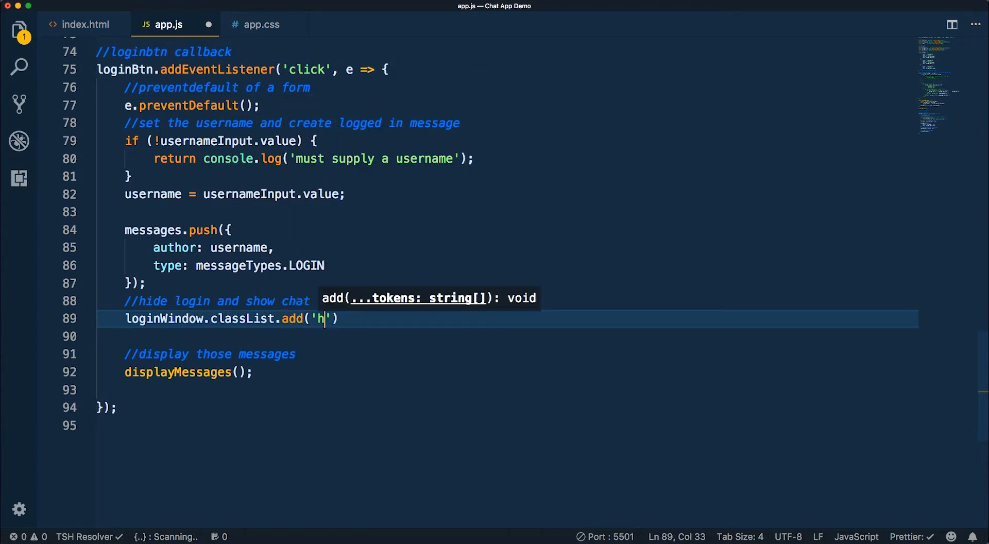
text(idden');)
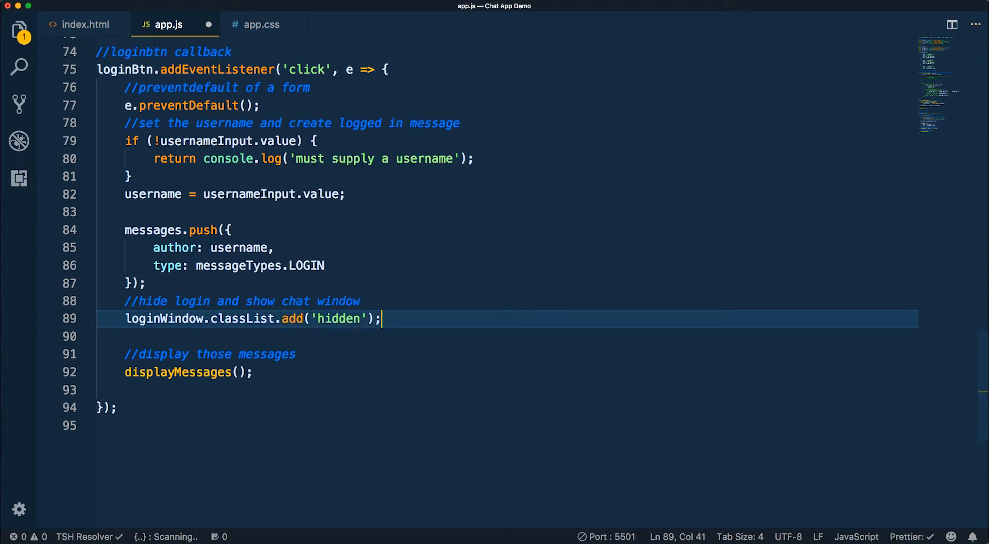
Step: Begin chatWindow.classList.remove('hidden'), checking the hidden class in index.html
text(chatWin)
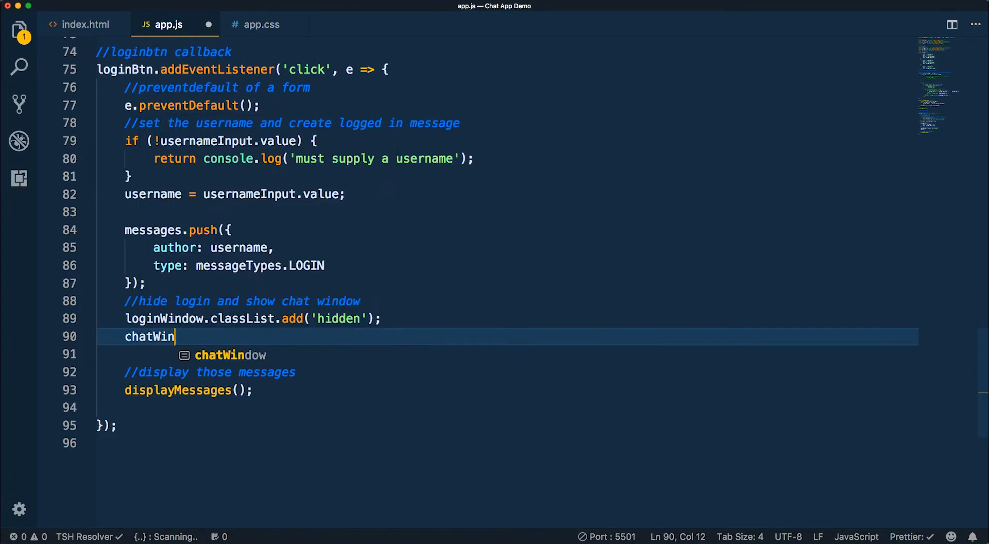
click(79, 24)
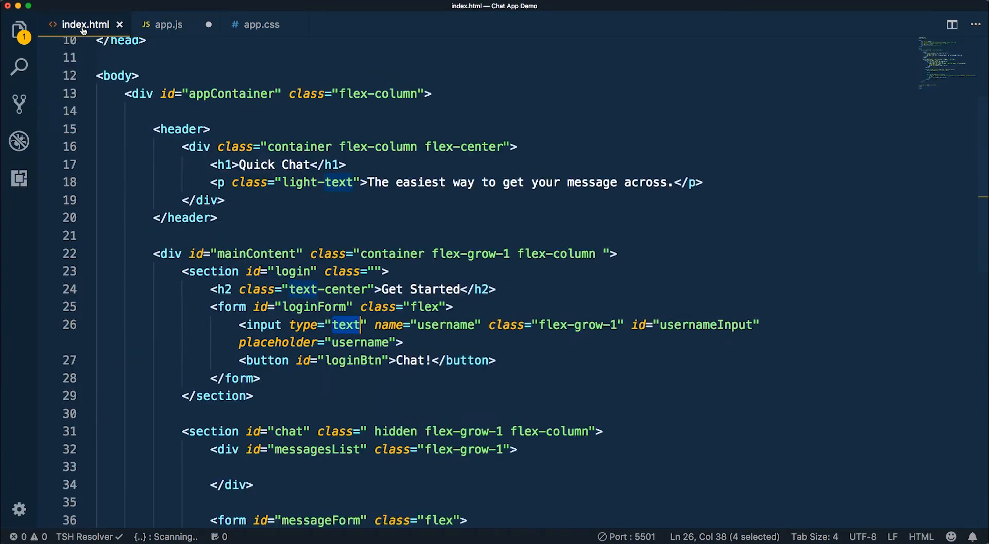
scroll(down, 3)
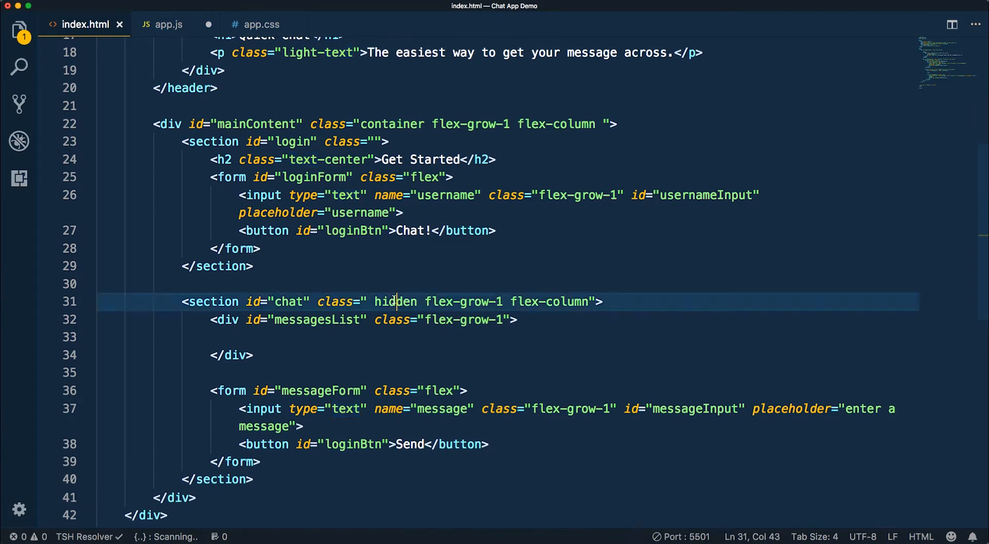
click(169, 24)
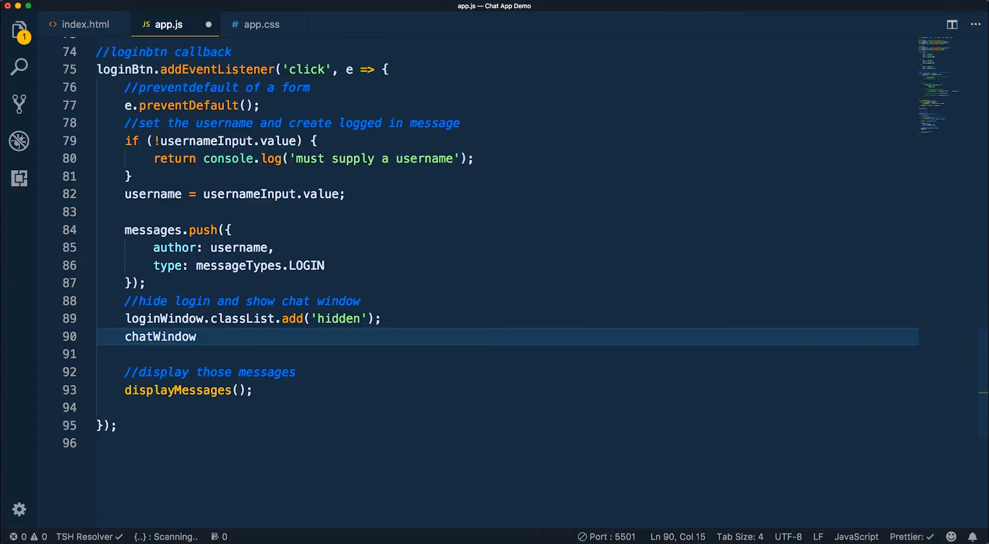
text(.classList.remove)
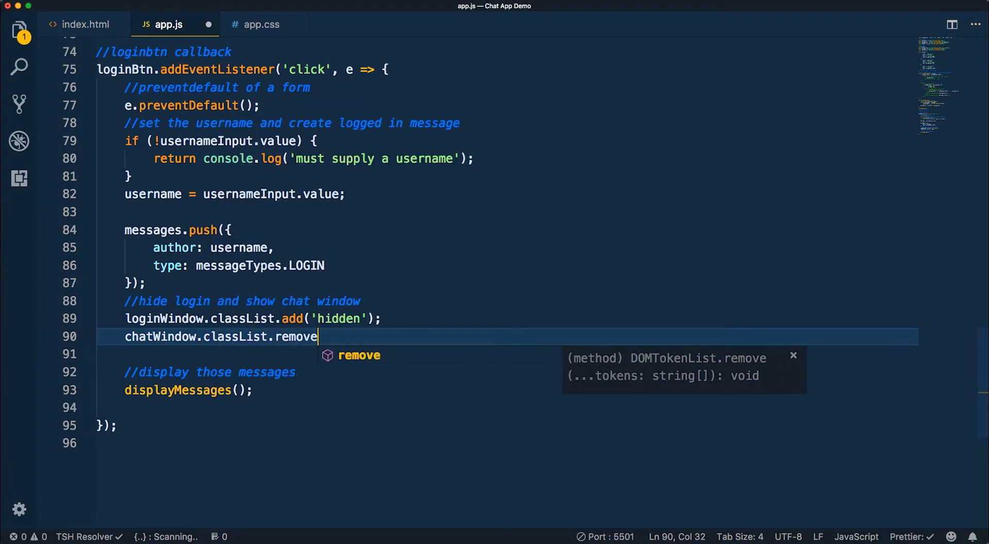
text(('hidde)
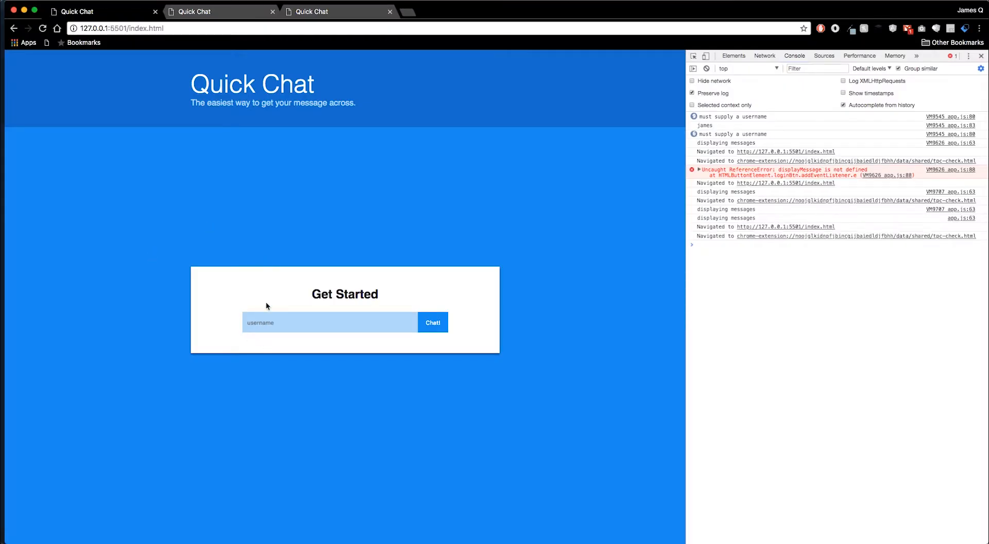
Step: Save app.js so Chrome reloads Quick Chat on the Get Started form
click(432, 322)
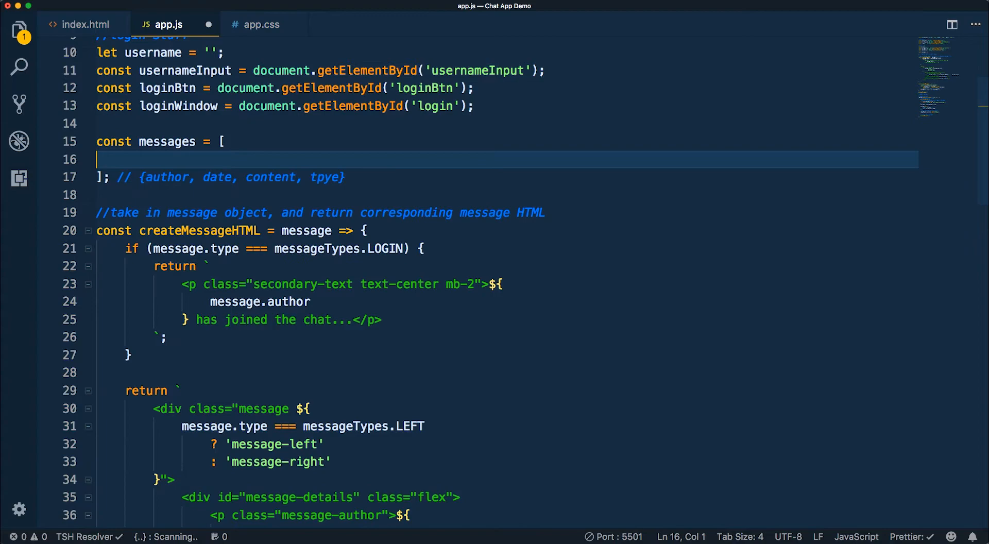
key(Backspace)
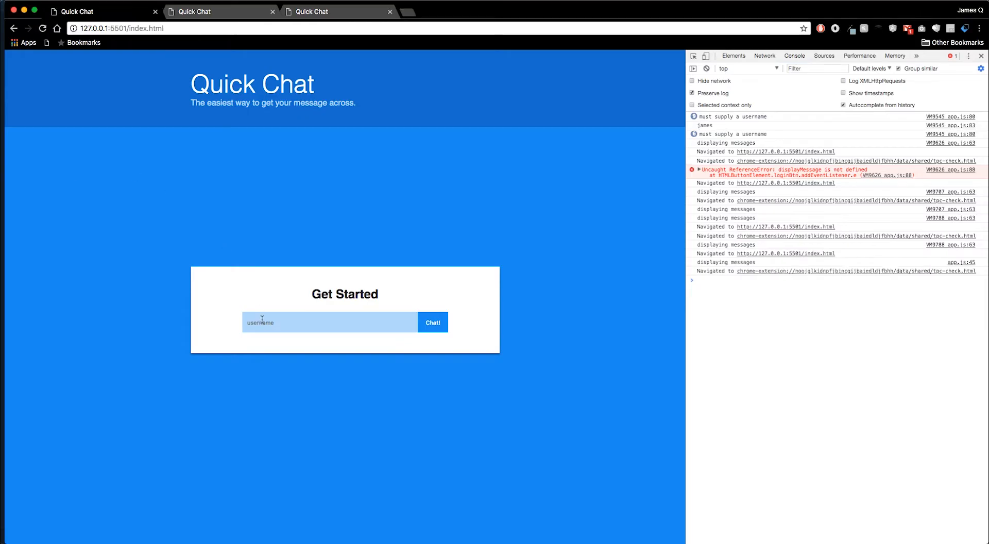
Step: Log in as jess so the chat window shows 'jess has joined the chat...'
click(433, 322)
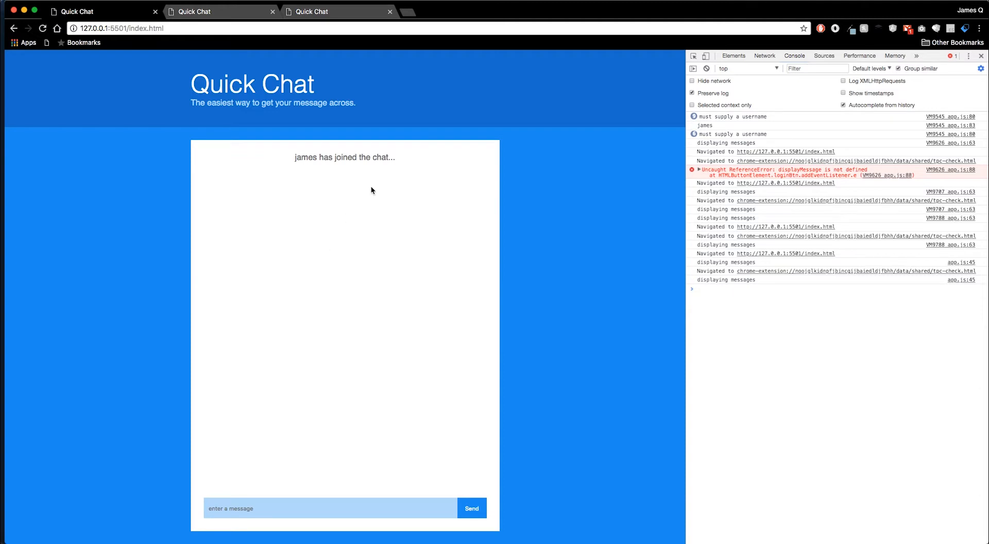
mouse_move(237, 143)
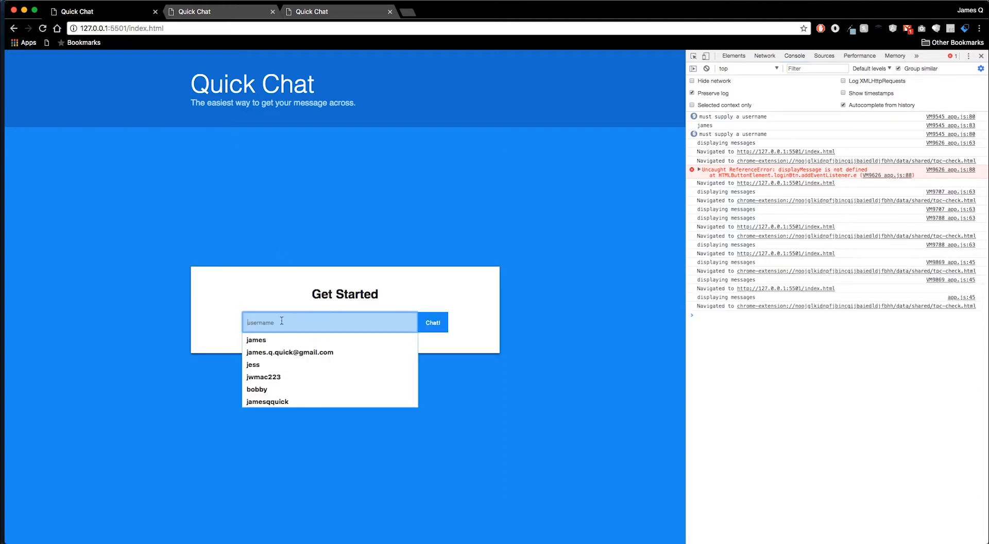
click(253, 364)
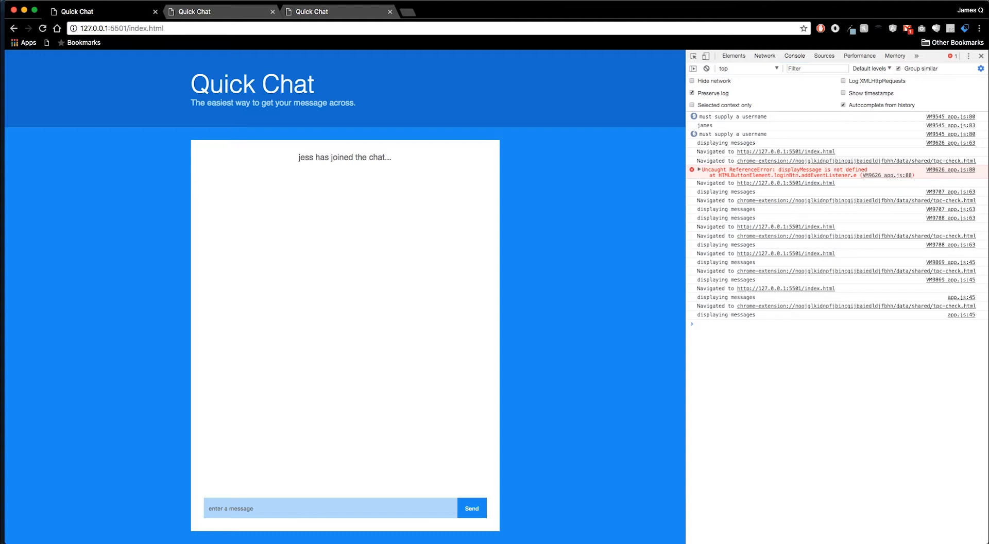
mouse_move(588, 190)
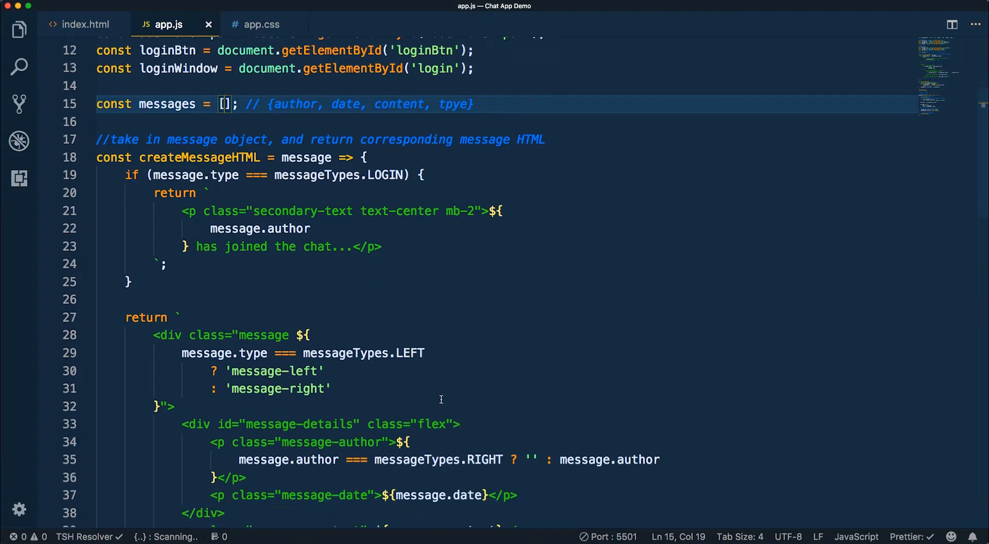
Step: Scroll app.js down to the //sendbtn callback comment
scroll(down, 3)
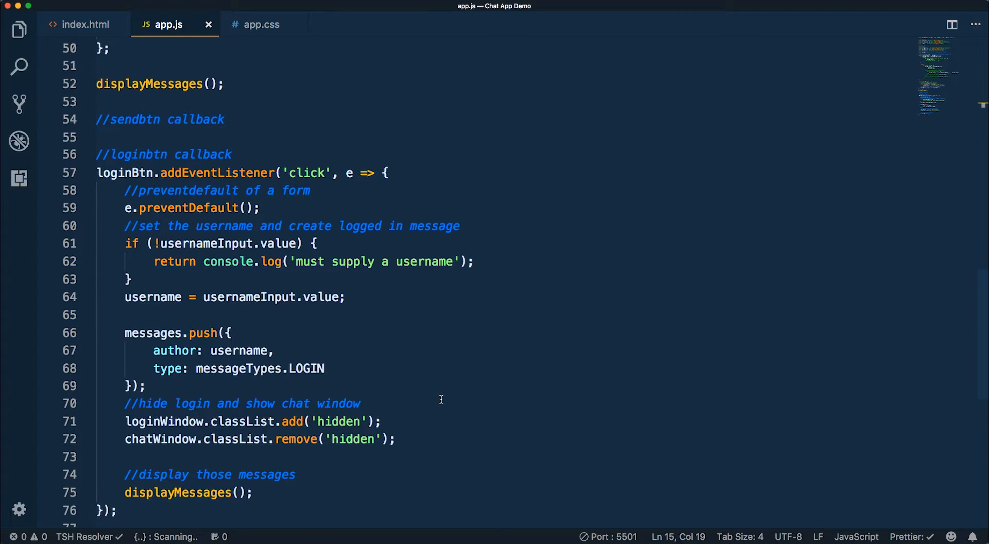
Step: Add sendBtn.addEventListener('click', (e) => { }); below the //sendbtn callback comment
click(161, 136)
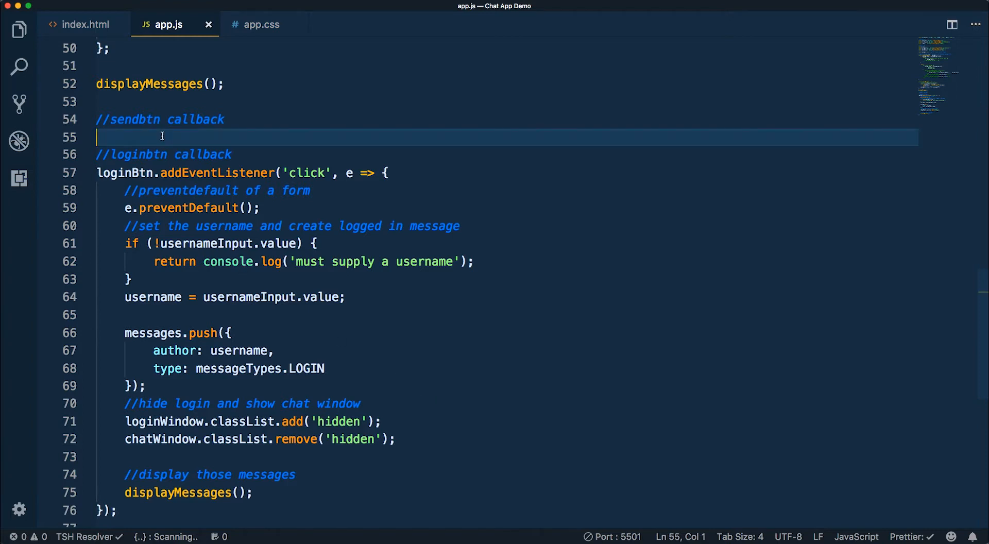
key(Enter)
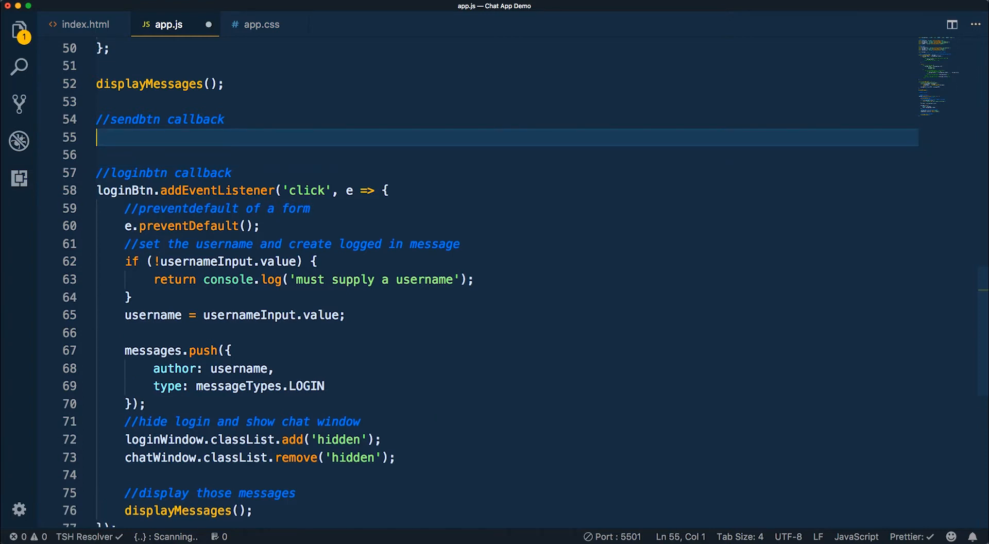
text(sendBtn.addEventListener(')
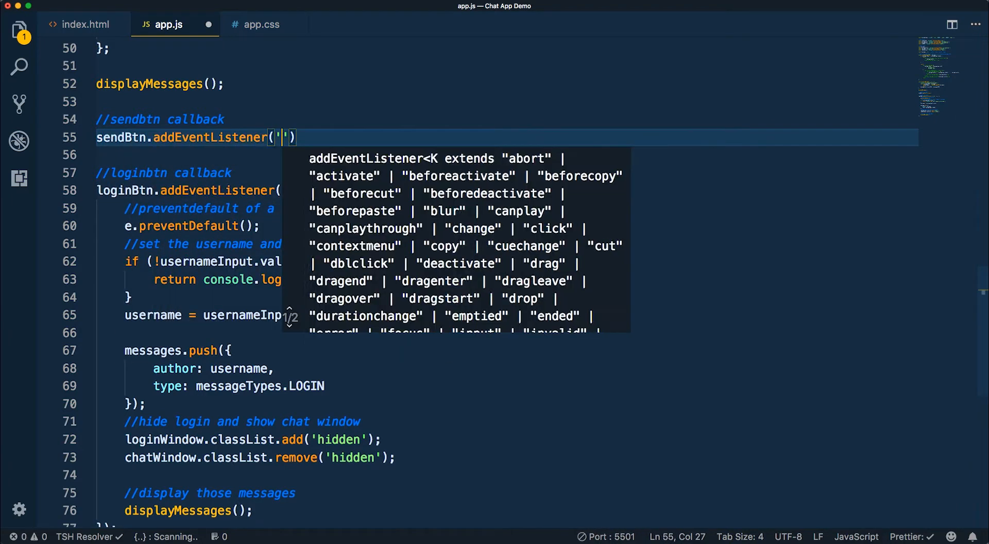
text(click)
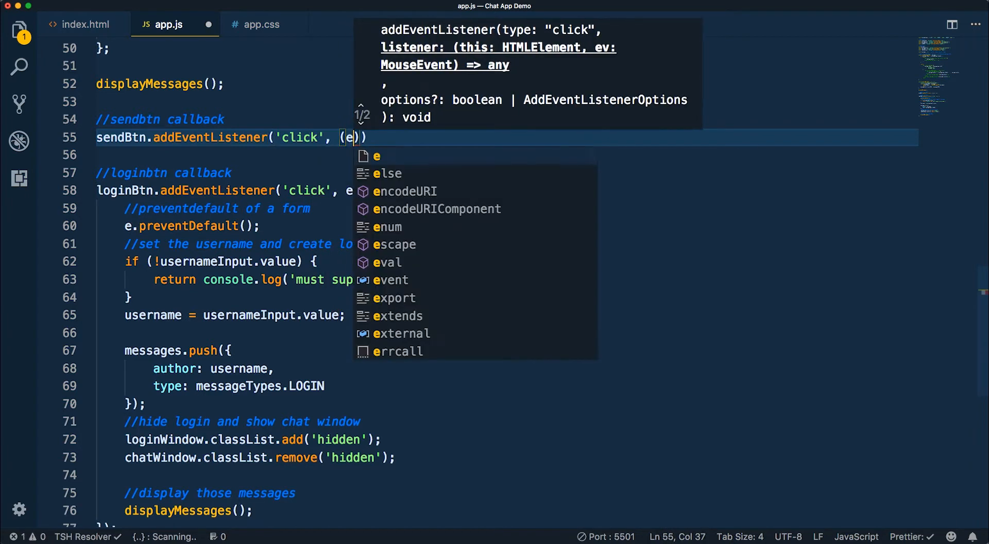
text(=> {)
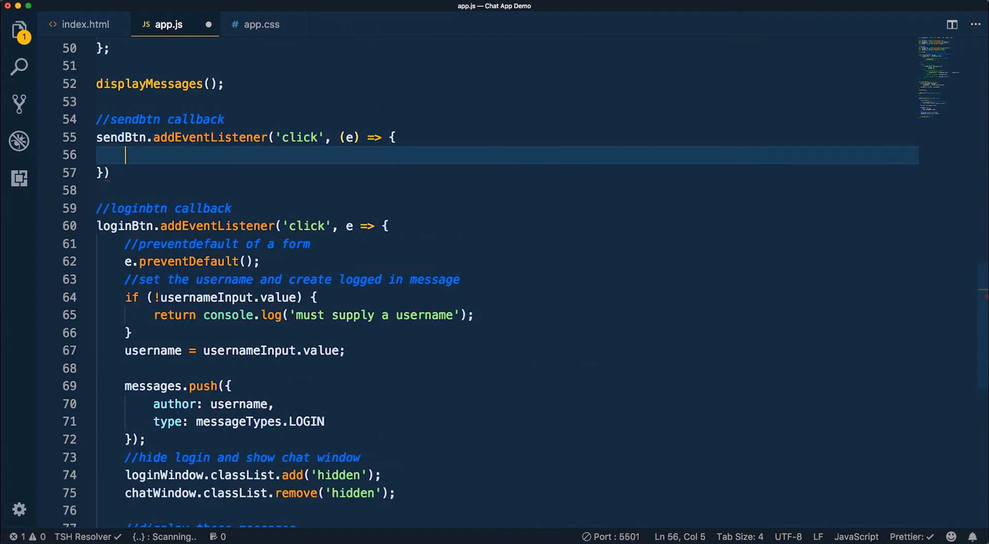
text(;)
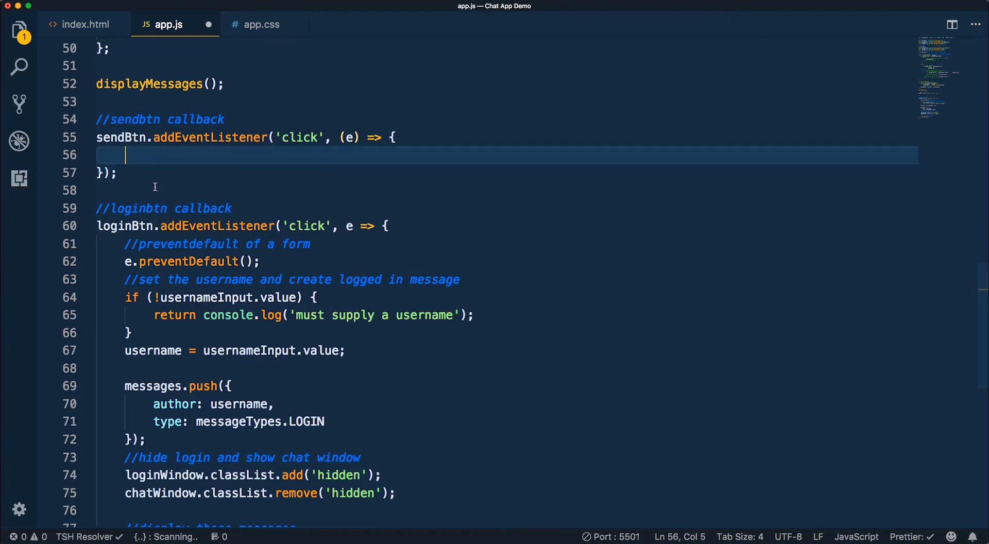
Step: Add e.preventDefault() and an empty messageInput check logging 'must supply a message'
drag(125, 261, 133, 332)
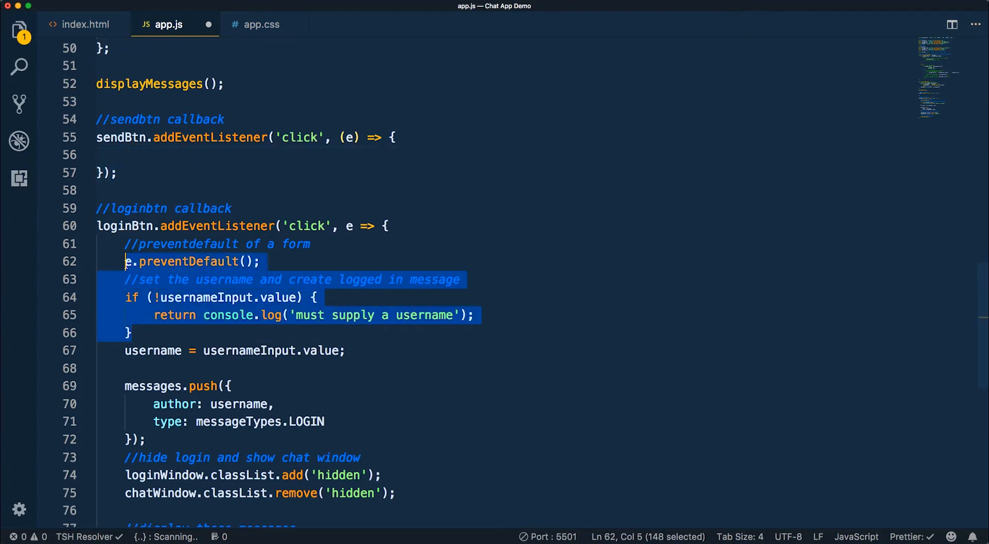
click(133, 157)
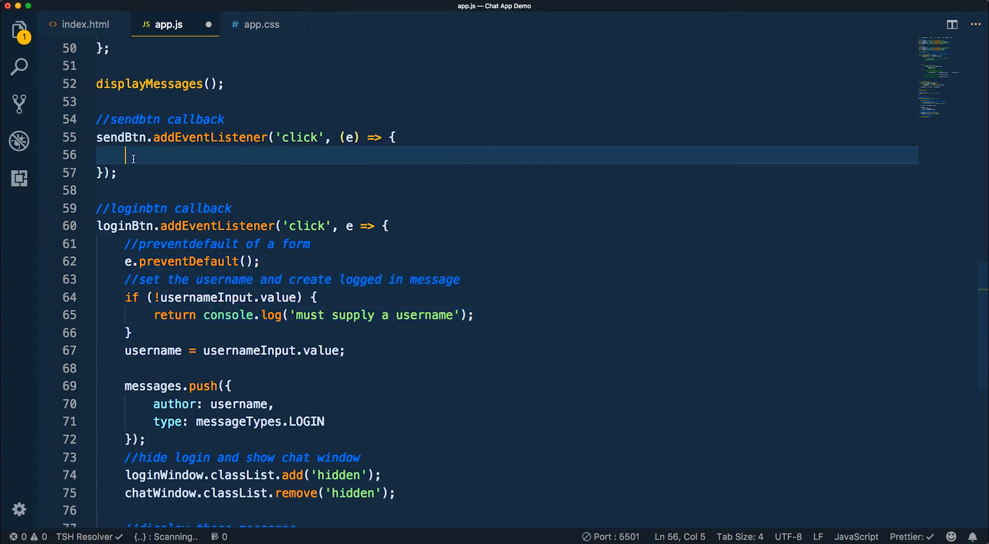
text(e.preventDefault();)
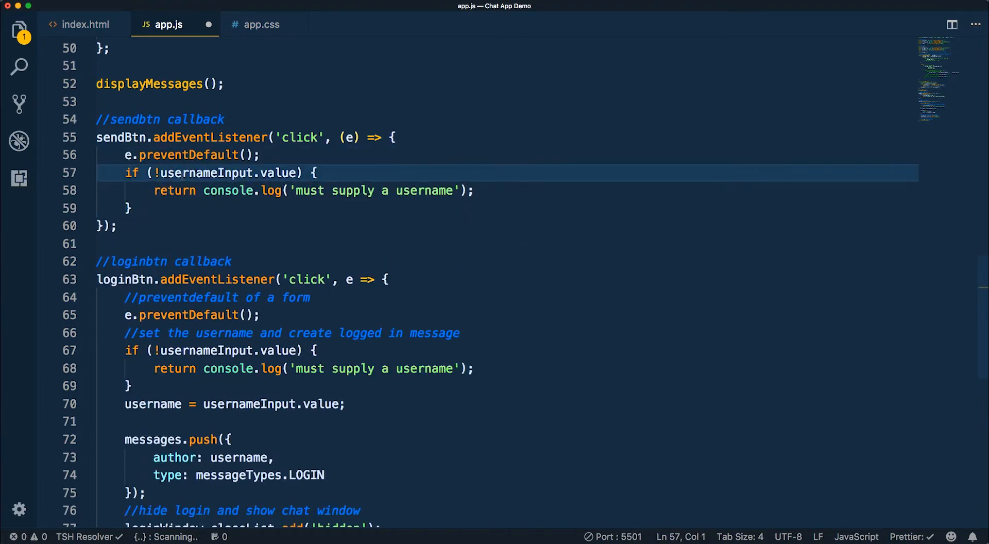
mouse_move(262, 176)
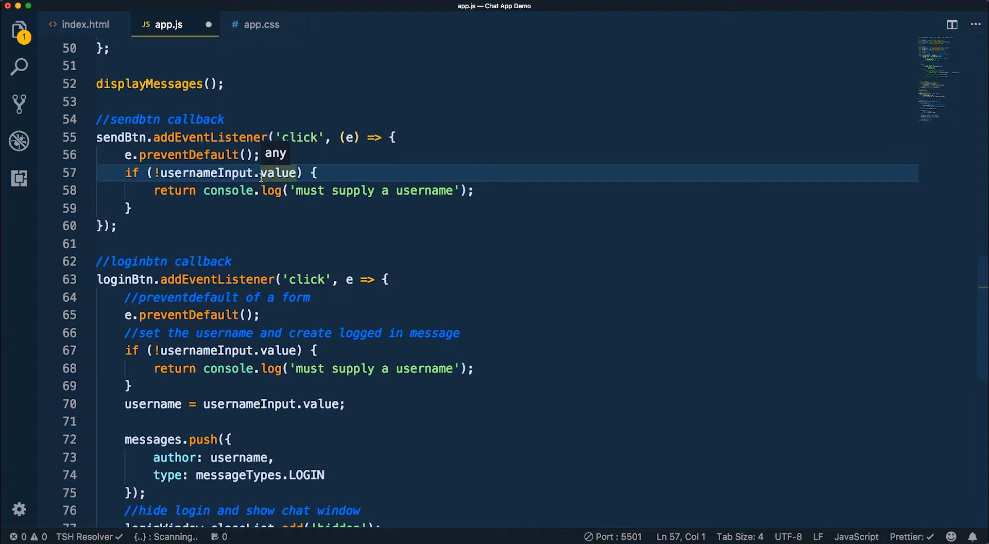
click(232, 173)
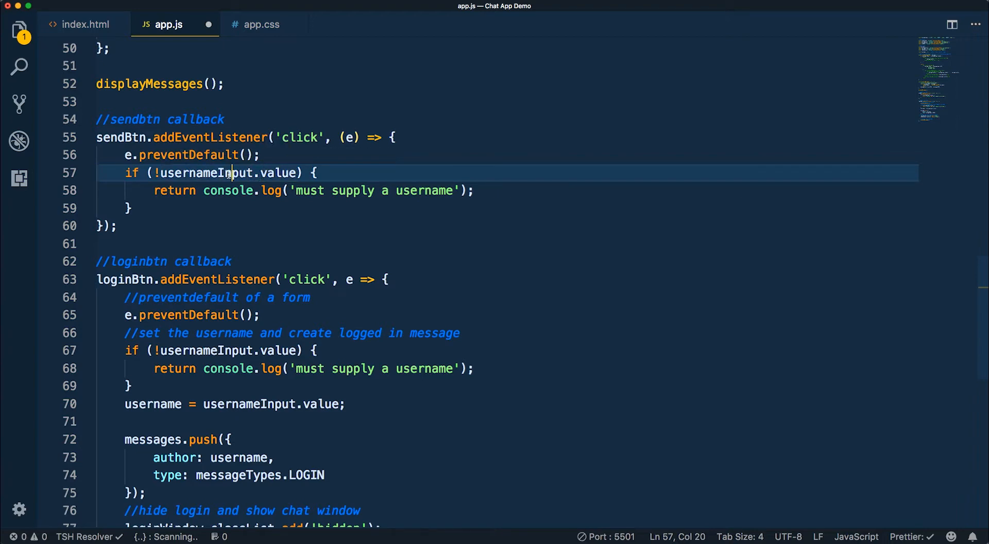
double_click(207, 172)
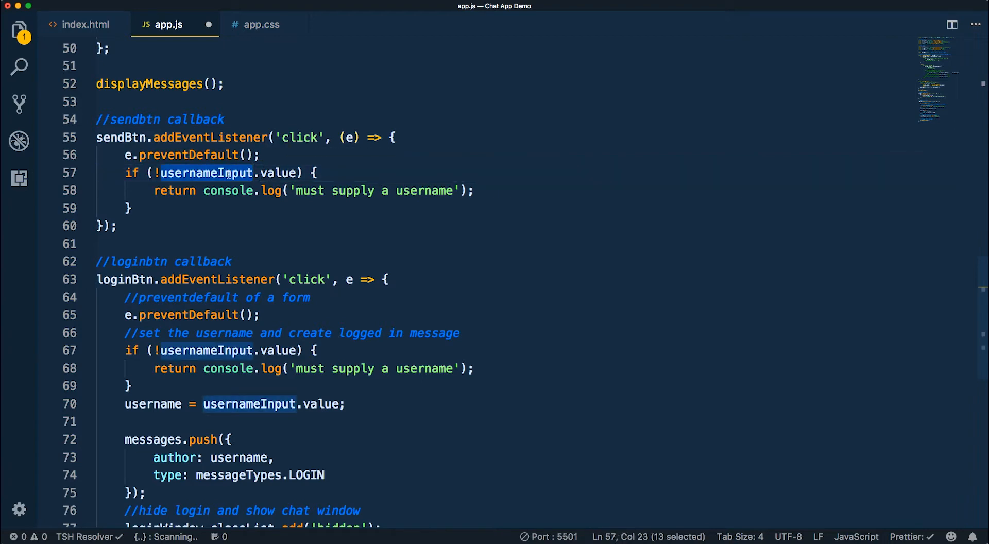
text(messageInput)
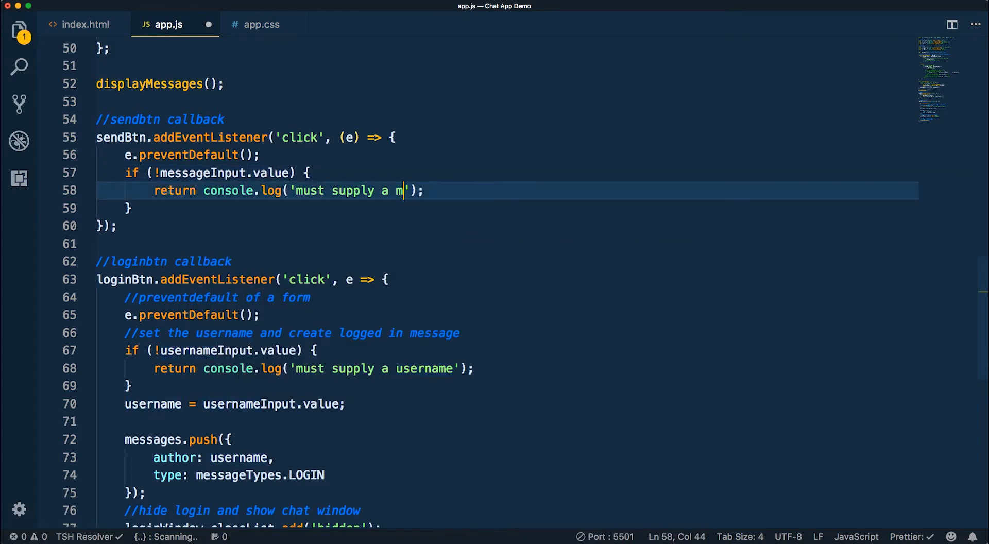
text(essage)
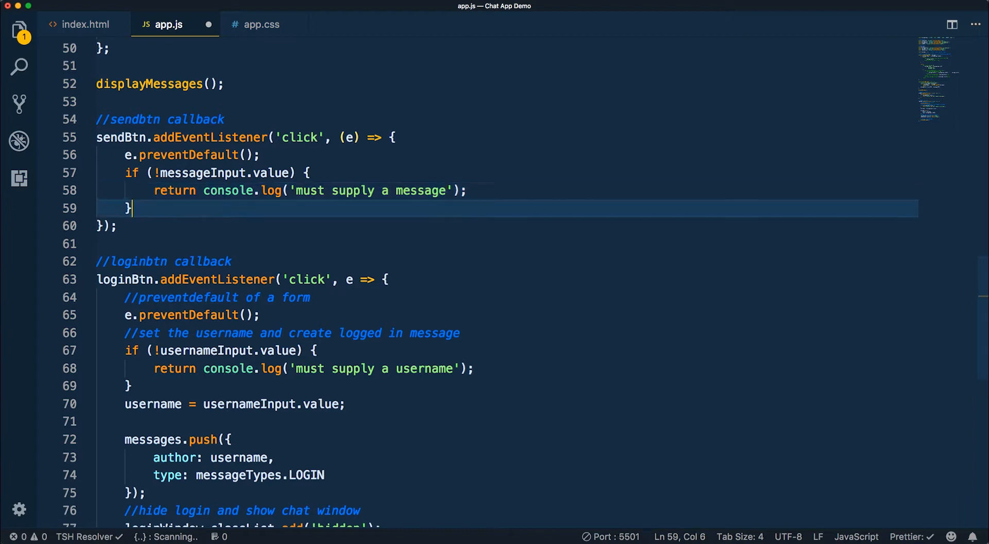
key(Enter)
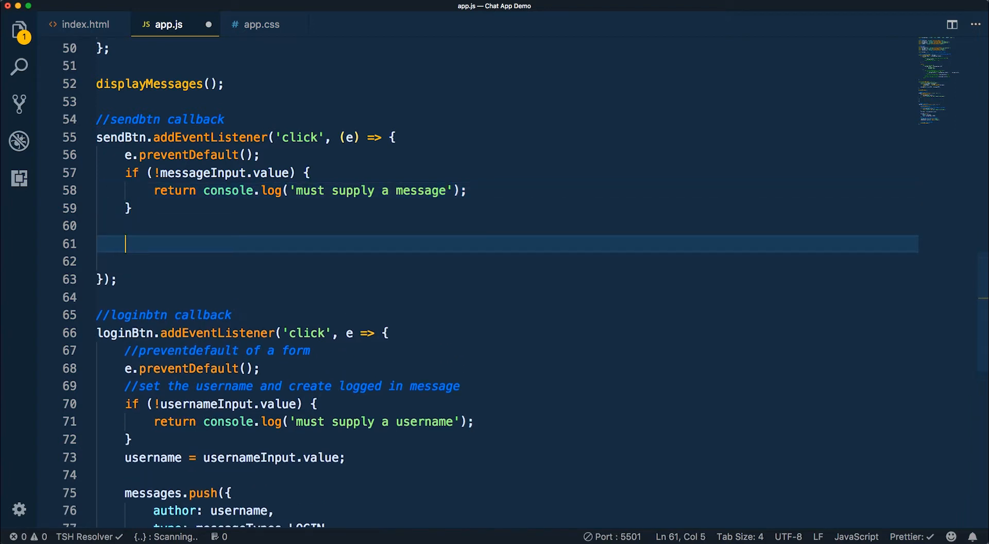
Step: Start a const message object with author, date: new Date() and content: messageInput.value
text(const)
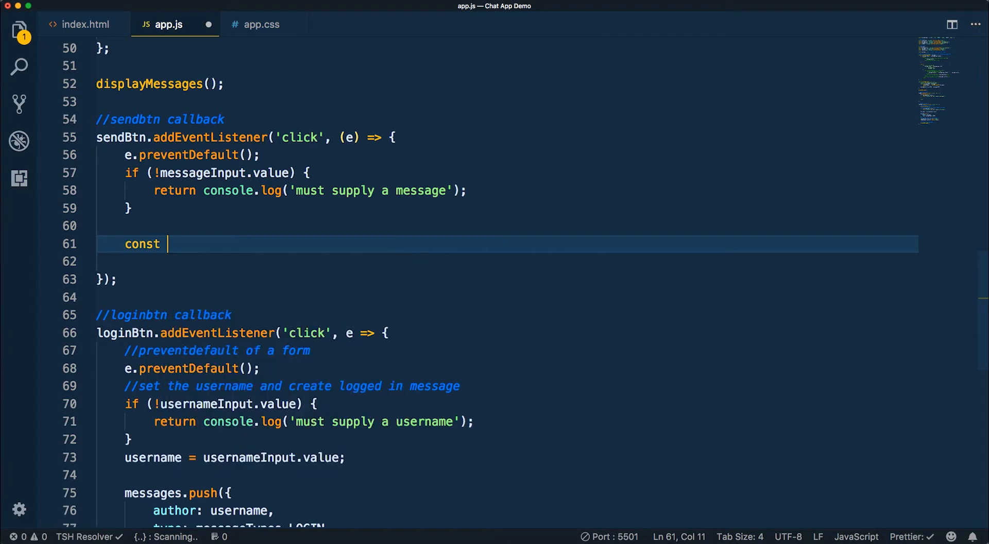
text(message =)
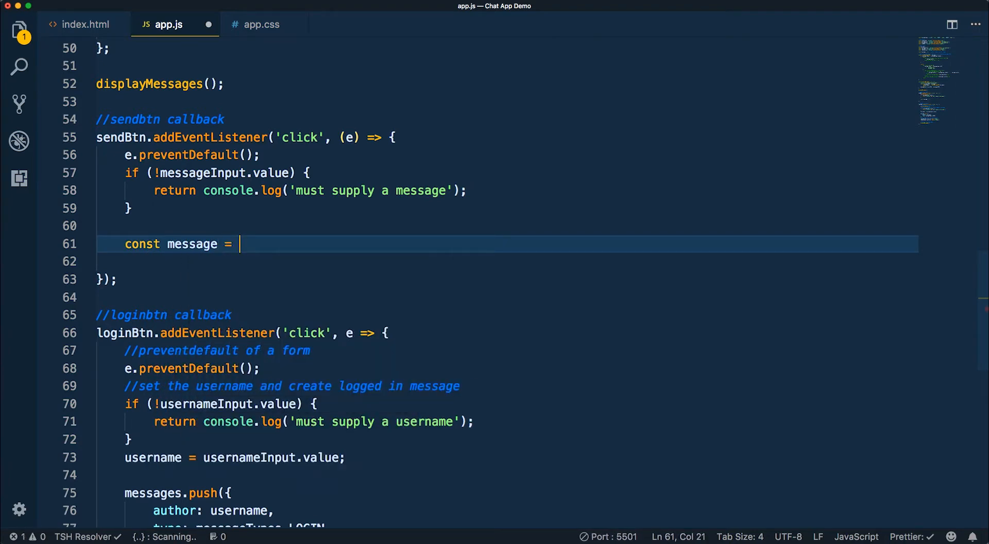
text({)
click(506, 262)
text(author: username,)
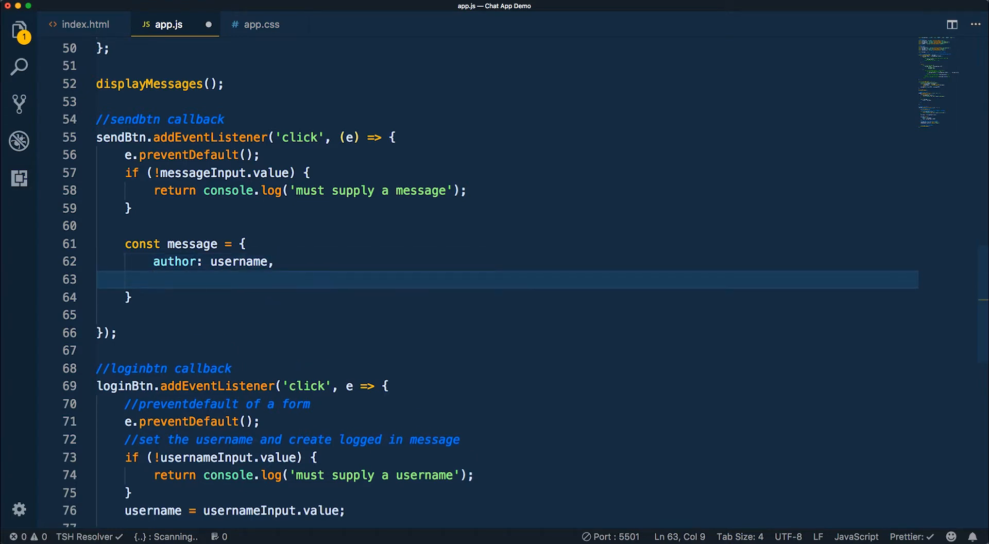
text(date: new Date)
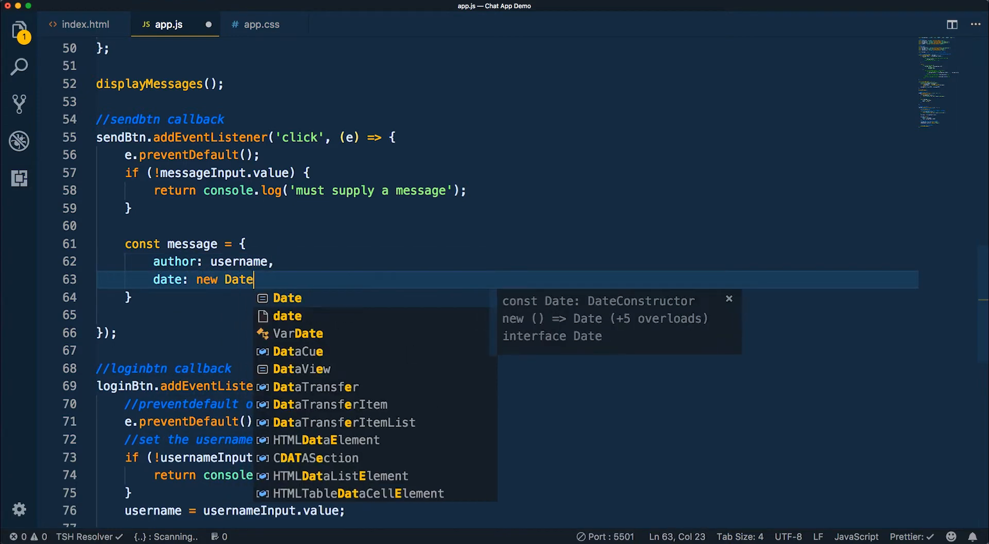
text((),)
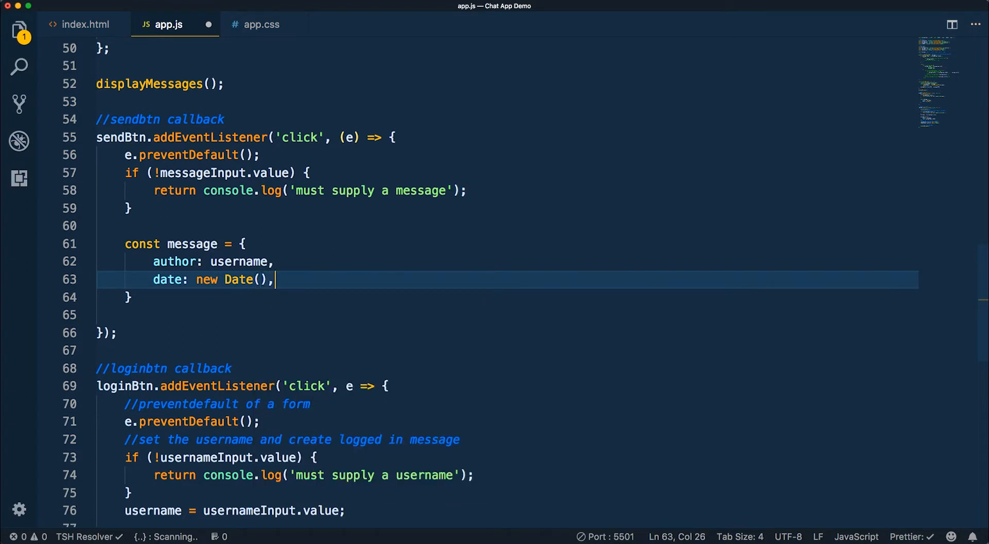
key(Enter)
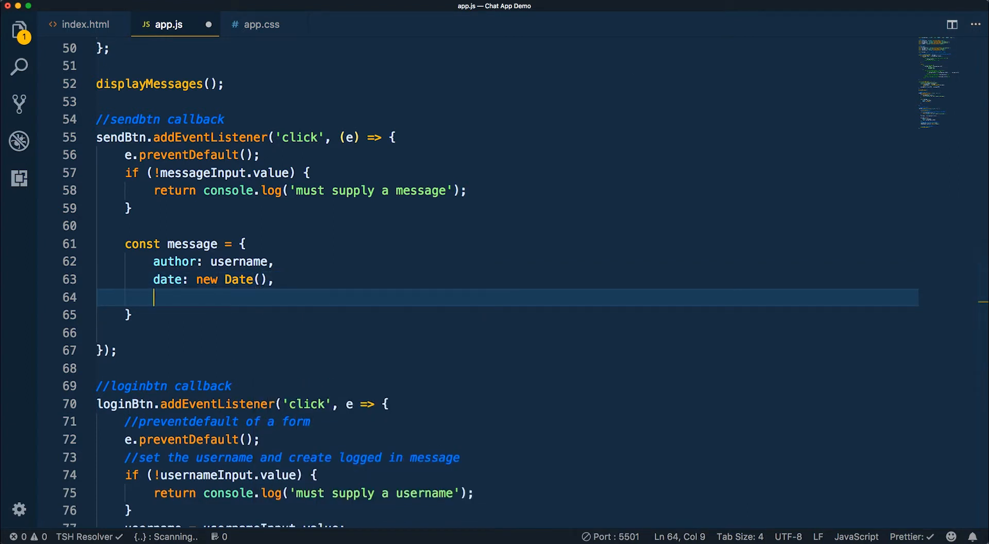
mouse_move(508, 262)
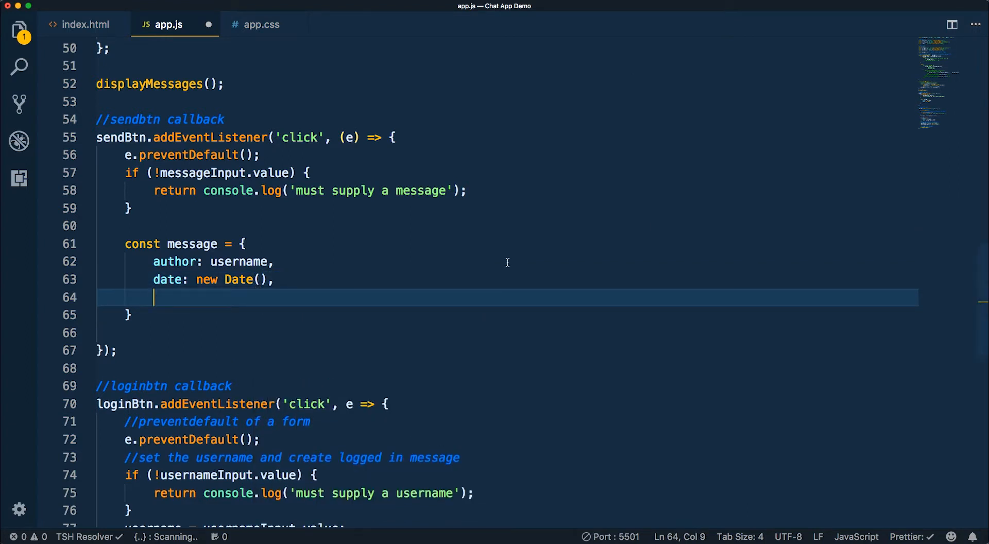
text(content:)
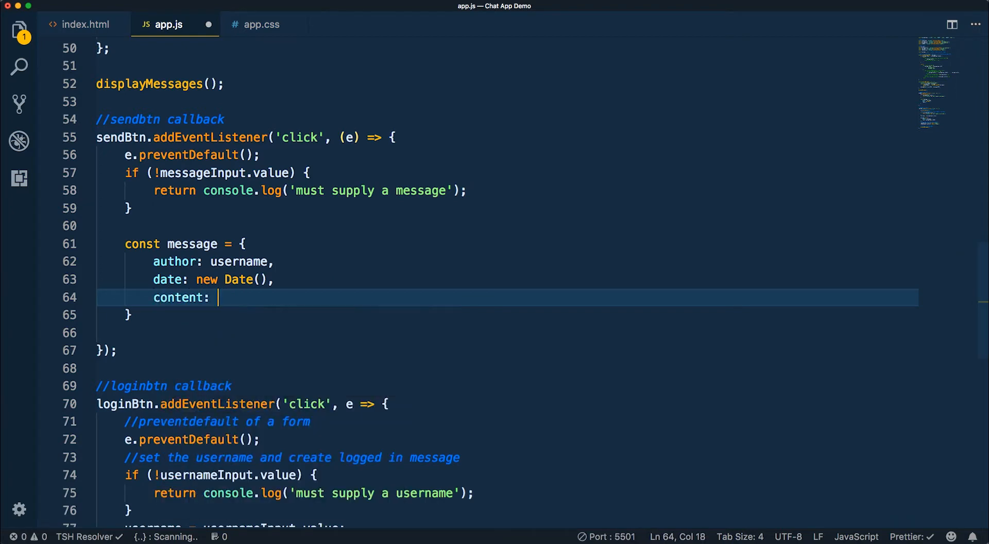
text(messageInput.)
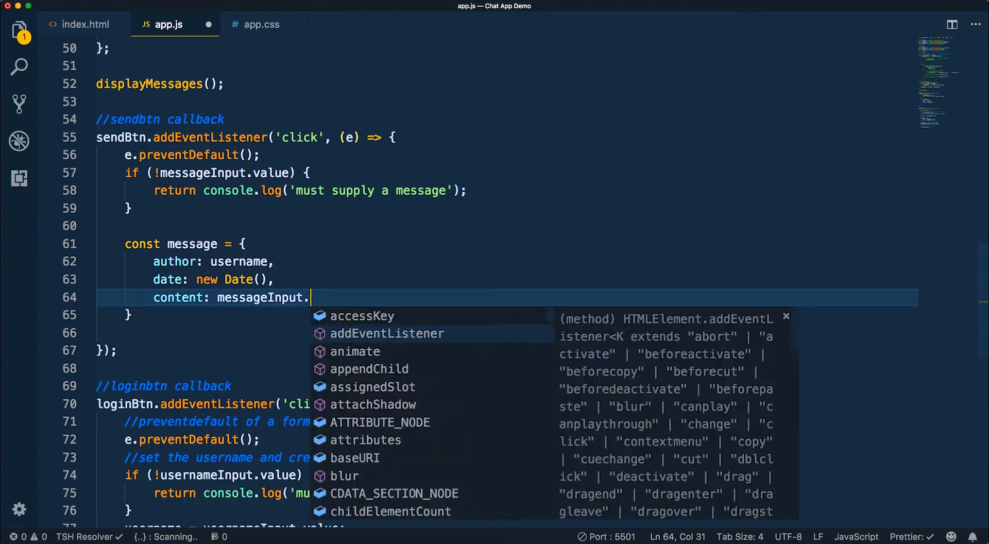
text(value)
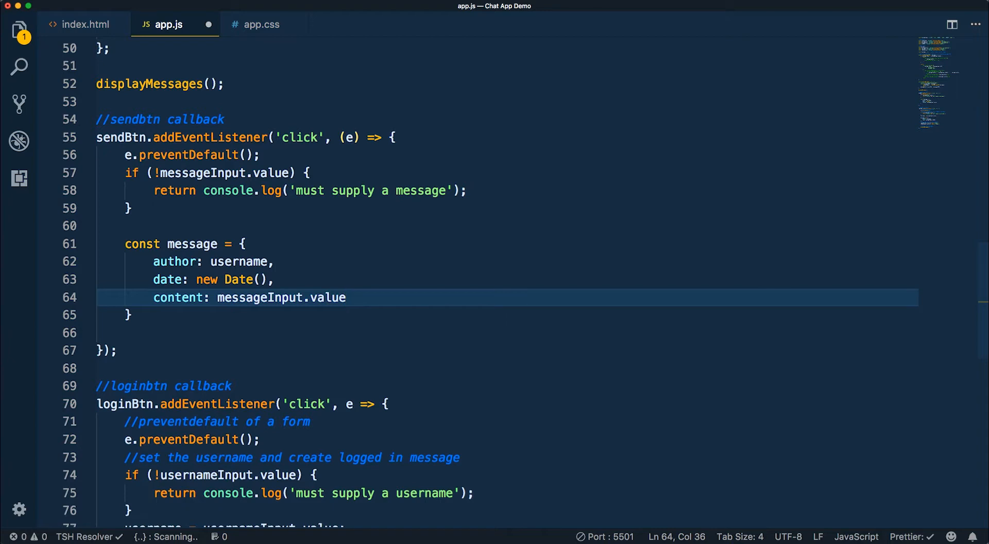
text(,)
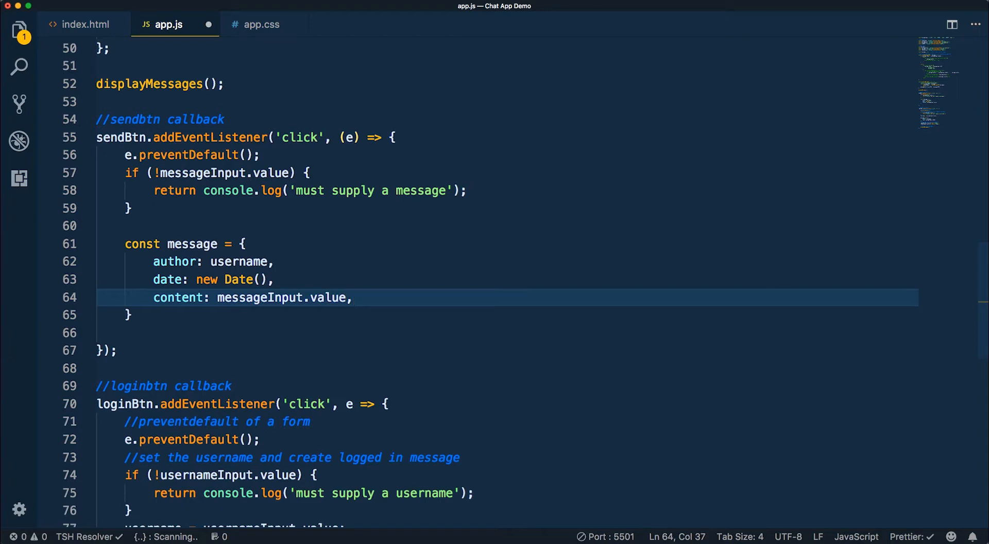
Step: Set the message type to messageTypes.RIGHT and begin a push call after the object
text(mess)
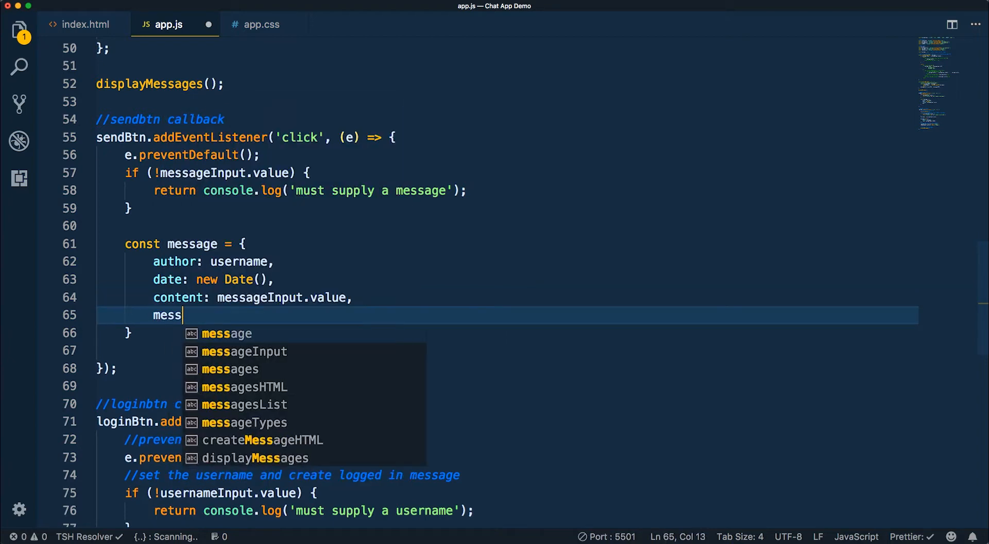
text(ageTypes.)
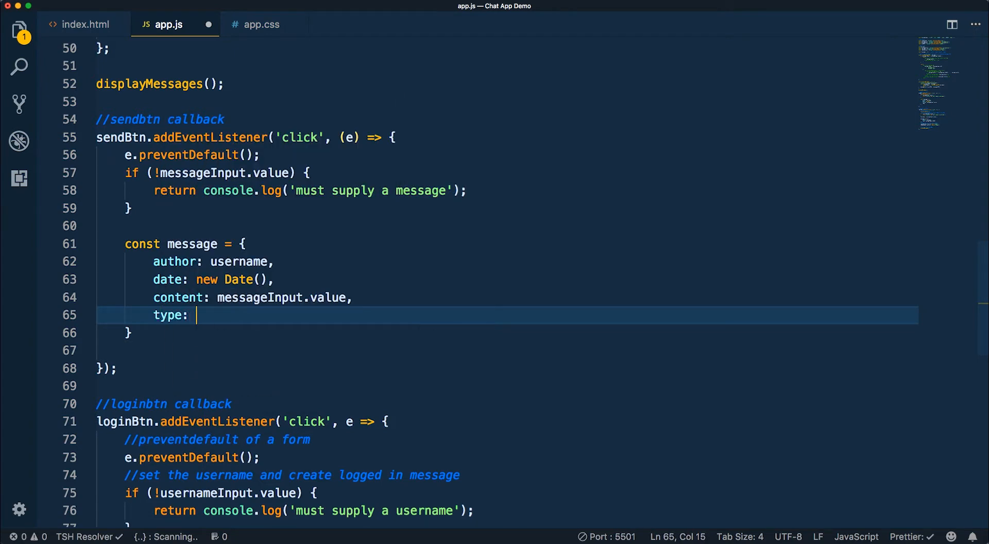
text(messageTypes)
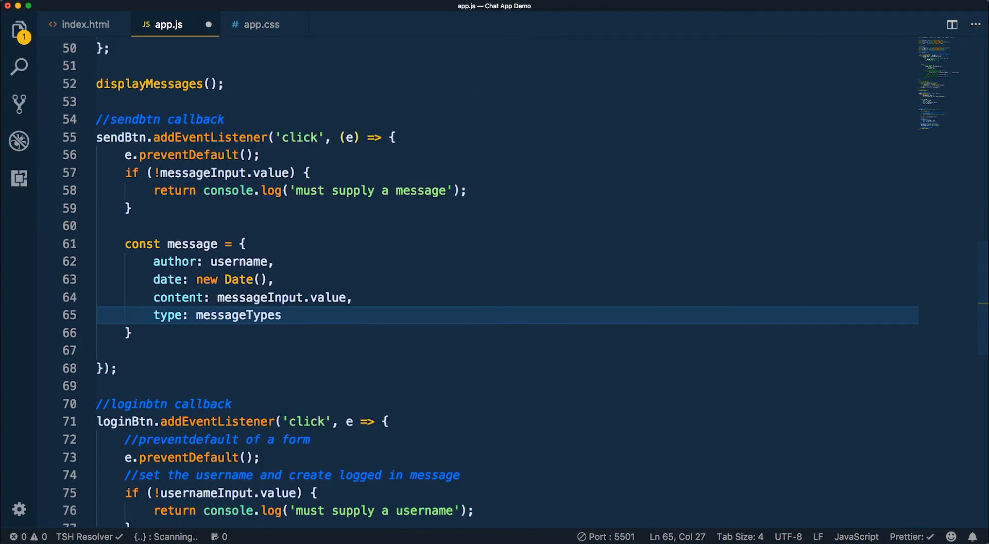
text(.righ)
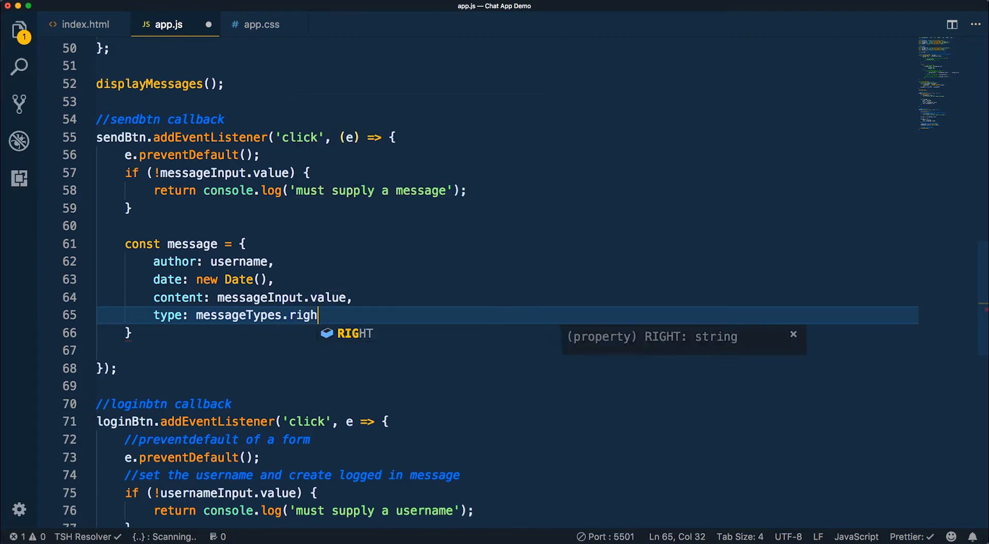
key(Tab)
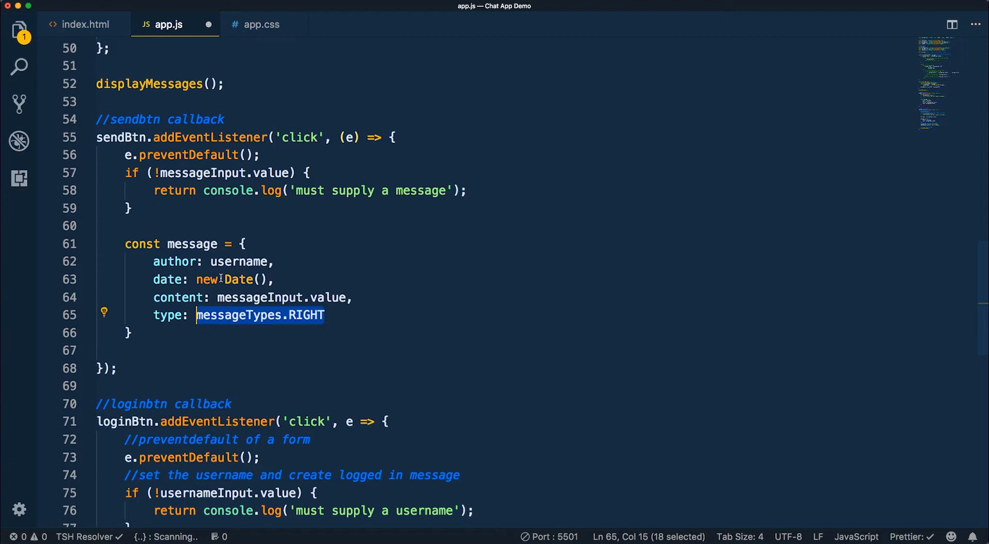
click(134, 333)
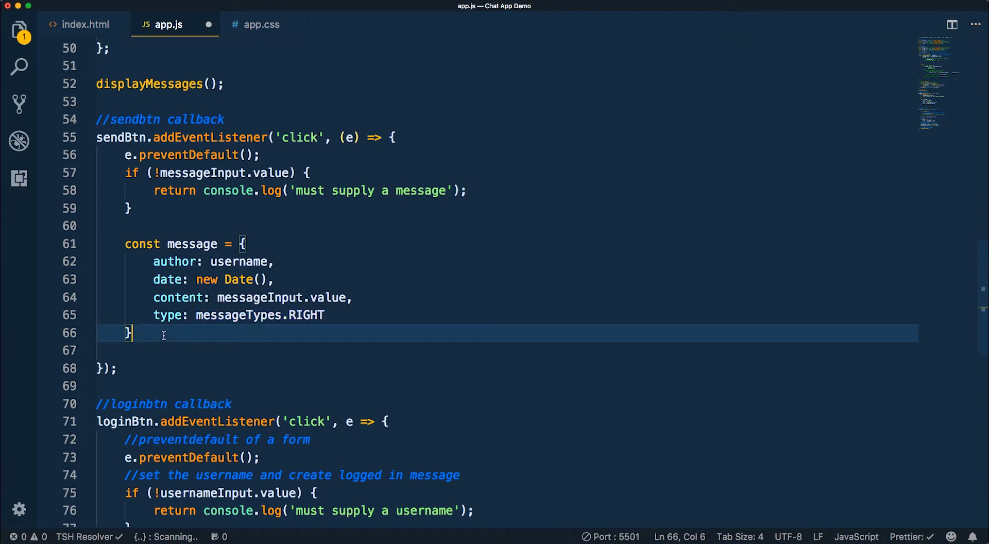
text(messages.p)
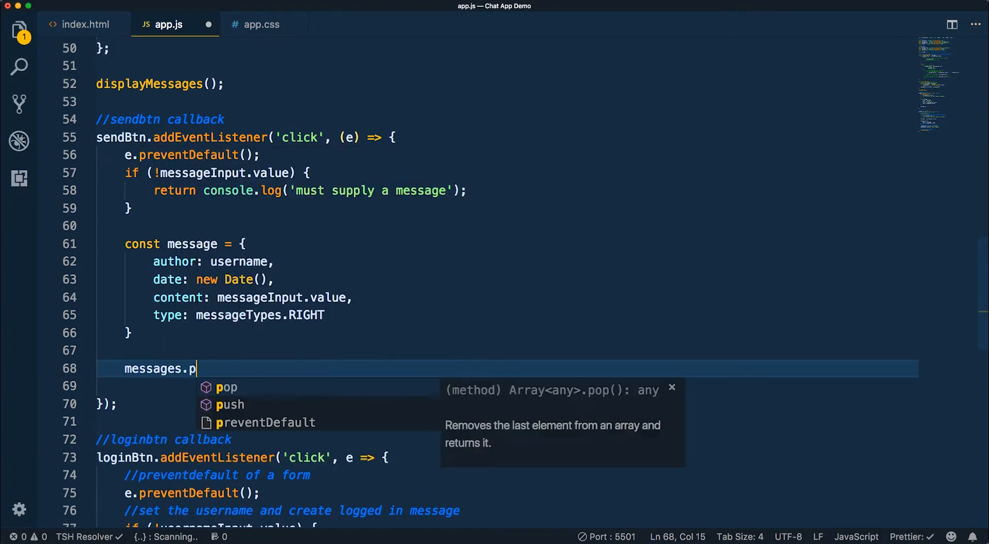
Step: Add messages.push(message) and displayMessages() to the send handler and save app.js
text(ush(message);)
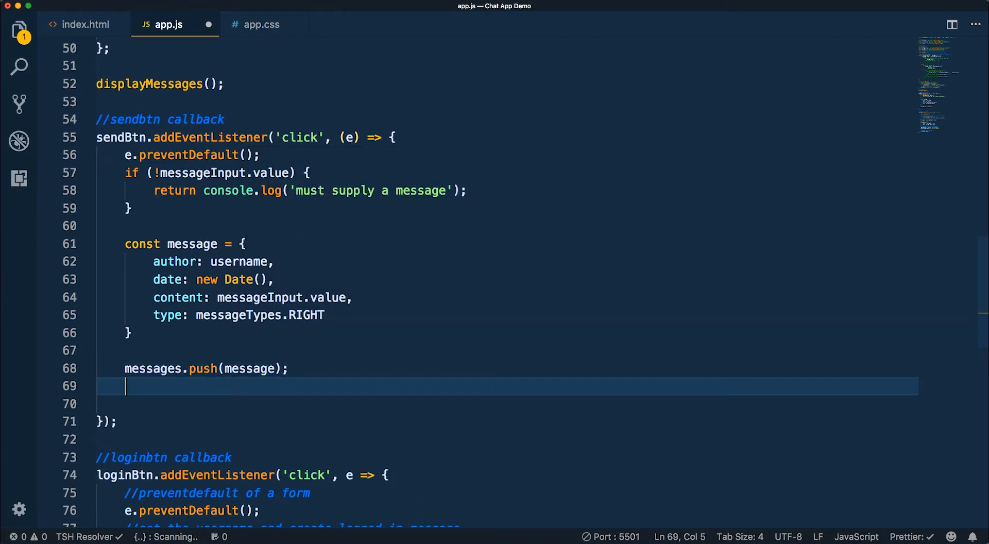
text(displayMessages();)
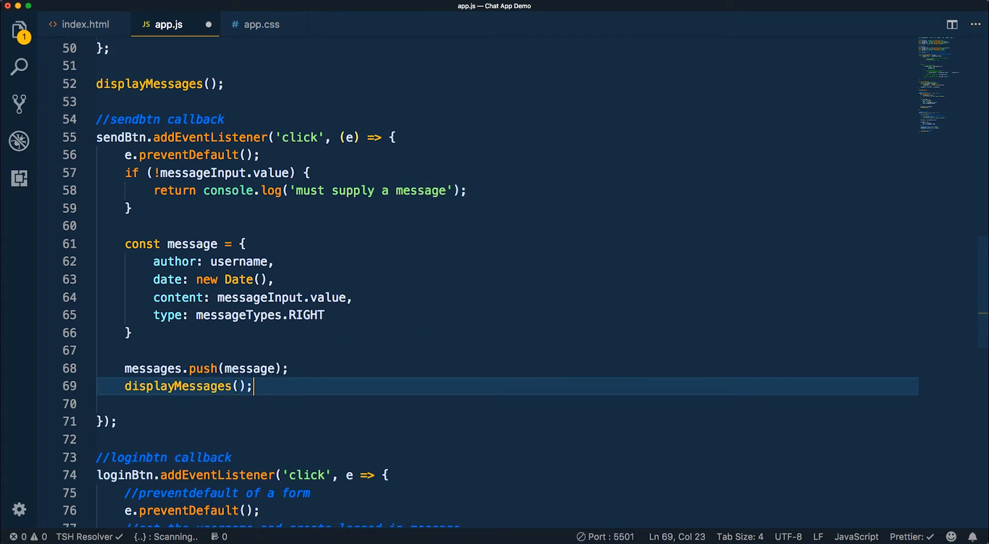
key(Cmd+S)
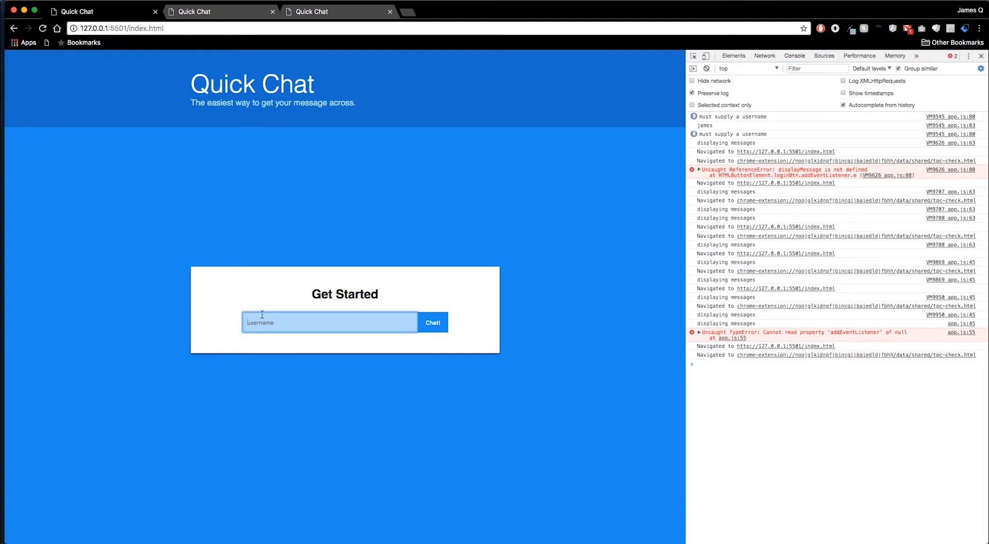
Step: Try logging in, hitting the 'Cannot read property addEventListener of null' error, then save app.js
click(433, 322)
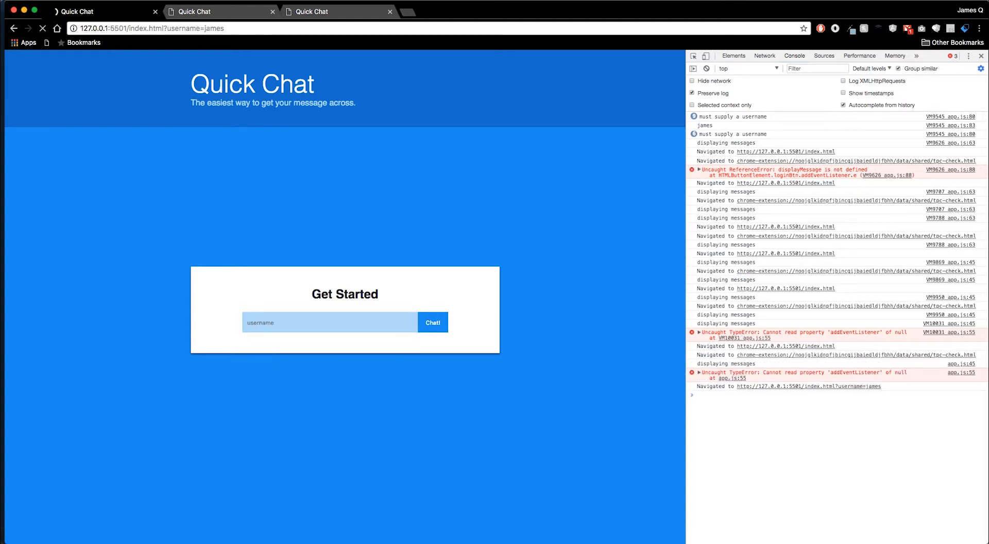
click(40, 28)
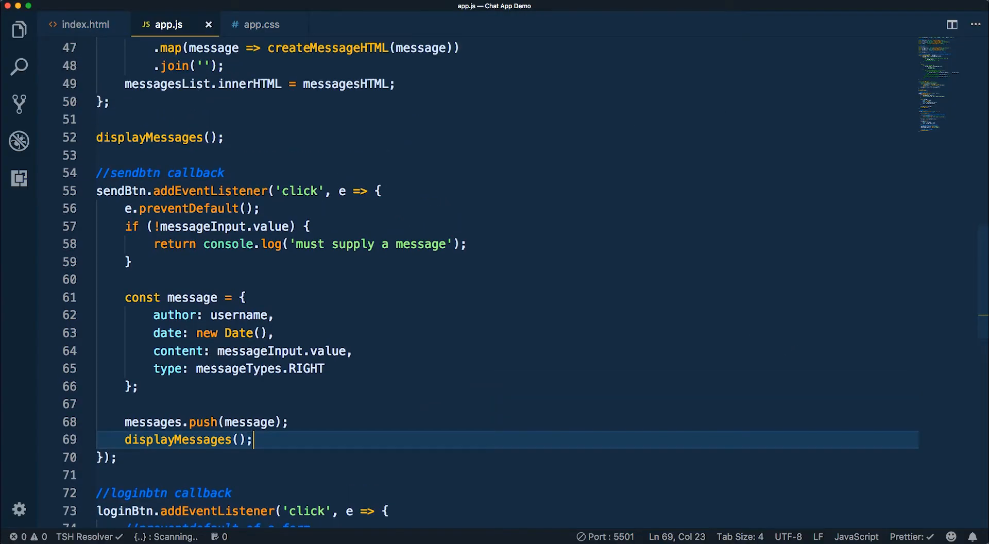
mouse_move(625, 174)
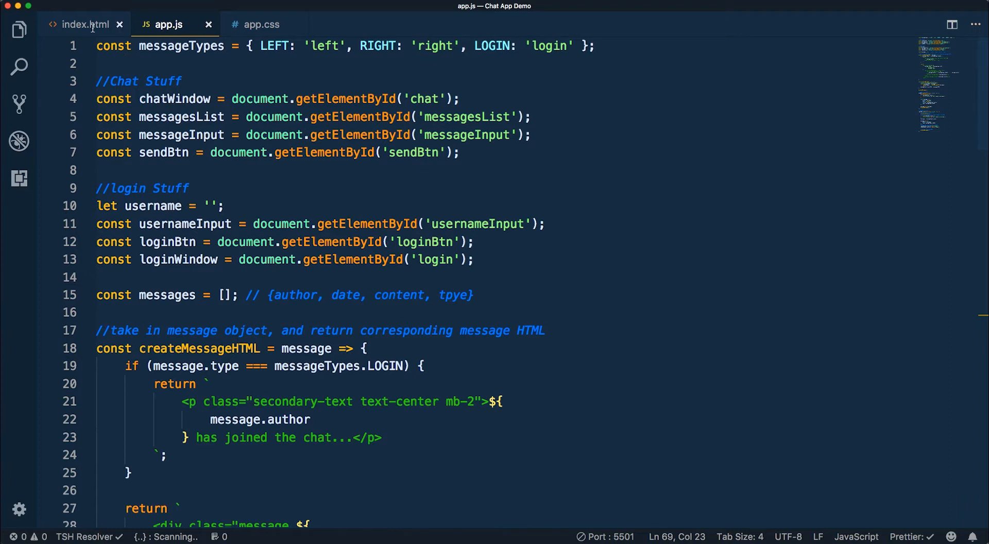
Step: Change the Send button's duplicated loginBtn id to sendBtn in index.html
click(82, 24)
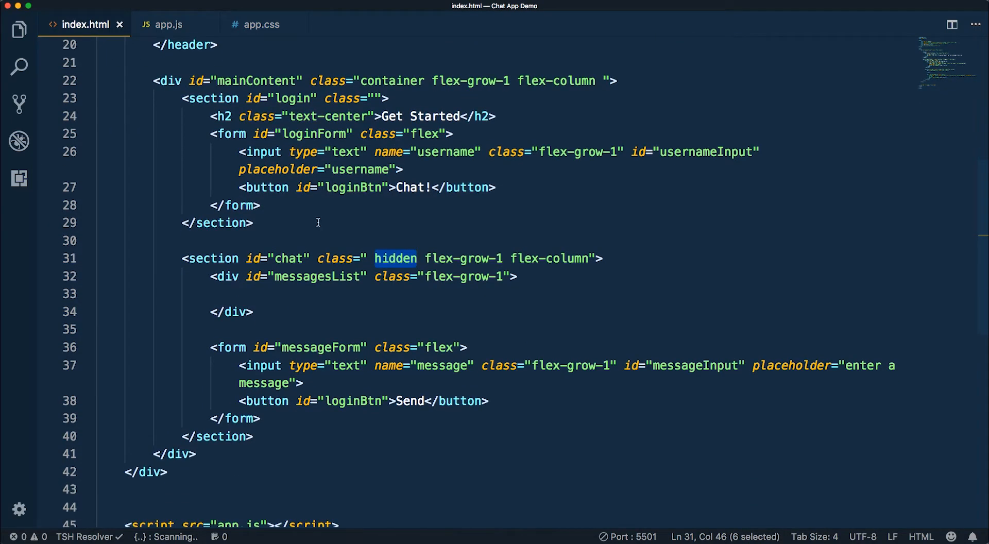
double_click(352, 402)
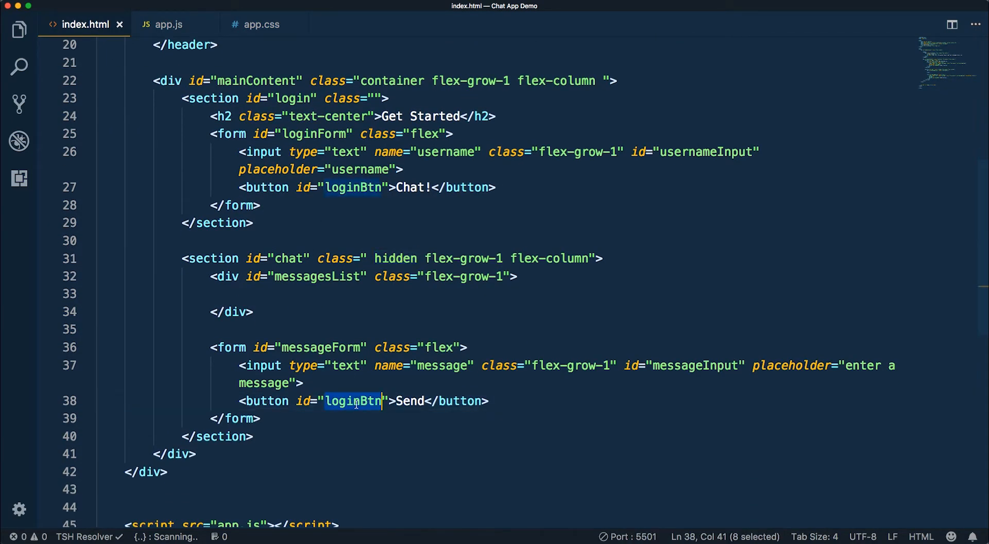
text(sendBtn)
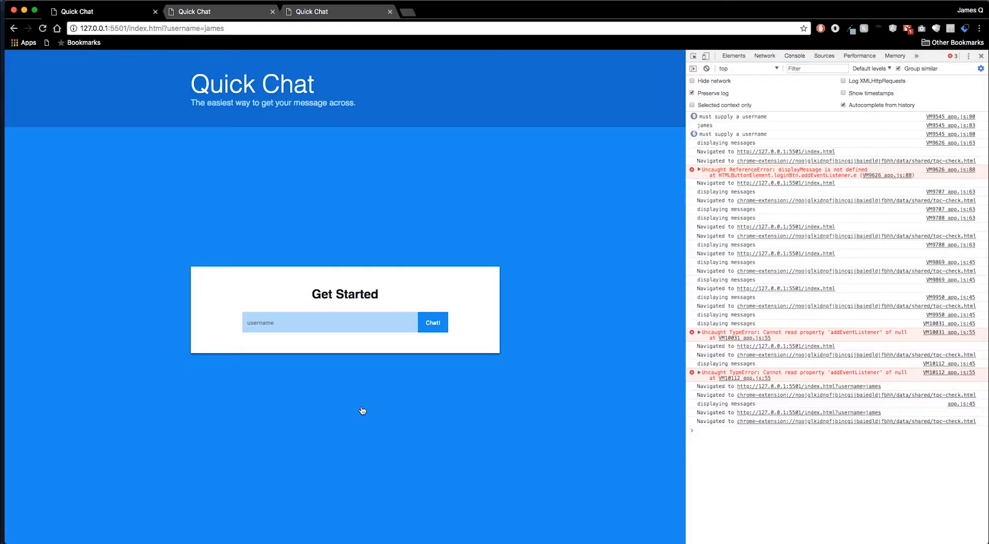
Step: Join Quick Chat as 'james' and start typing the message 'hey there nice tutorial'
text(jam)
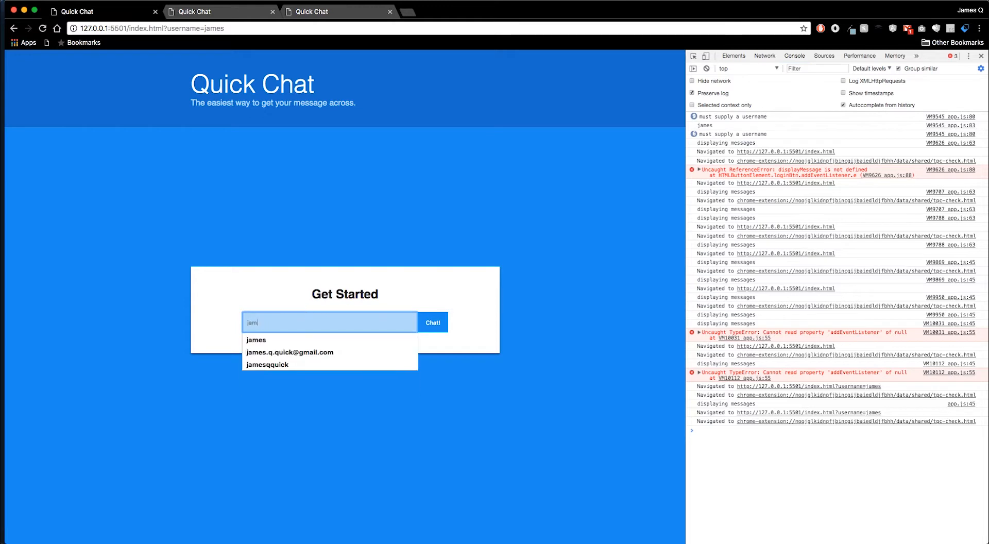
click(432, 322)
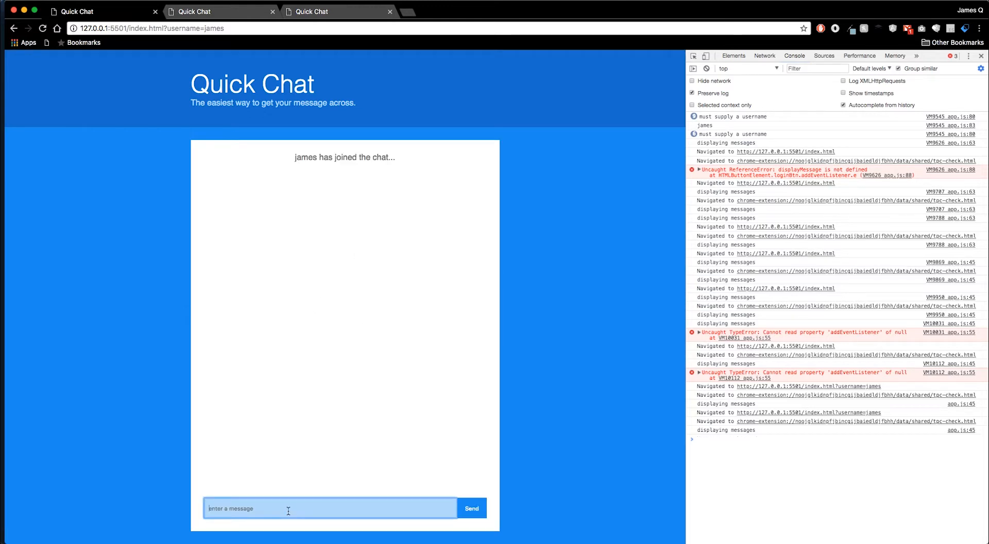
text(hey there nice tutorial)
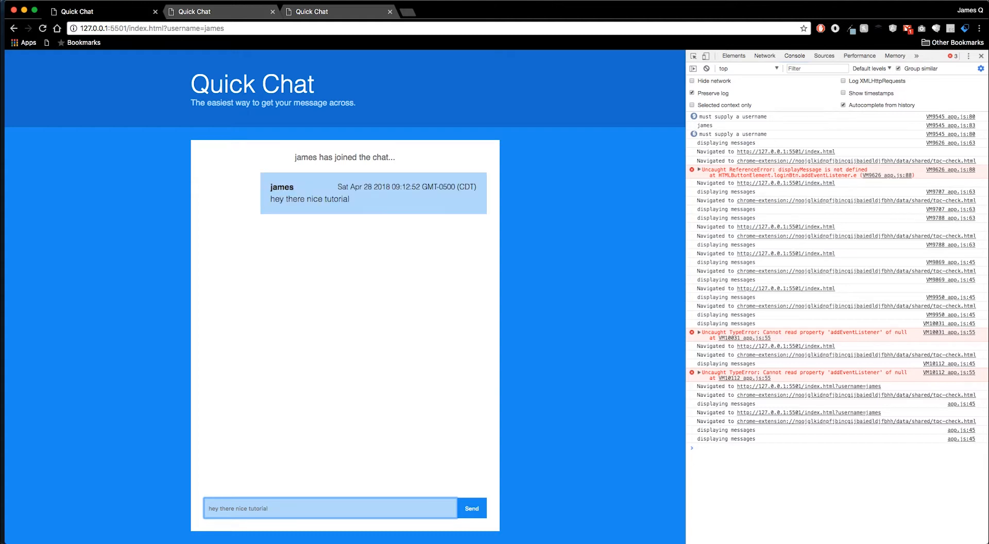
mouse_move(429, 177)
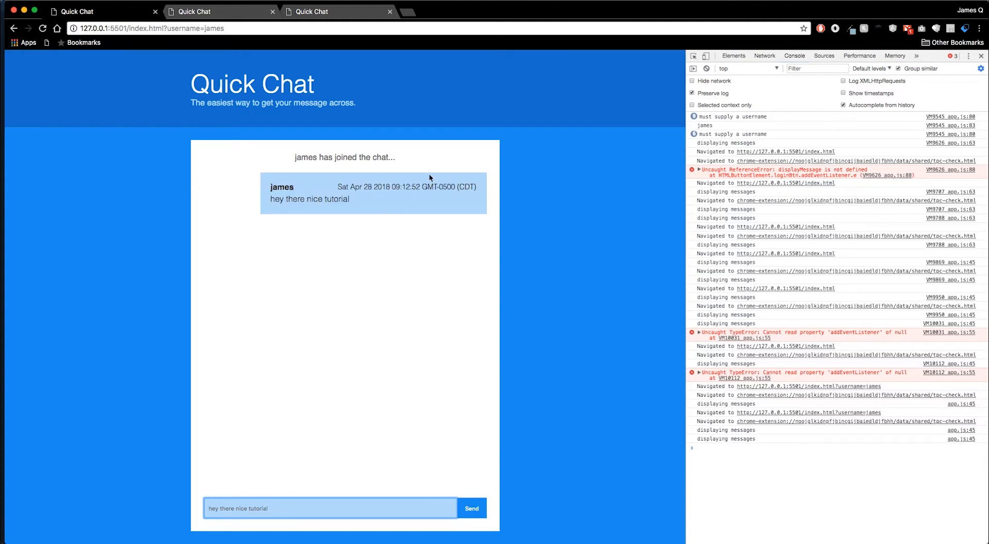
mouse_move(285, 220)
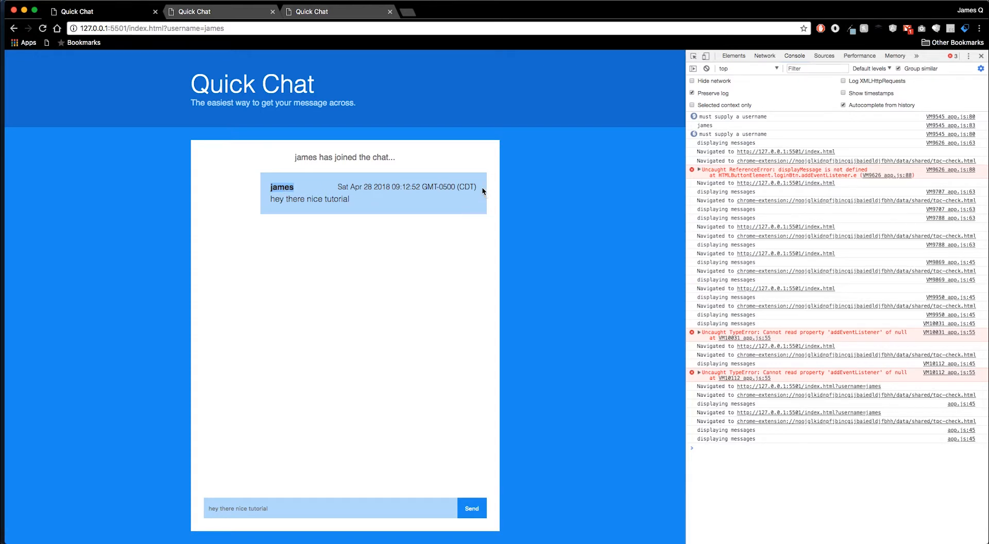
mouse_move(377, 213)
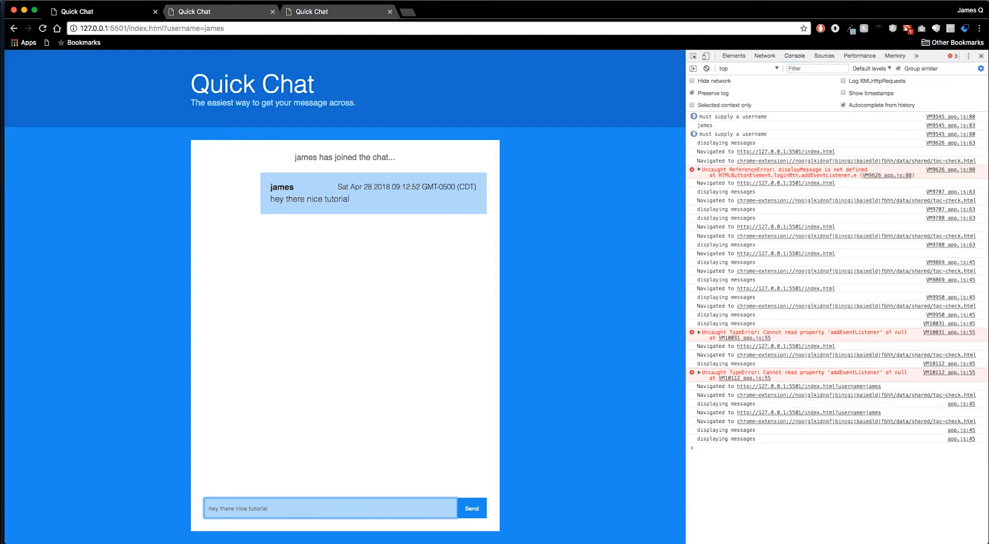
mouse_move(302, 509)
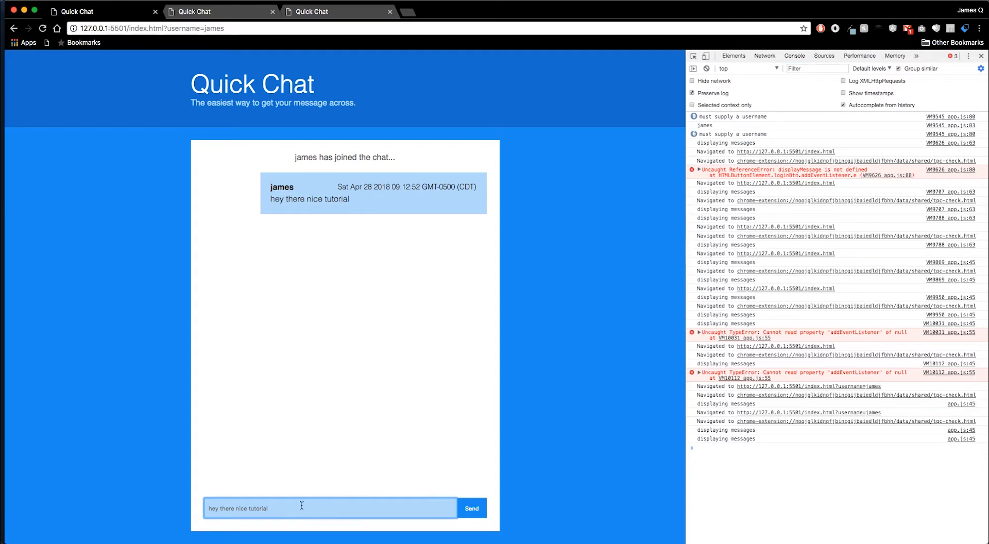
mouse_move(311, 503)
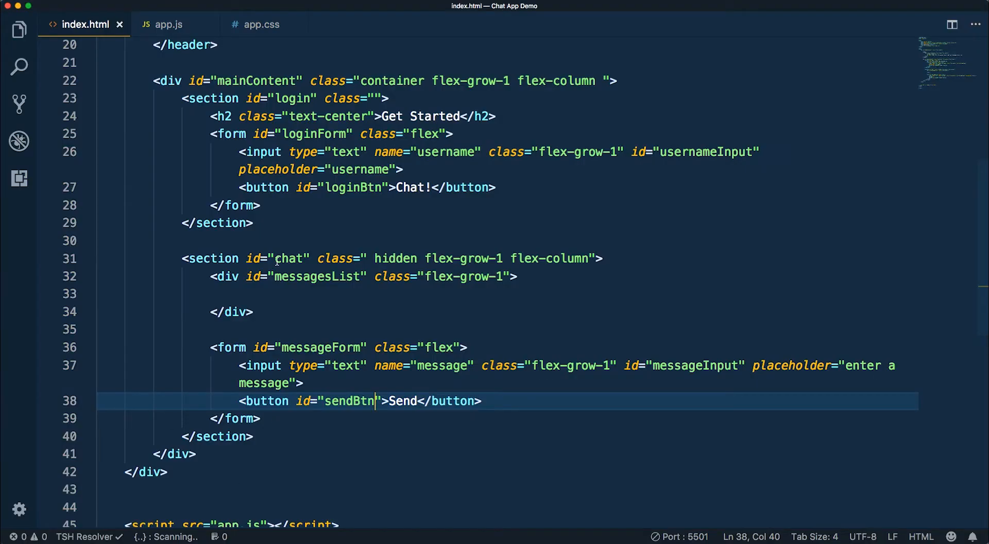
Step: In app.js, add messageInput.value = ''; after displayMessages() in the sendBtn handler
click(170, 24)
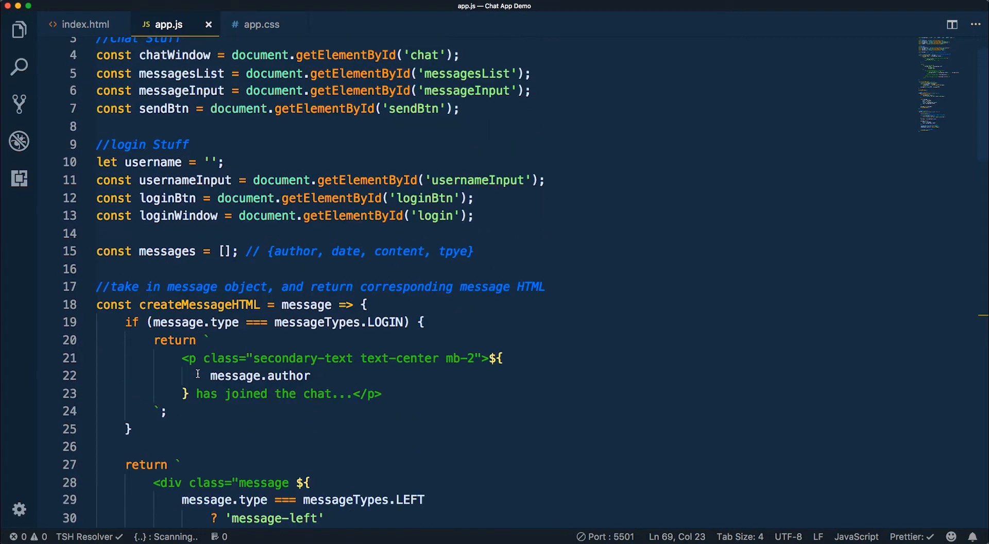
scroll(down, 3)
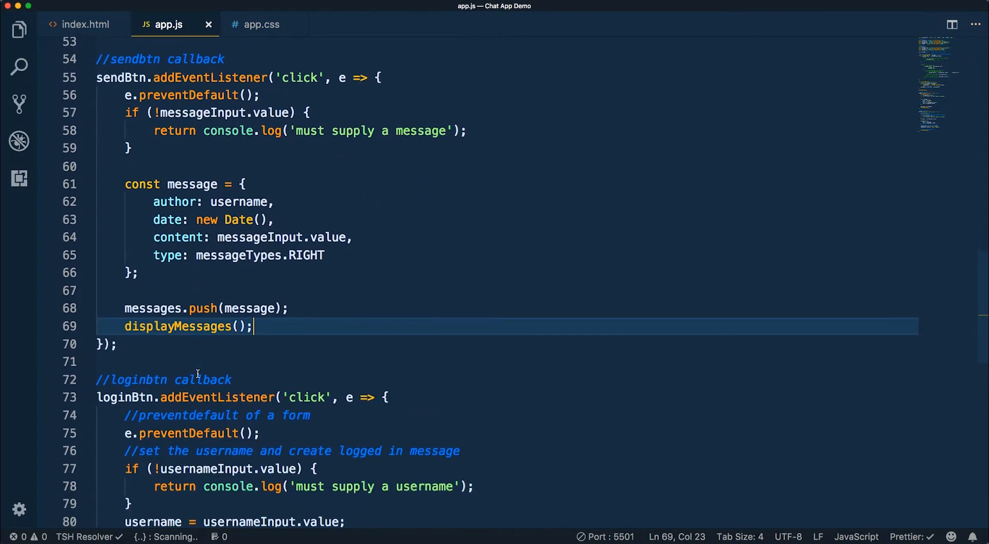
key(Enter)
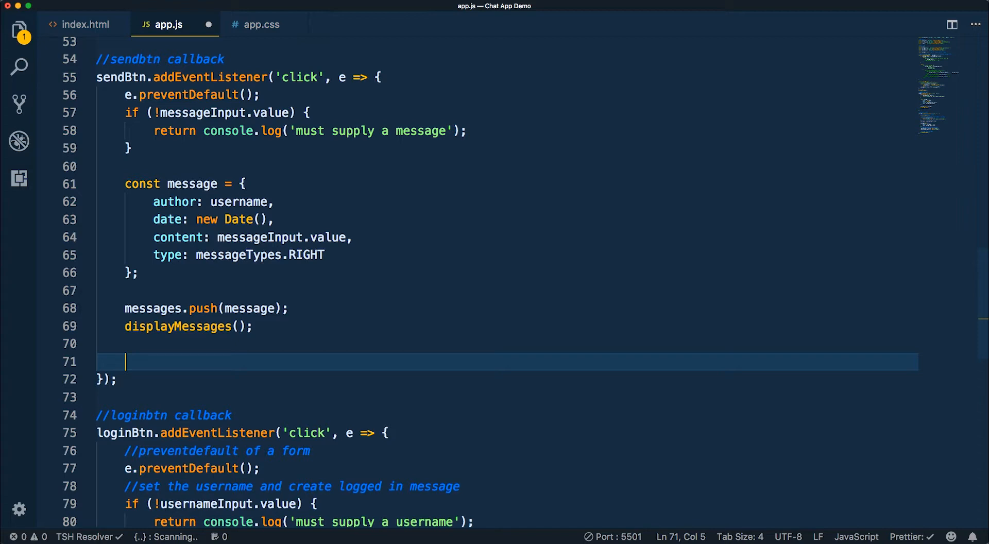
text(messageInput)
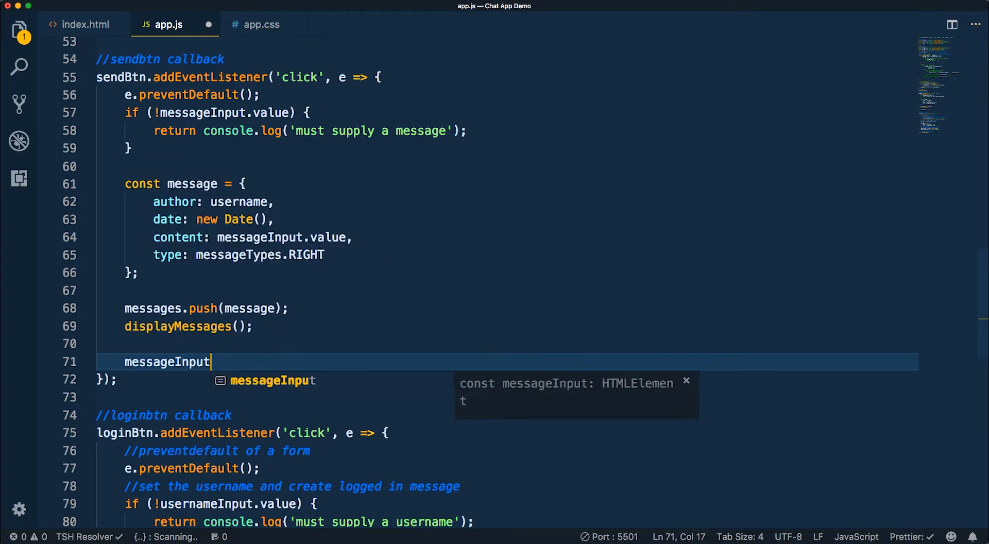
text(.value)
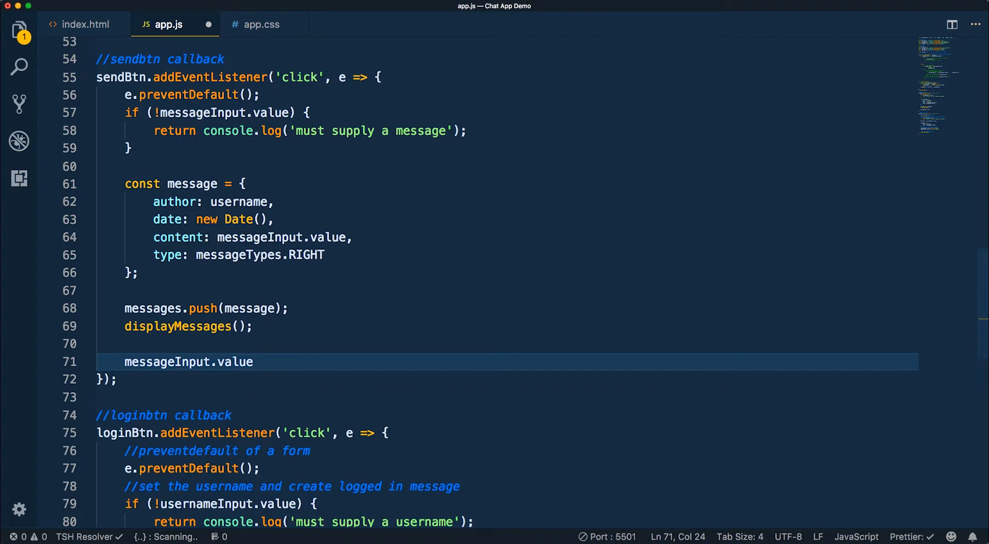
text(= '';)
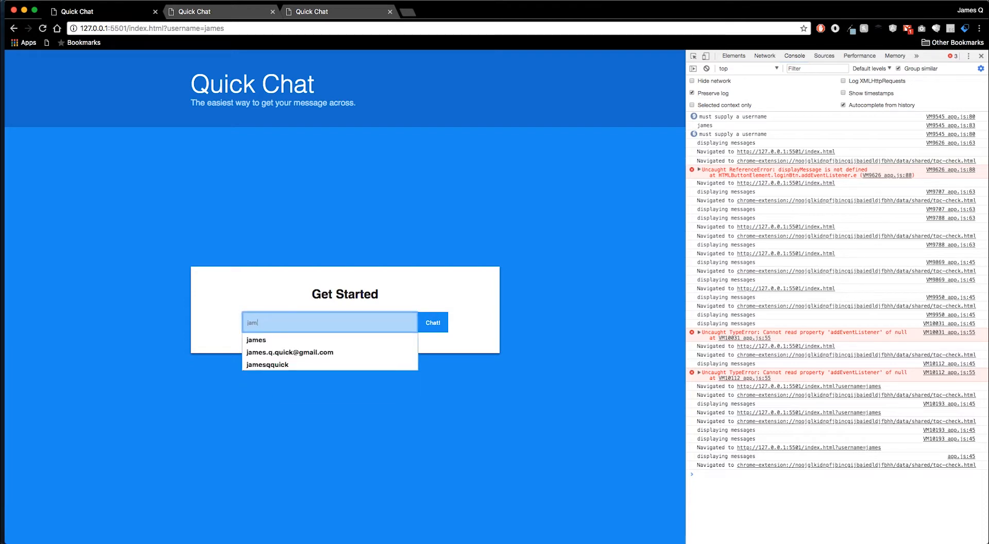
Step: Rejoin the chat and send 'hey!' then 'hey again with another message'
click(433, 322)
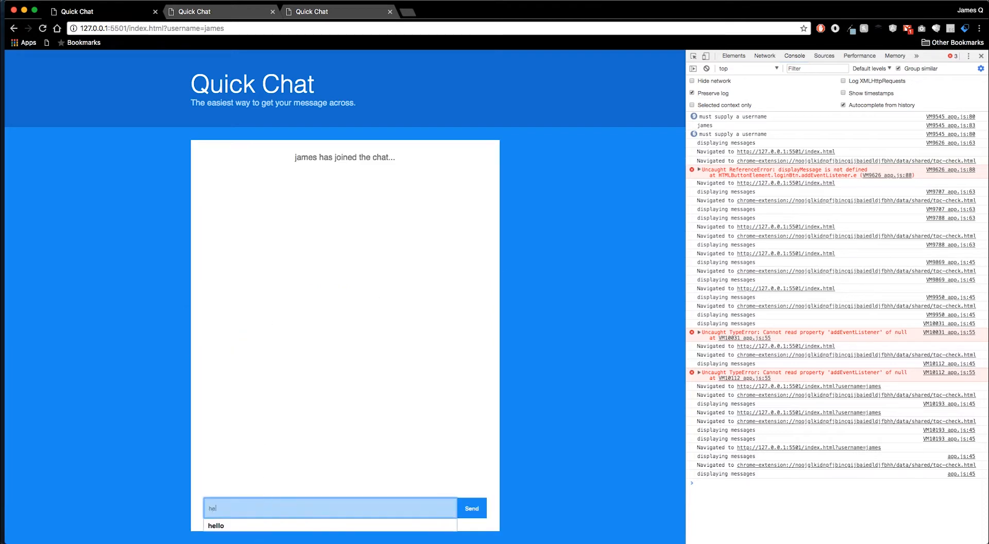
click(476, 508)
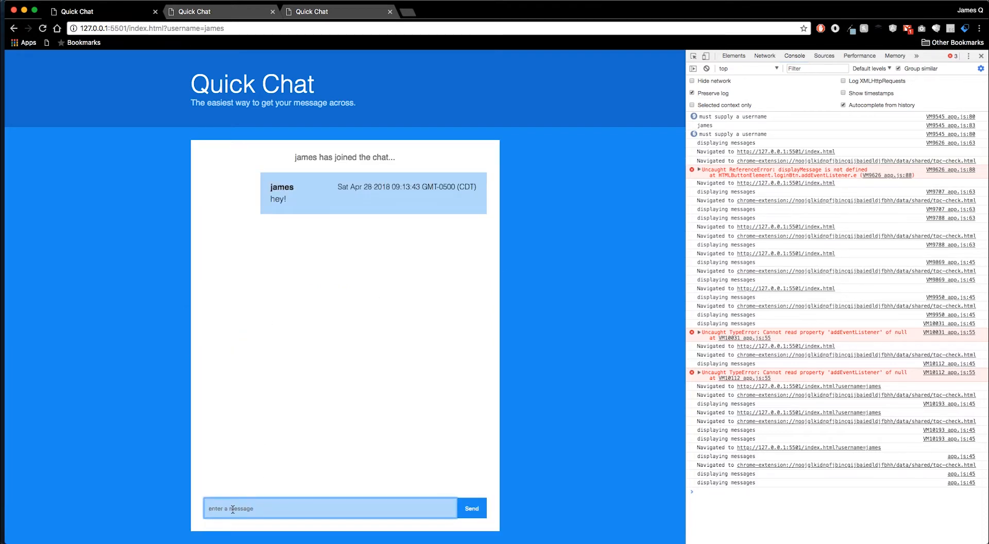
text(hey again)
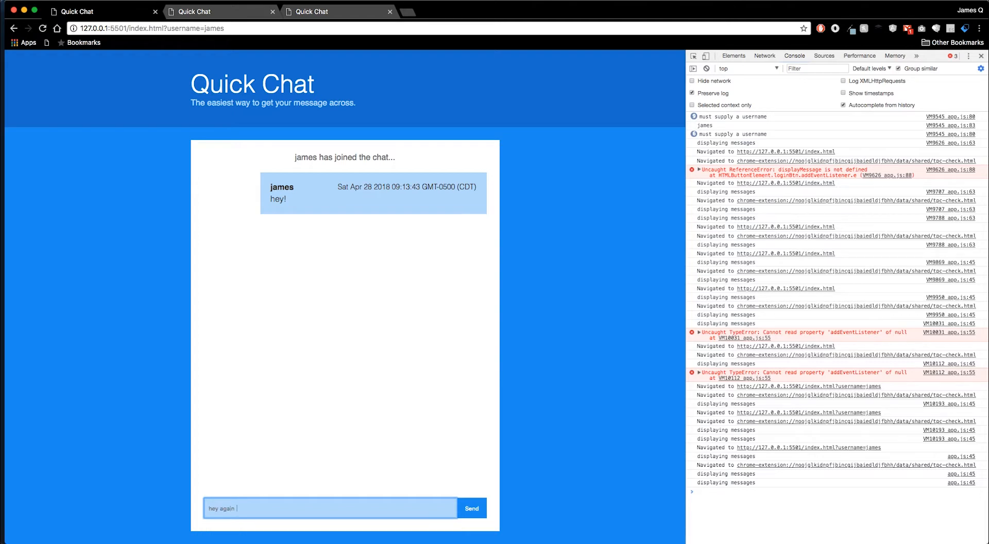
text(with another message)
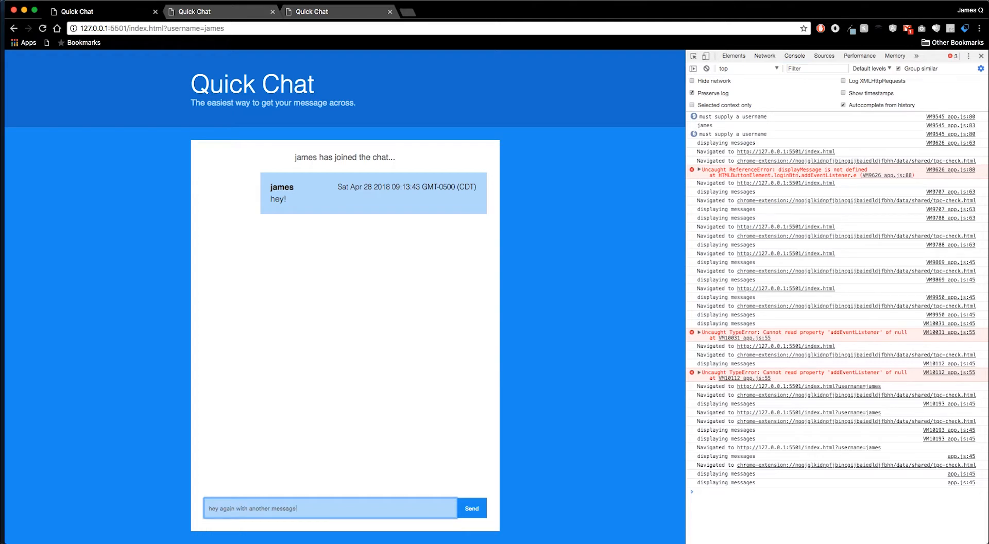
click(474, 508)
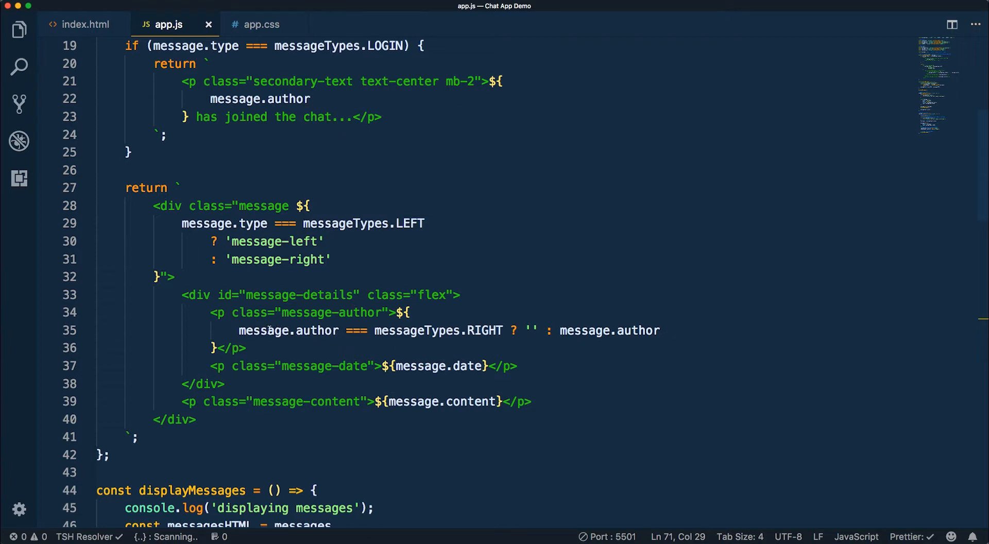
mouse_move(365, 337)
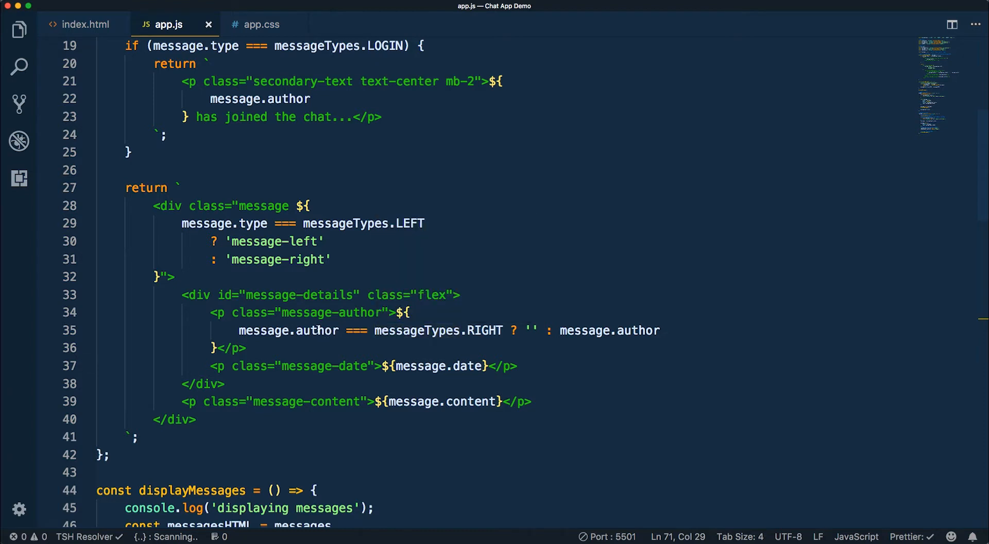
Step: Change message.author to message.type in the RIGHT-message author condition of app.js
text(type)
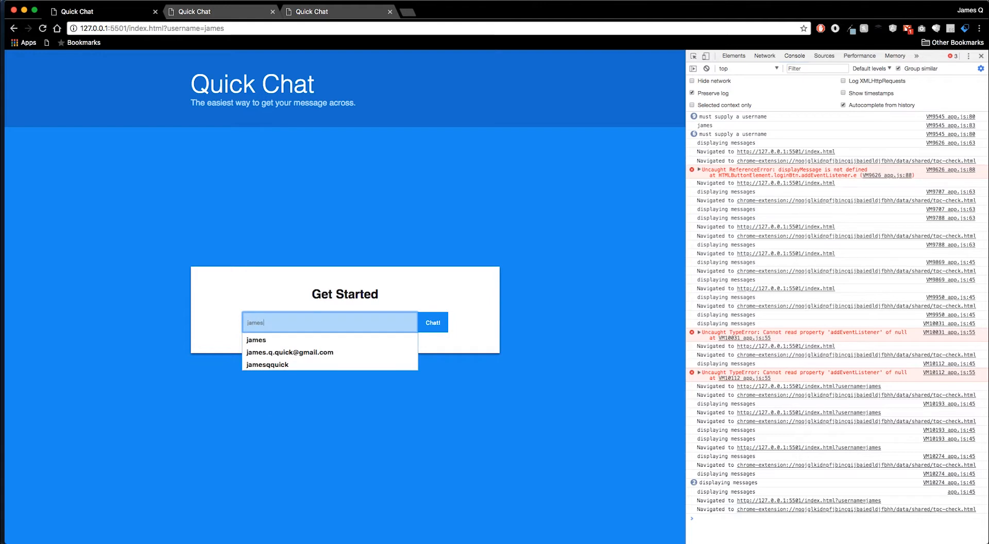
Step: Rejoin as james and send 'hey there!' plus a few more short messages
click(433, 322)
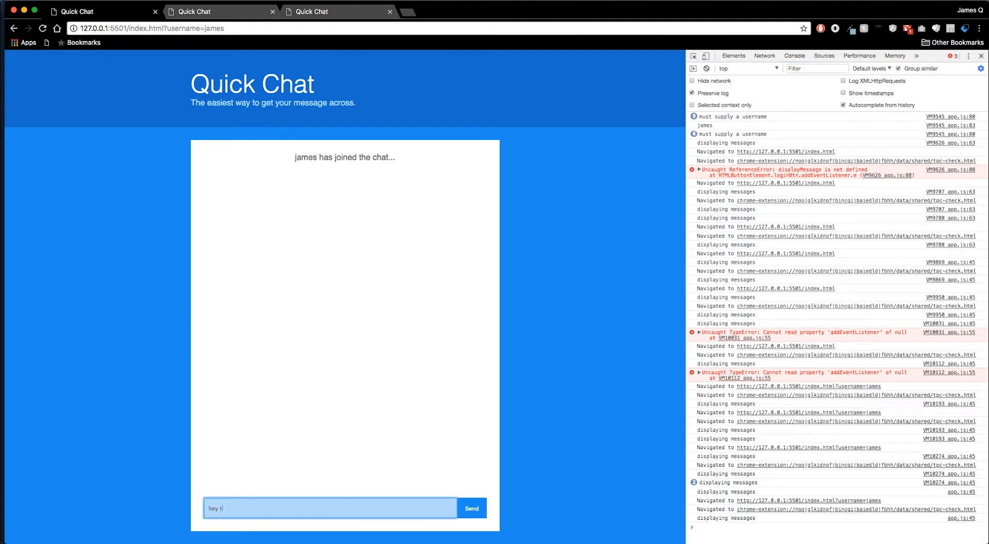
click(474, 508)
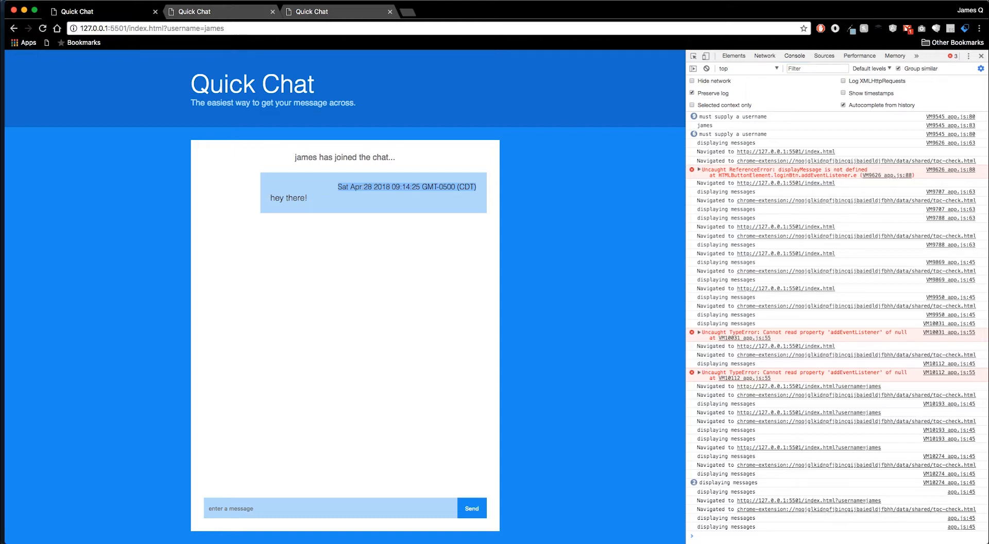
text(hehehe)
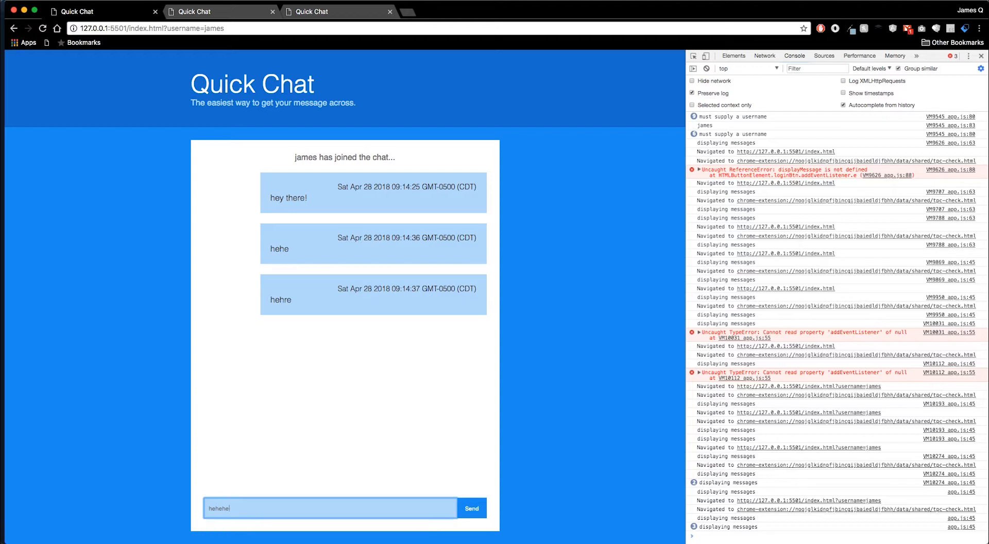
click(475, 507)
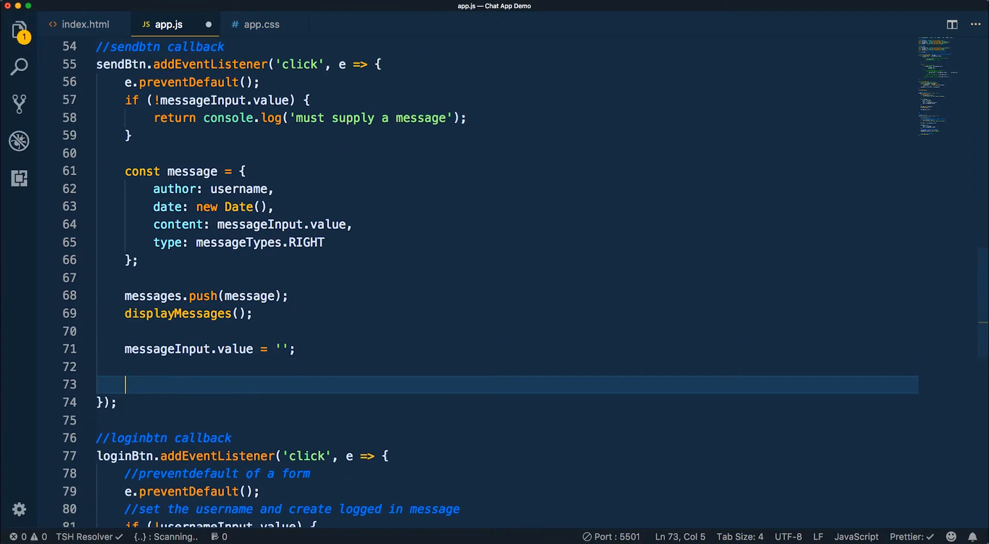
mouse_move(287, 339)
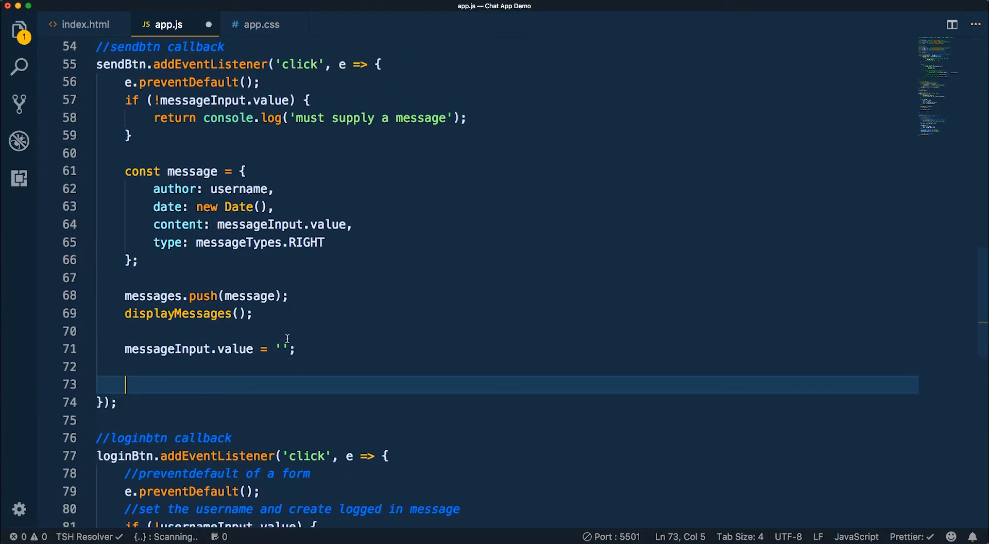
Step: Write chatWindow.scrollTop = chatWindow.scrollHeight; in the send handler and select scrollTop
text(chatWindow.scrollTop)
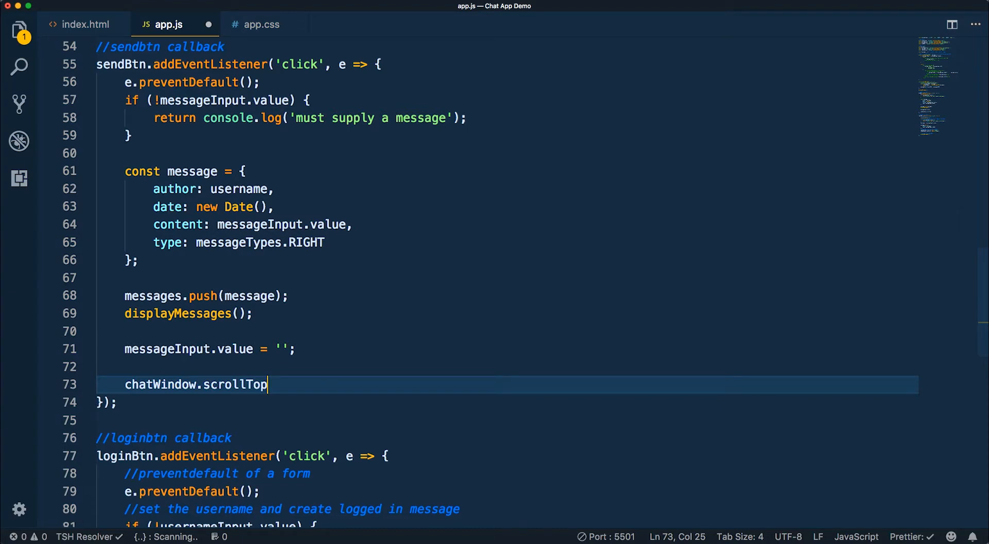
text(= chatWindow)
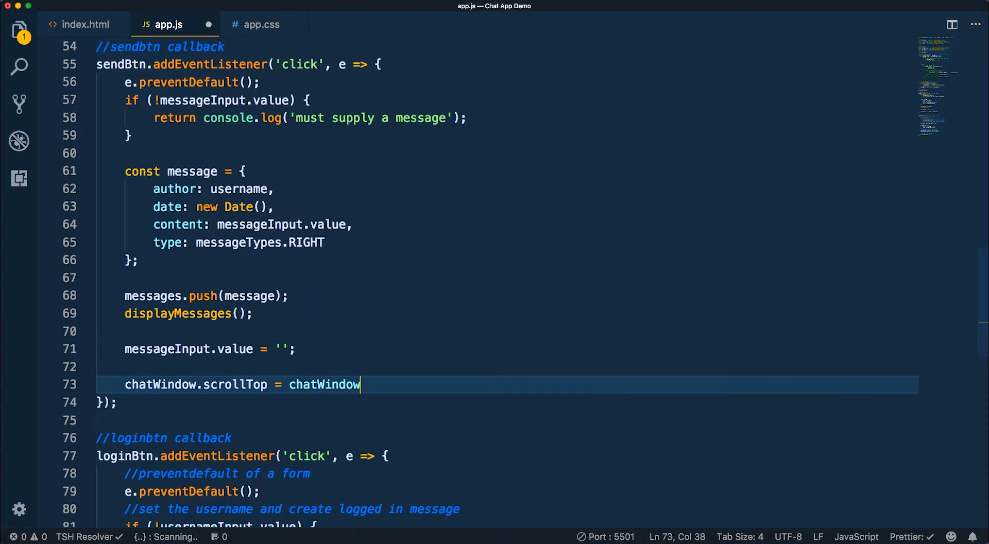
text(.scrollHeight;)
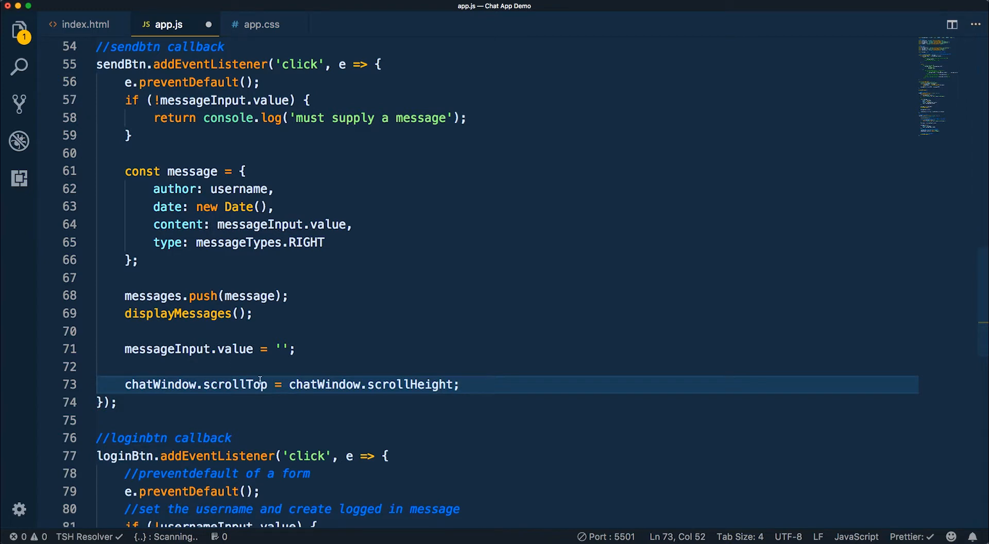
double_click(235, 384)
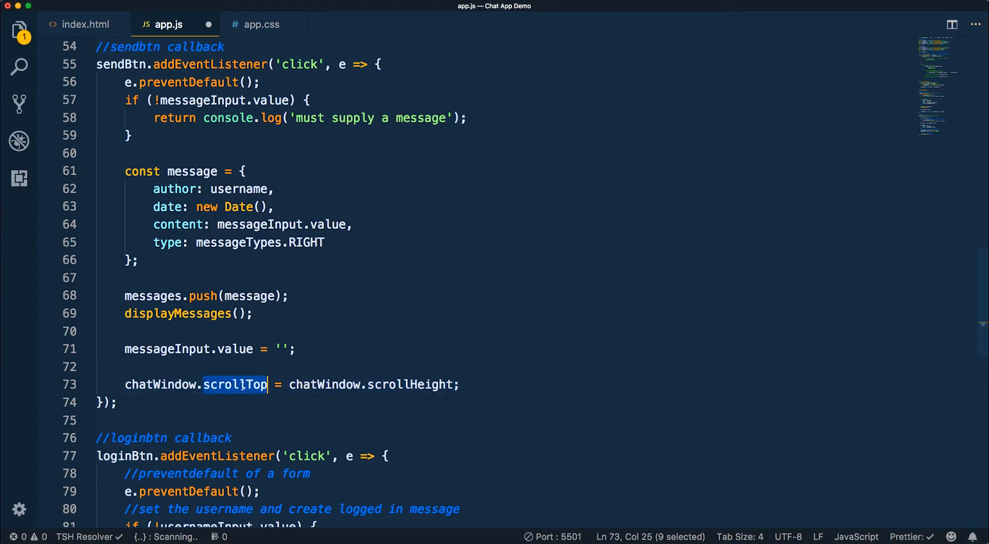
mouse_move(362, 281)
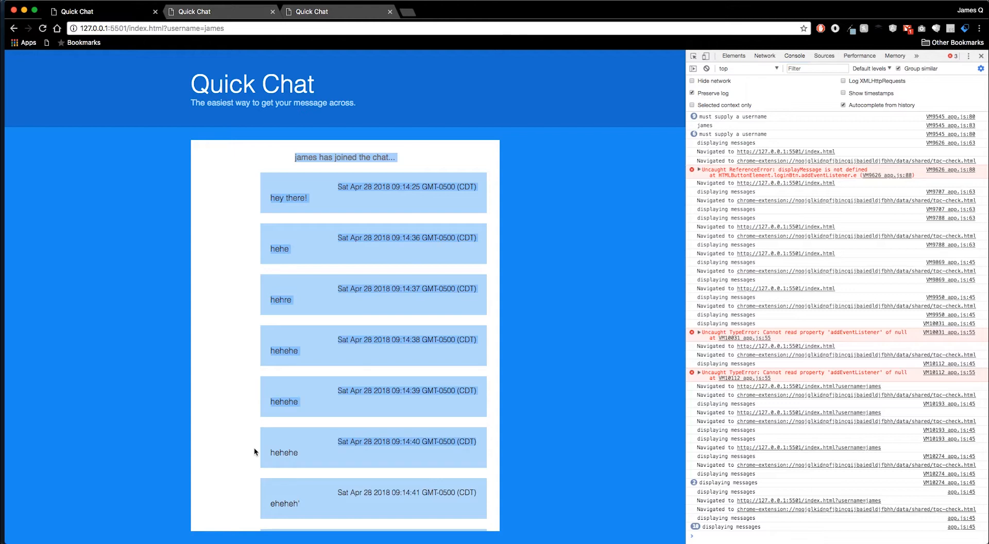
Step: Scroll through app.js's send handler while the chat page reloads
scroll(down, 3)
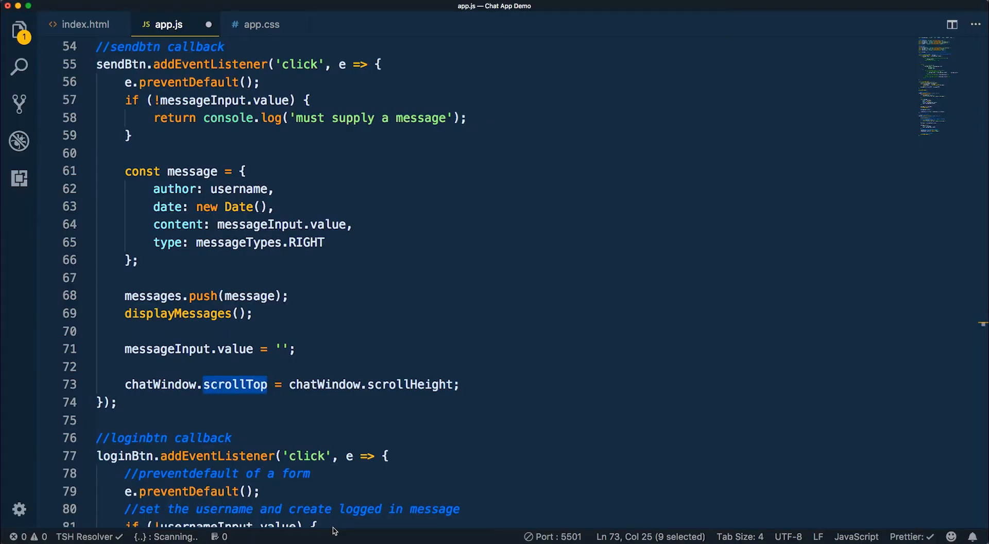
mouse_move(282, 384)
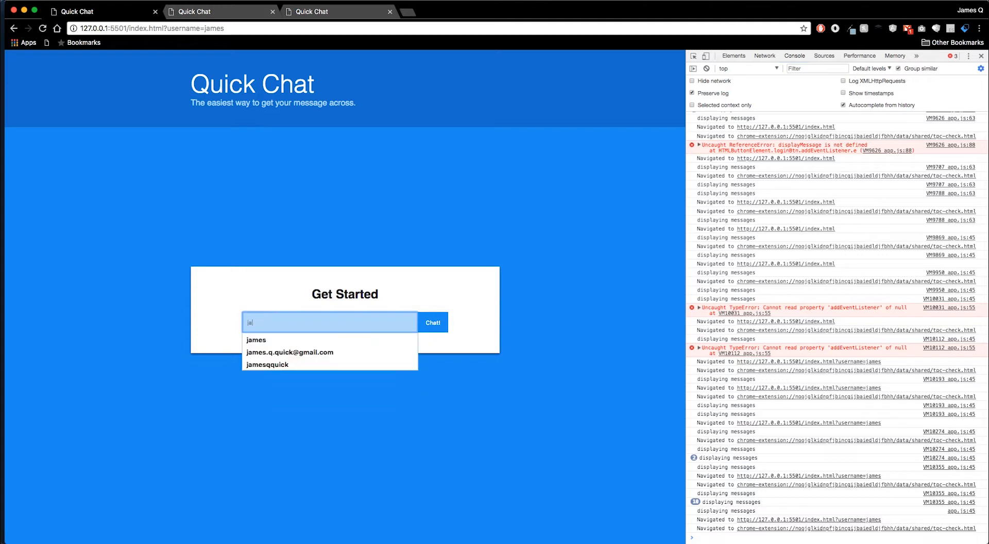
Step: Rejoin and send messages, then inspect the message form and add margin-bottom: 20px
click(432, 322)
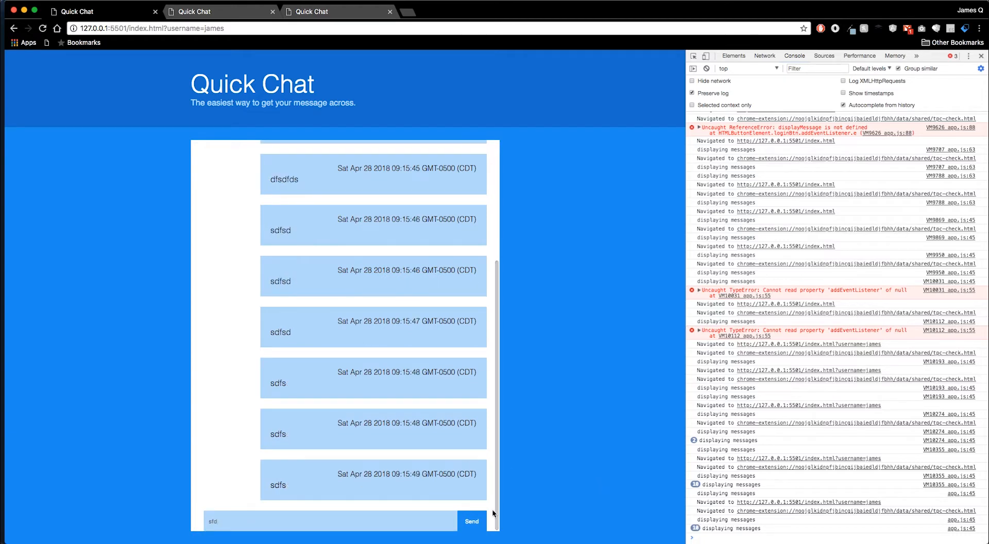
mouse_move(437, 516)
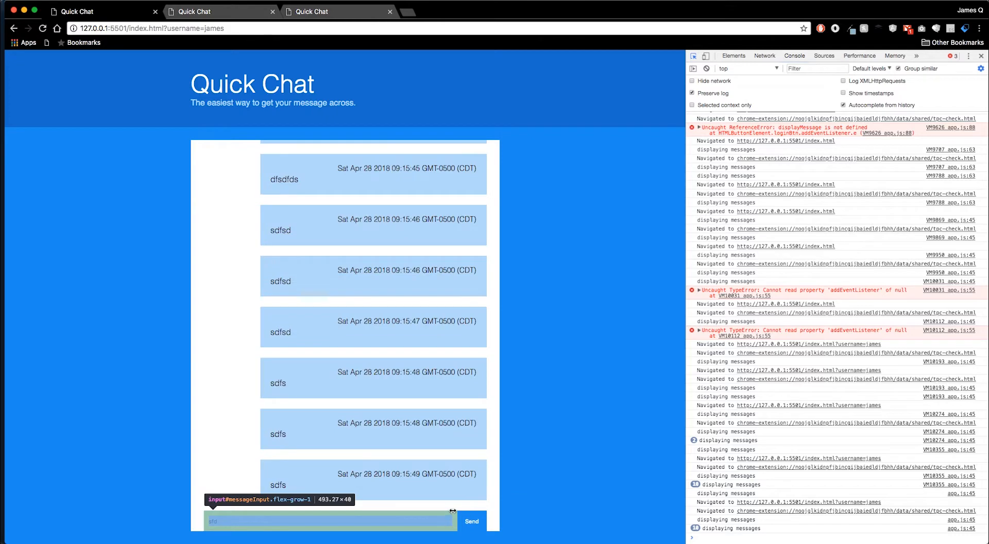
click(733, 56)
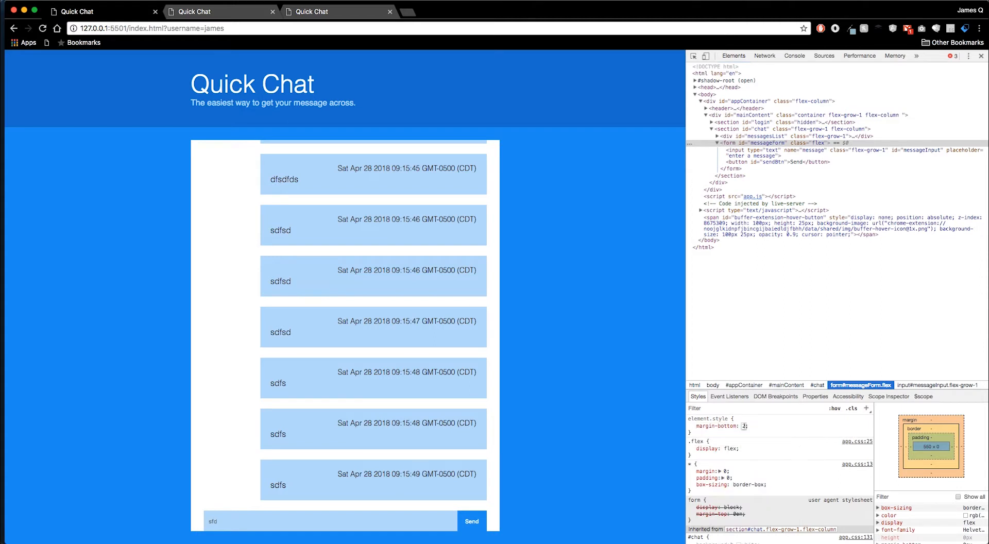
text(20px)
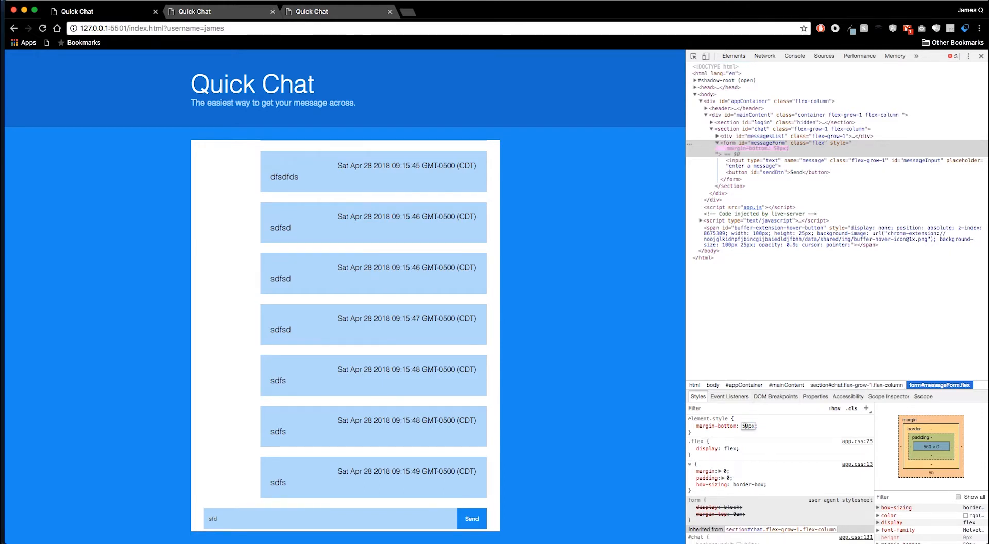
scroll(down, 3)
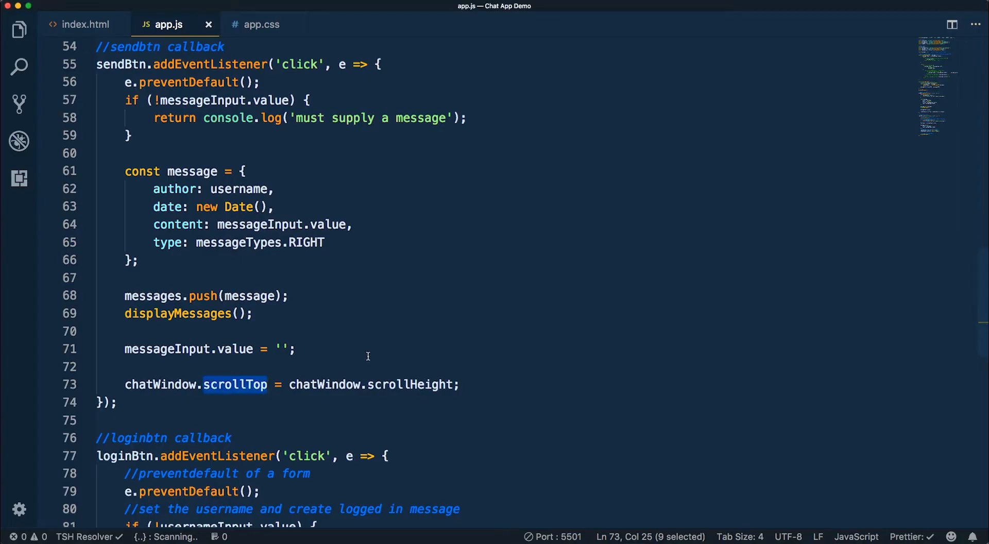
Step: Check app.css for margin classes and add mb-2 to the messageForm form in index.html
click(77, 24)
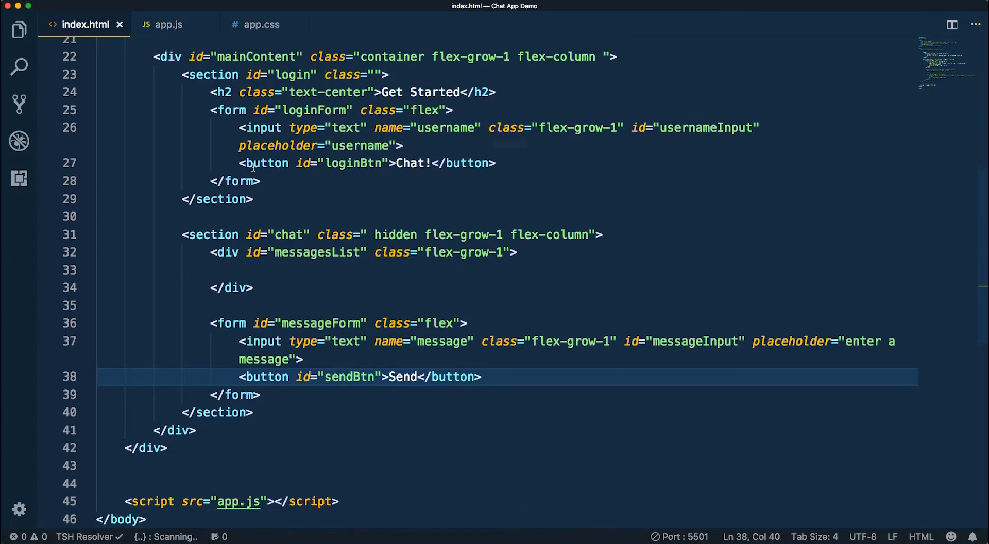
scroll(down, 3)
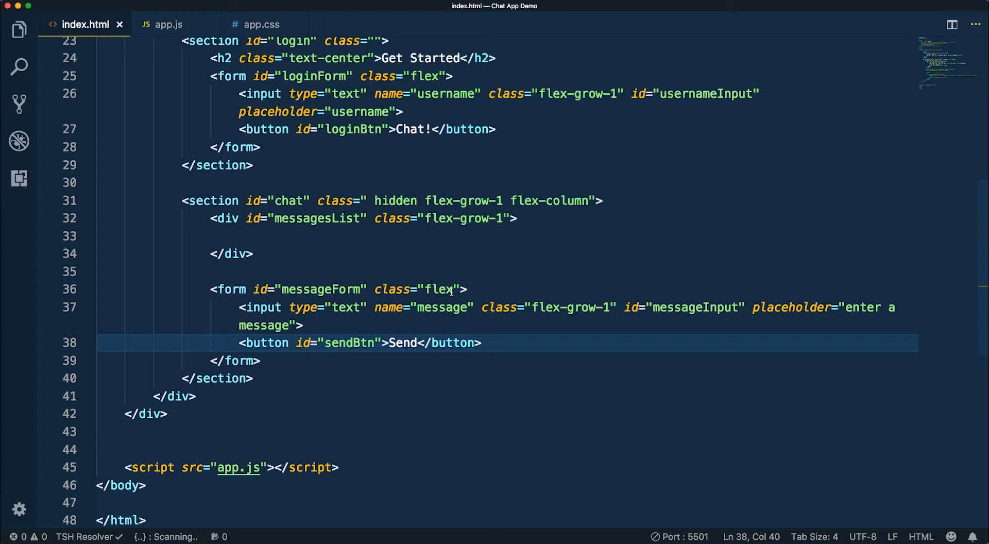
text(mt-)
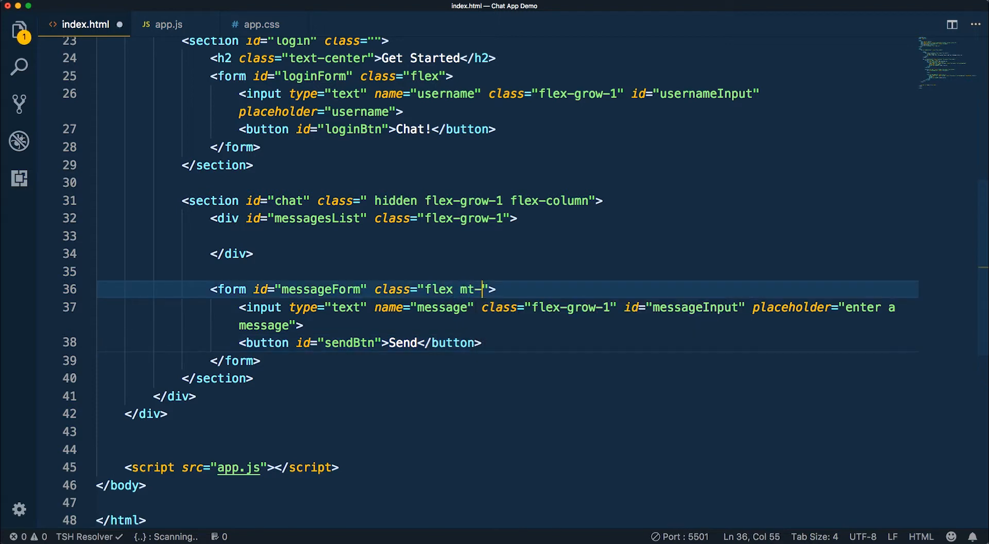
click(263, 25)
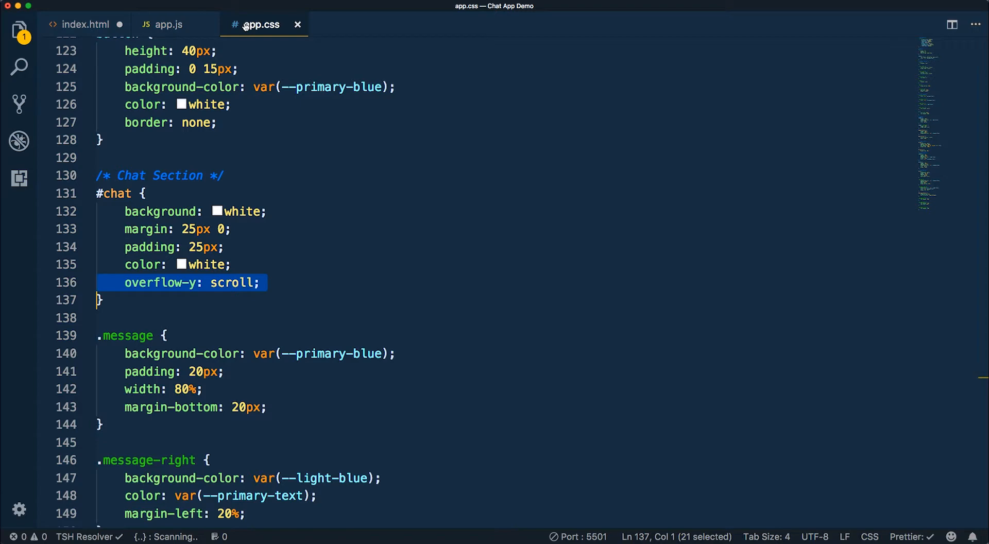
text(mb)
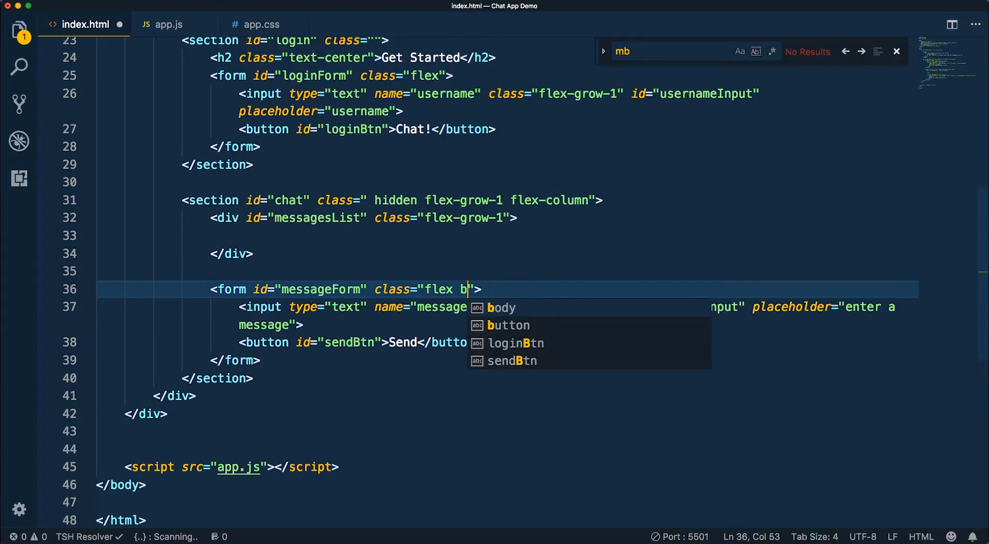
text(mb-2)
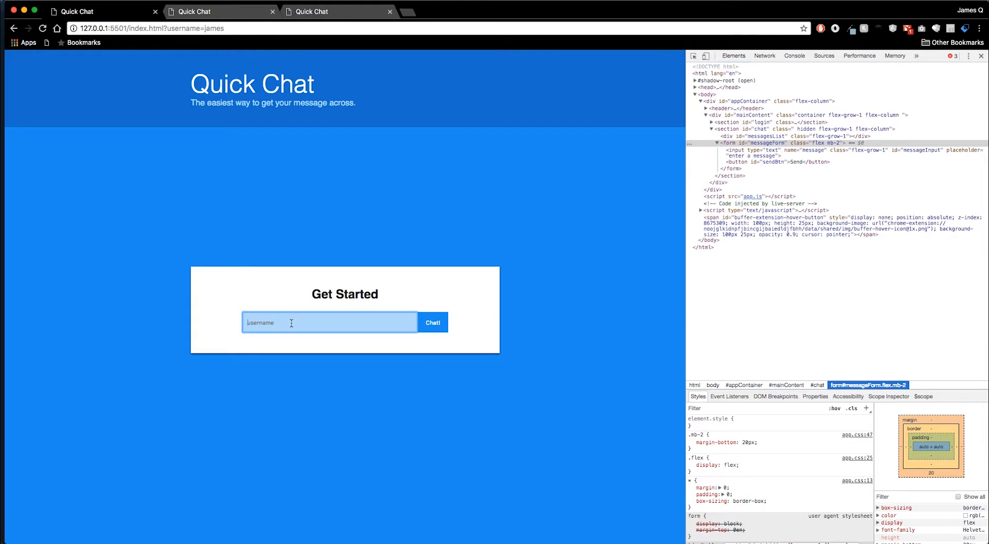
Step: Log back in and send messages, watching the chat auto-scroll above the spaced form
click(433, 322)
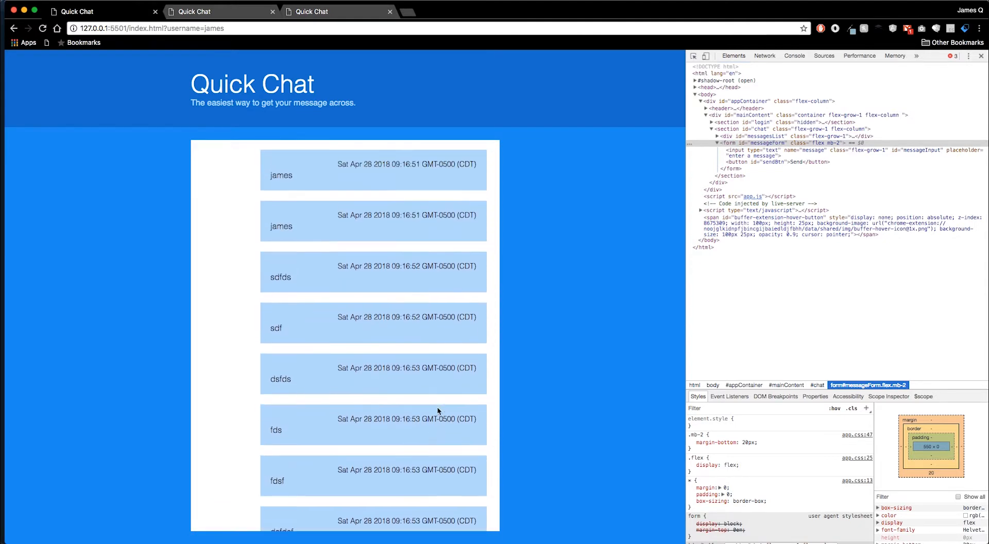
scroll(down, 3)
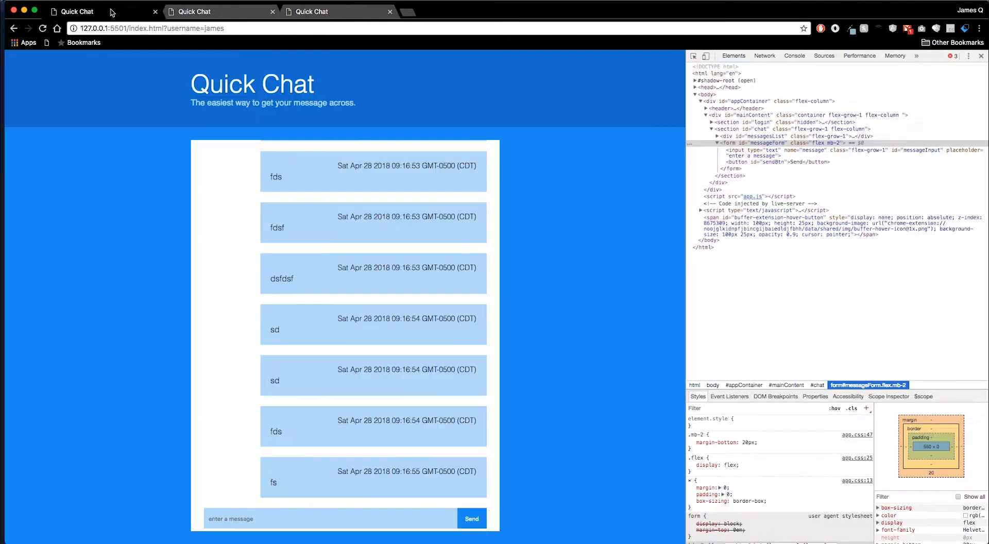
mouse_move(433, 309)
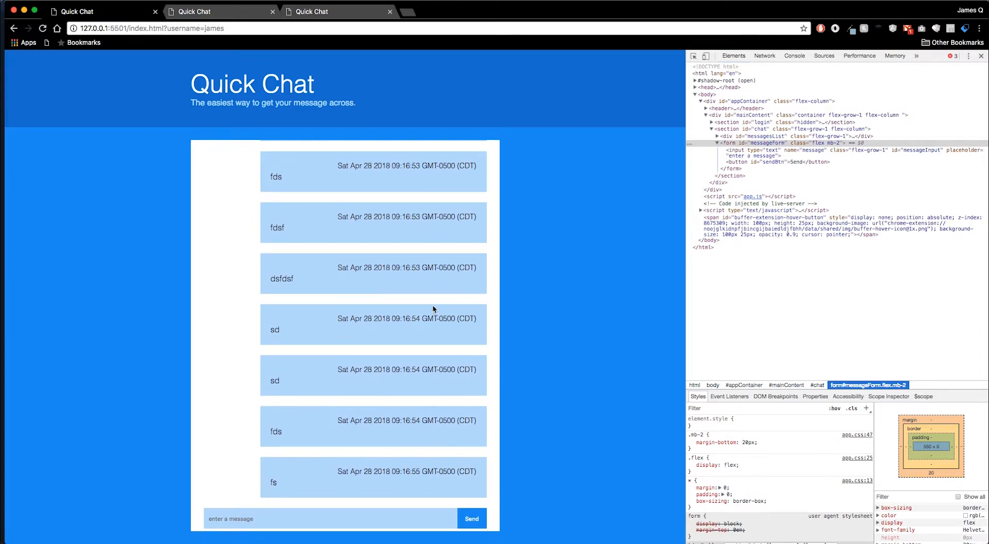
mouse_move(570, 375)
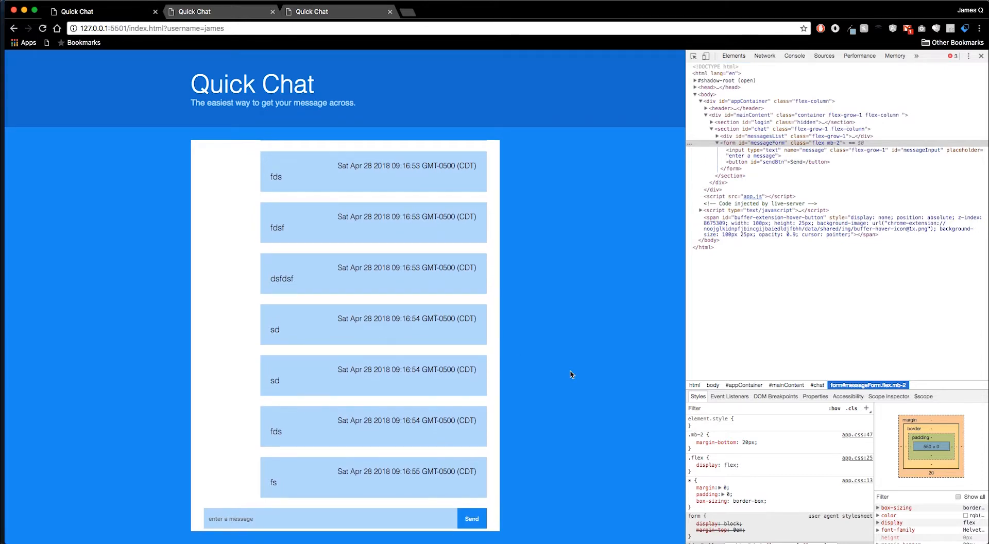